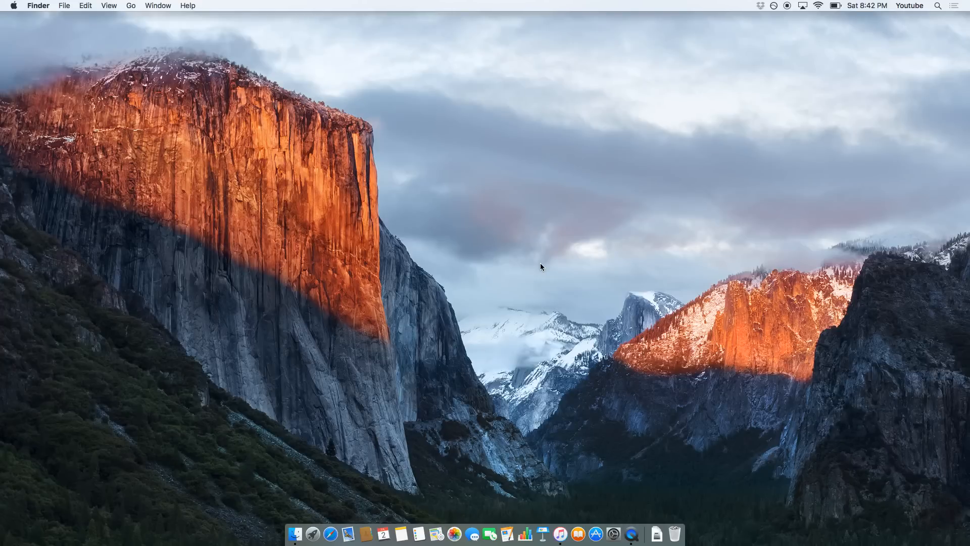
mouse_move(11, 5)
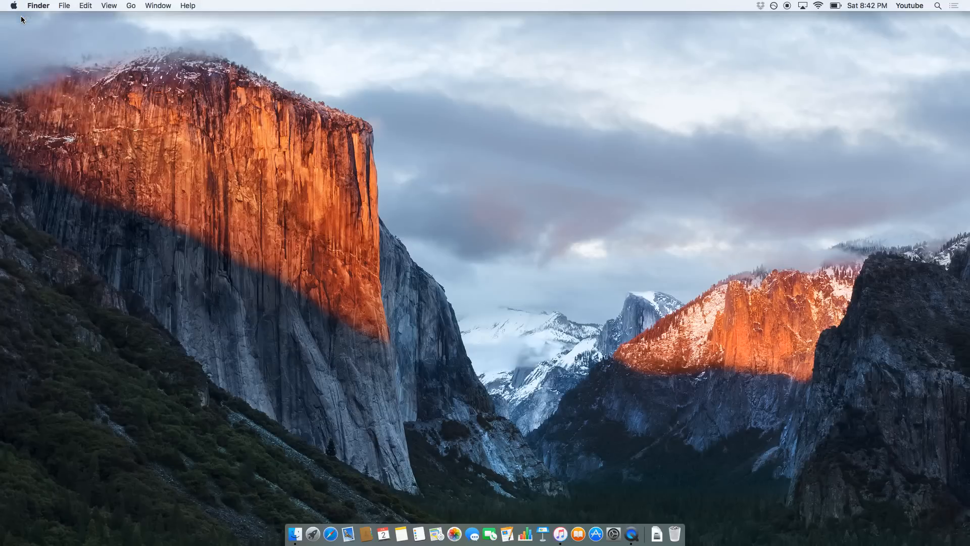
Show the Storage breakdown in About This Mac: Macintosh HD with 74 GB free of 218 GB.
left_click(12, 5)
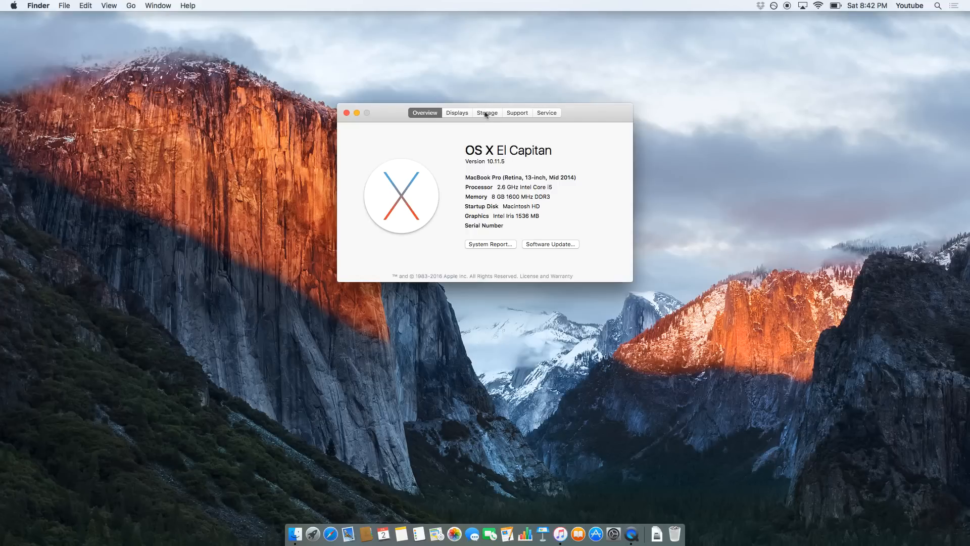
left_click(487, 113)
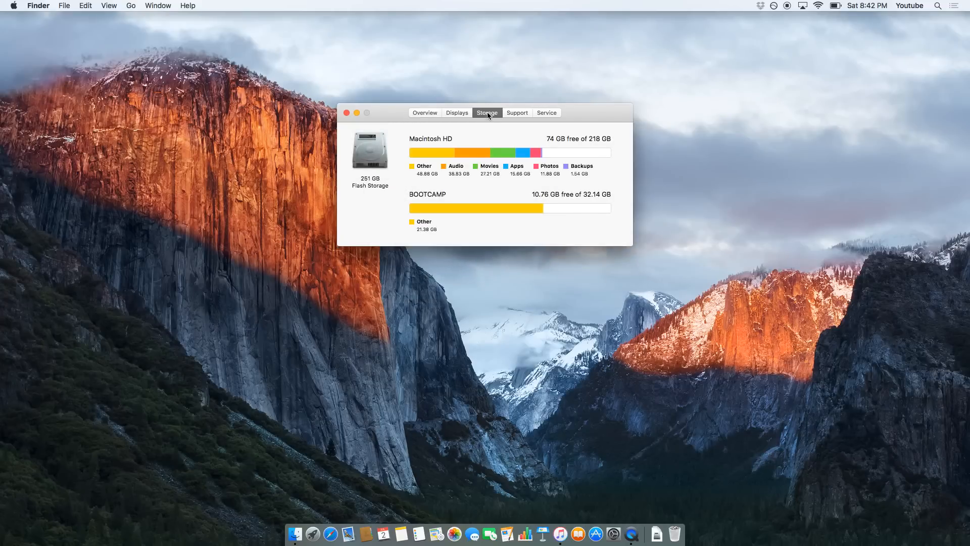
mouse_move(427, 134)
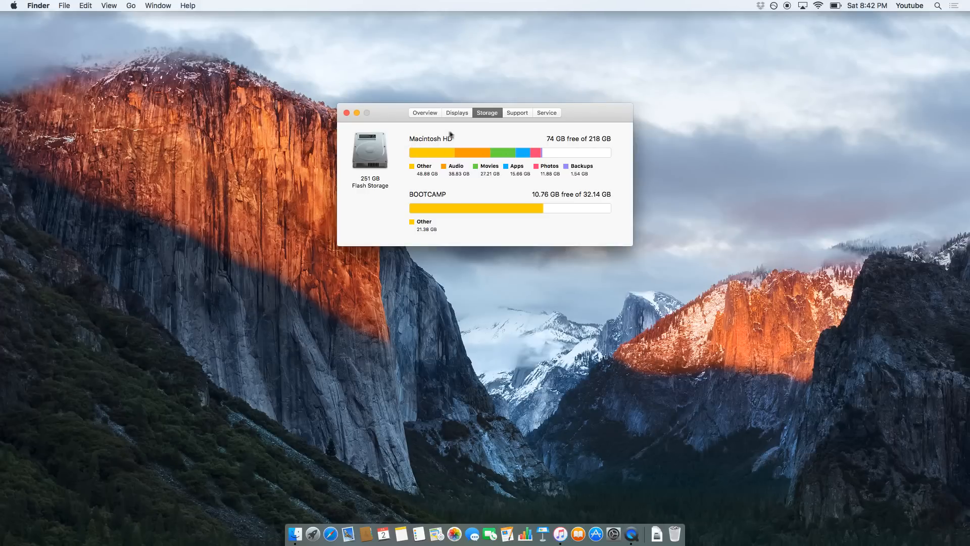
mouse_move(424, 199)
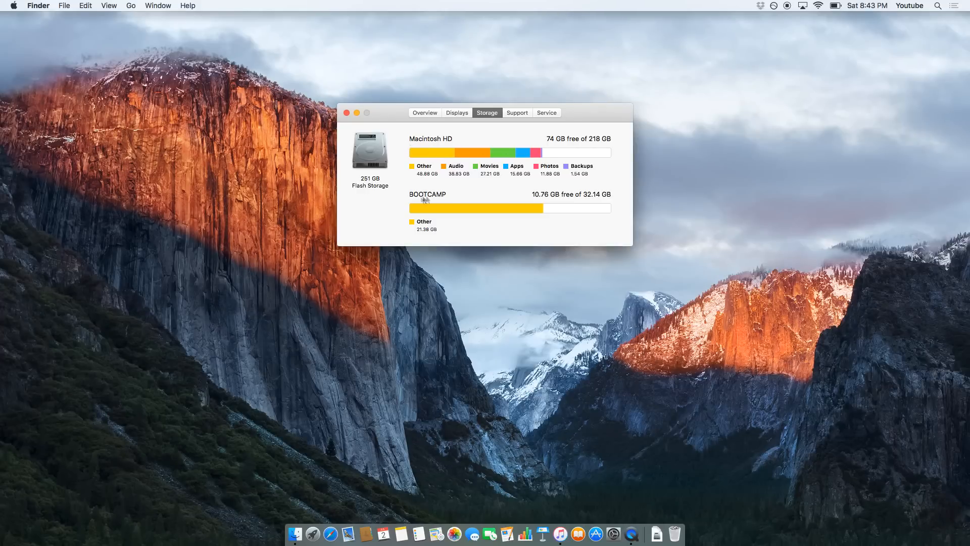
mouse_move(426, 229)
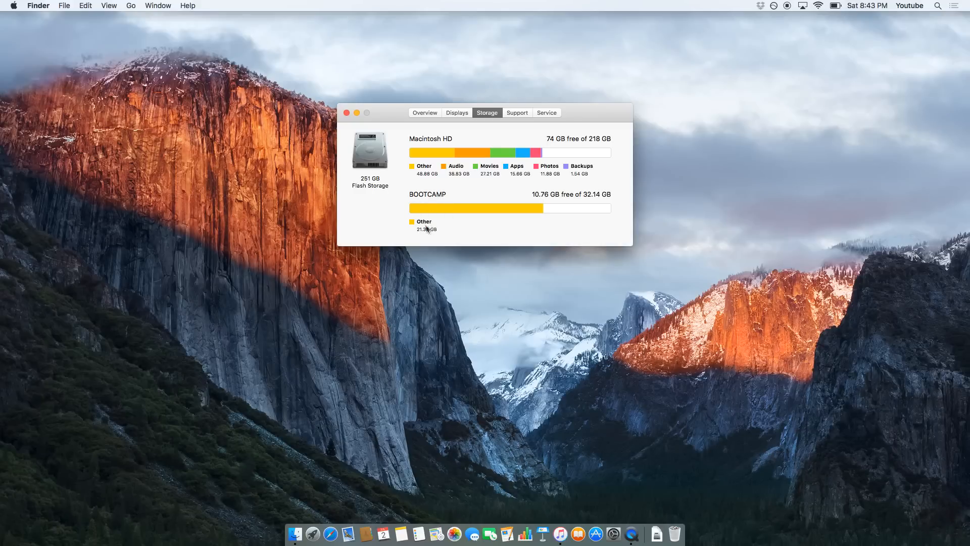
mouse_move(433, 195)
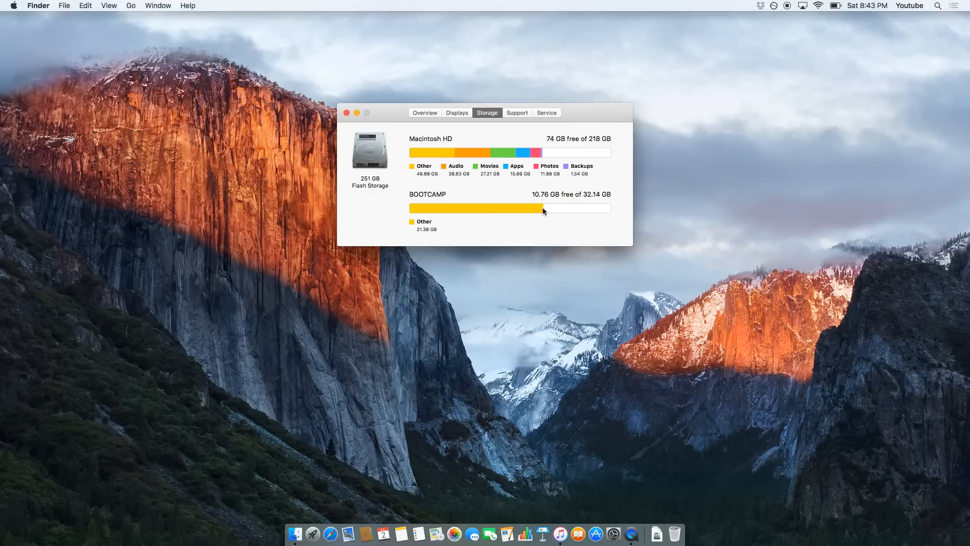
mouse_move(416, 206)
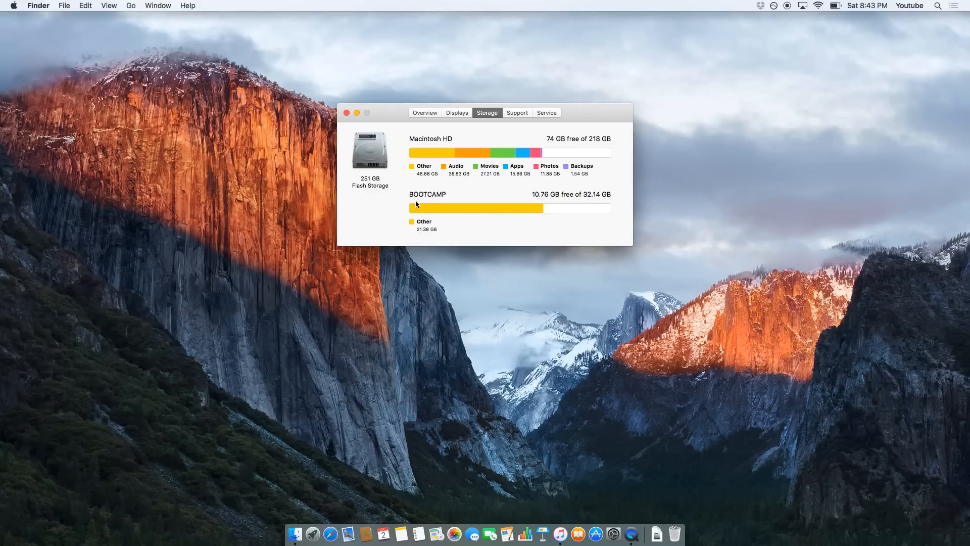
mouse_move(433, 161)
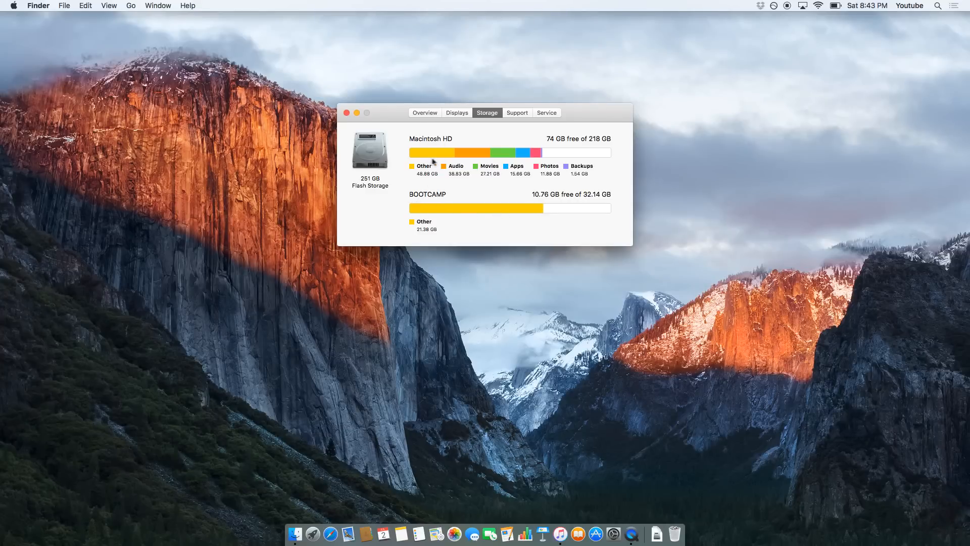
mouse_move(543, 152)
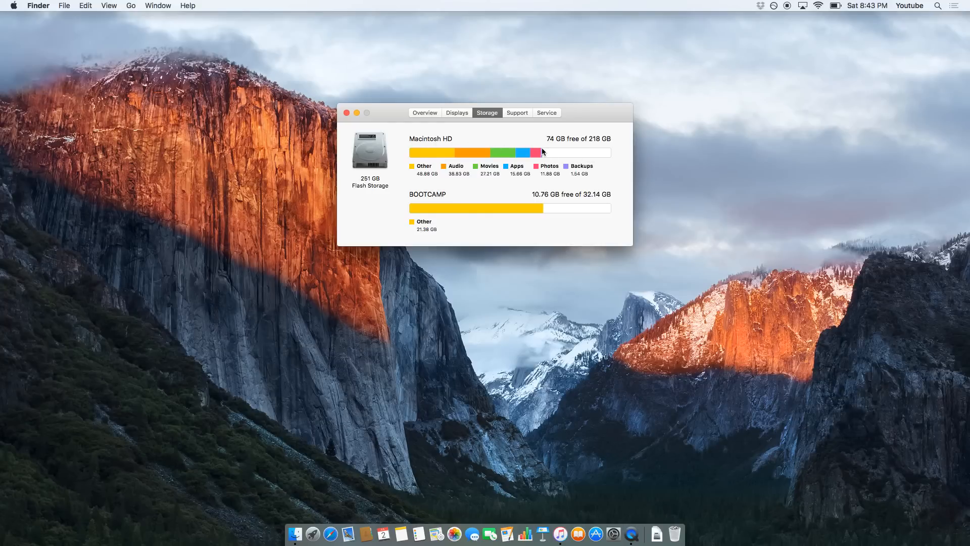
mouse_move(574, 150)
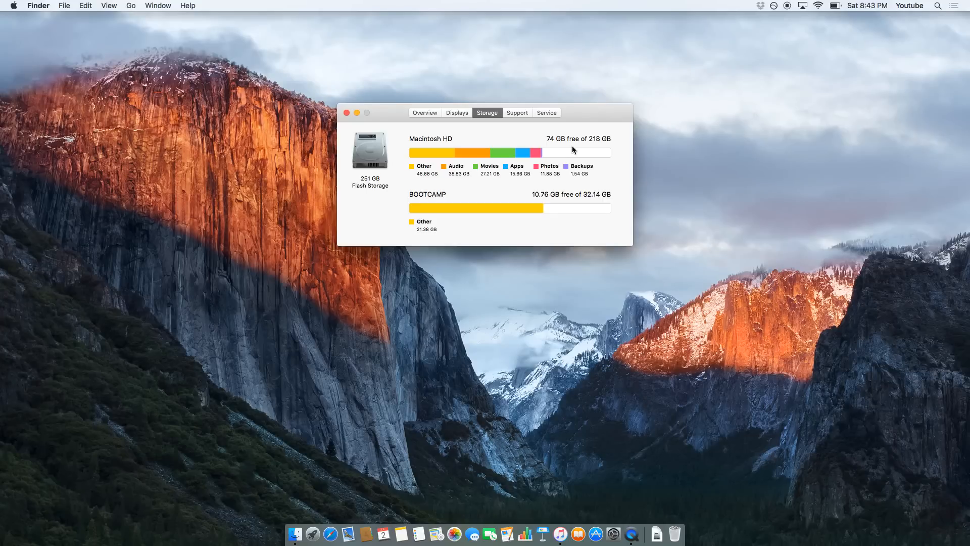
mouse_move(604, 152)
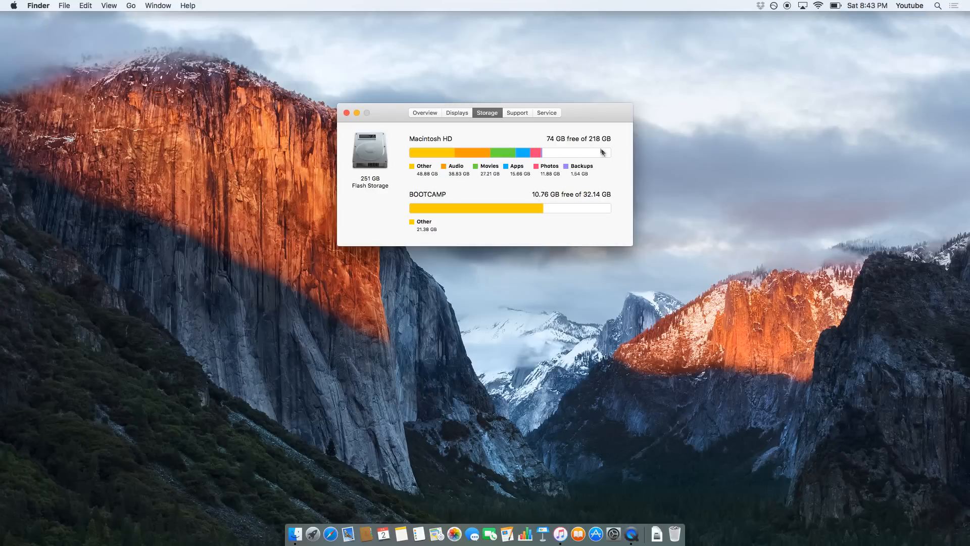
mouse_move(601, 154)
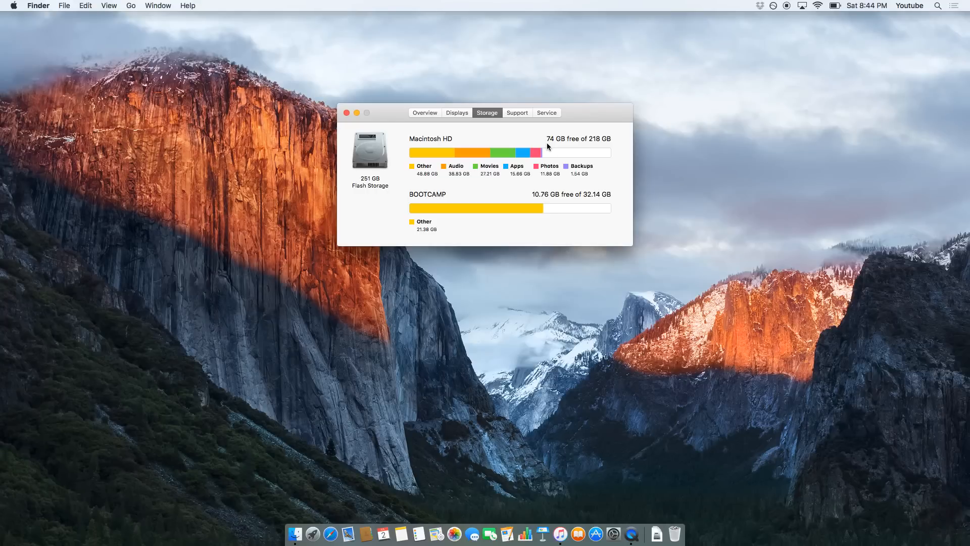
mouse_move(558, 140)
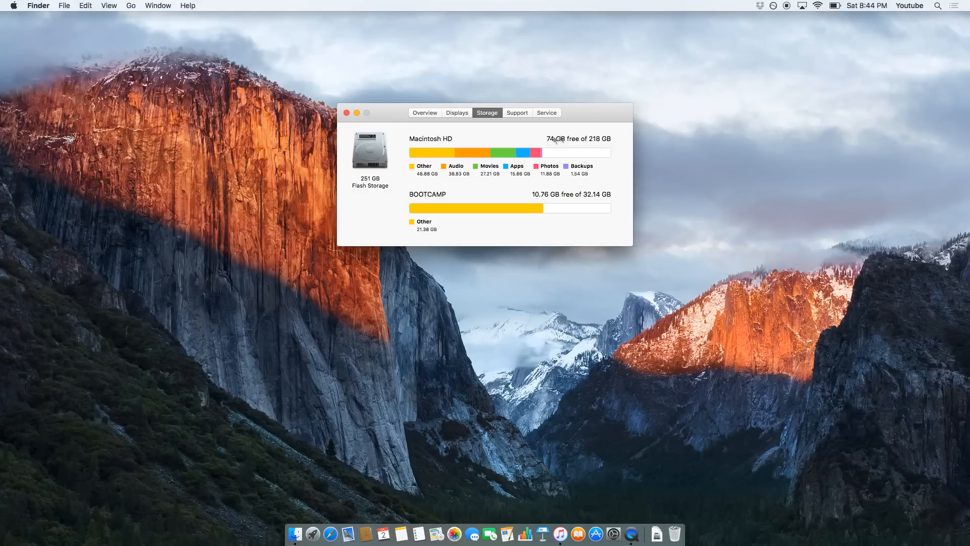
mouse_move(625, 153)
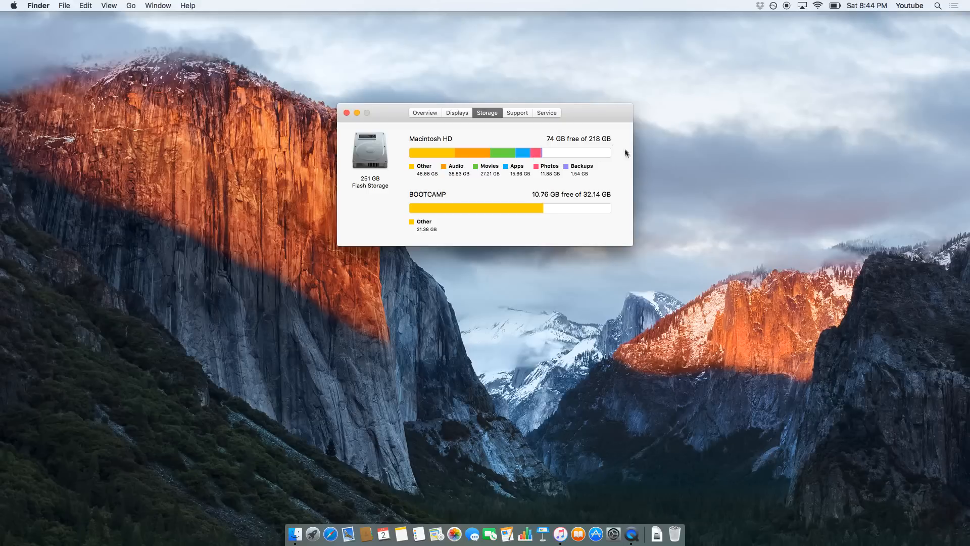
mouse_move(543, 154)
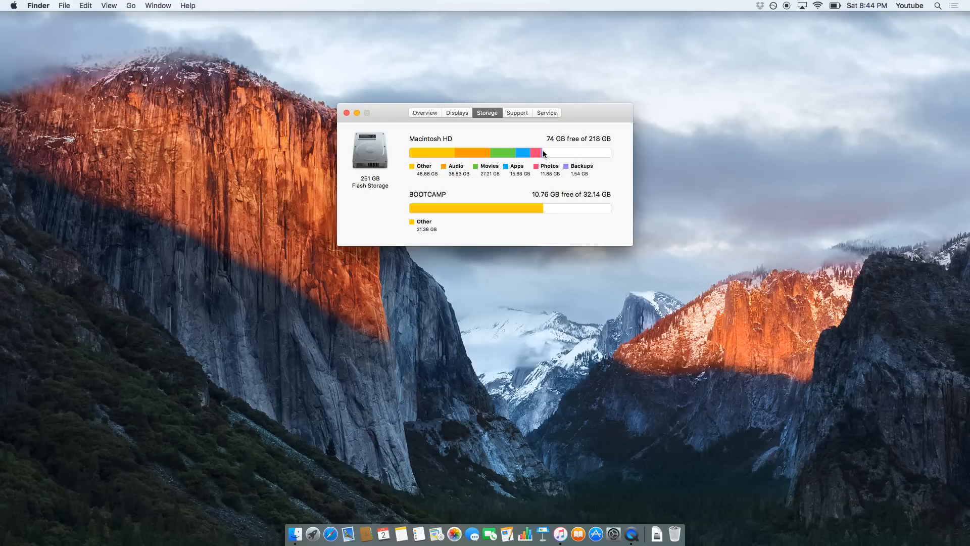
mouse_move(351, 118)
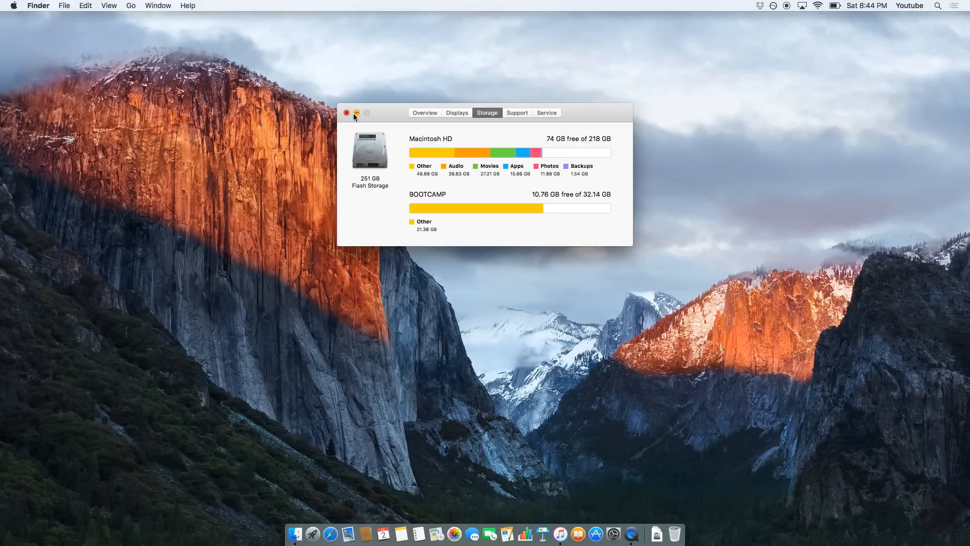
Close About This Mac and show the current user's Login Items in Users & Groups.
left_click(347, 113)
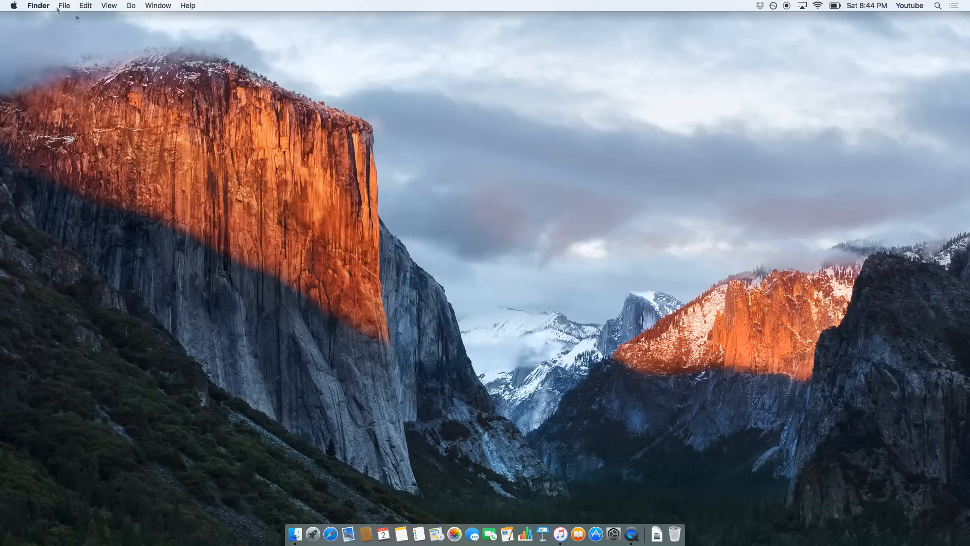
left_click(13, 5)
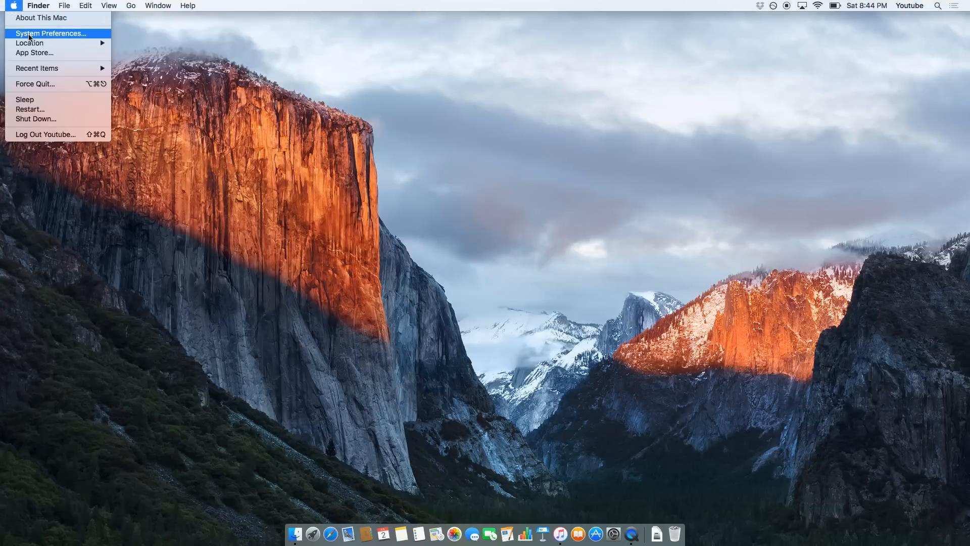
left_click(50, 33)
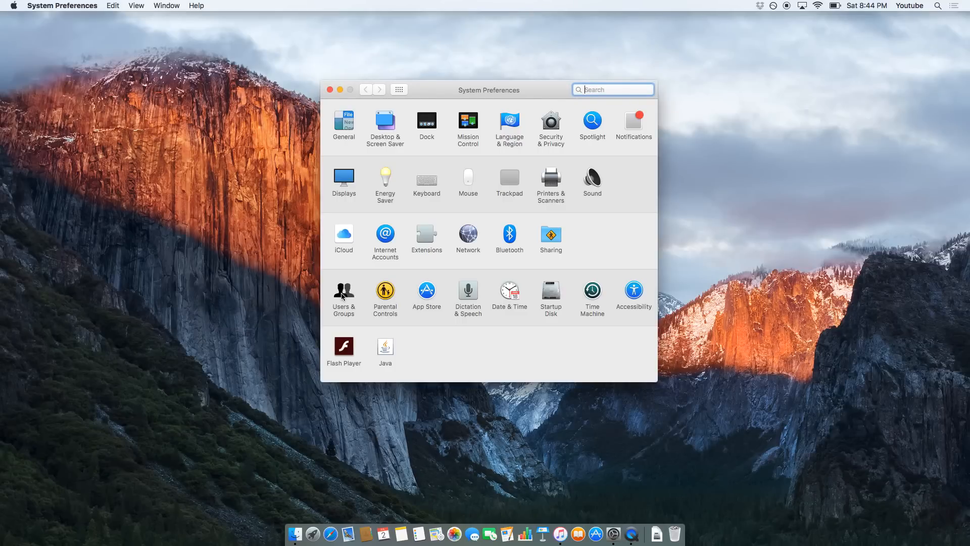
left_click(344, 294)
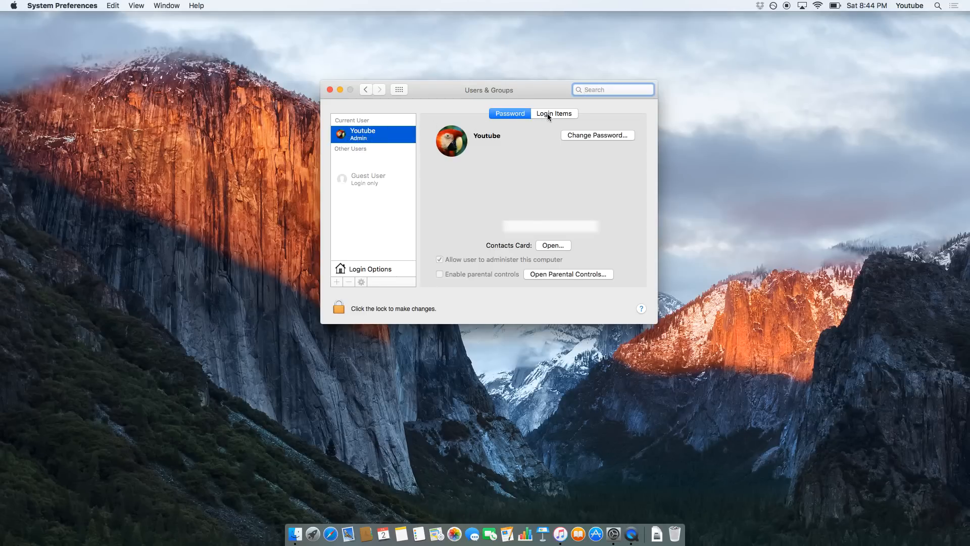
left_click(554, 114)
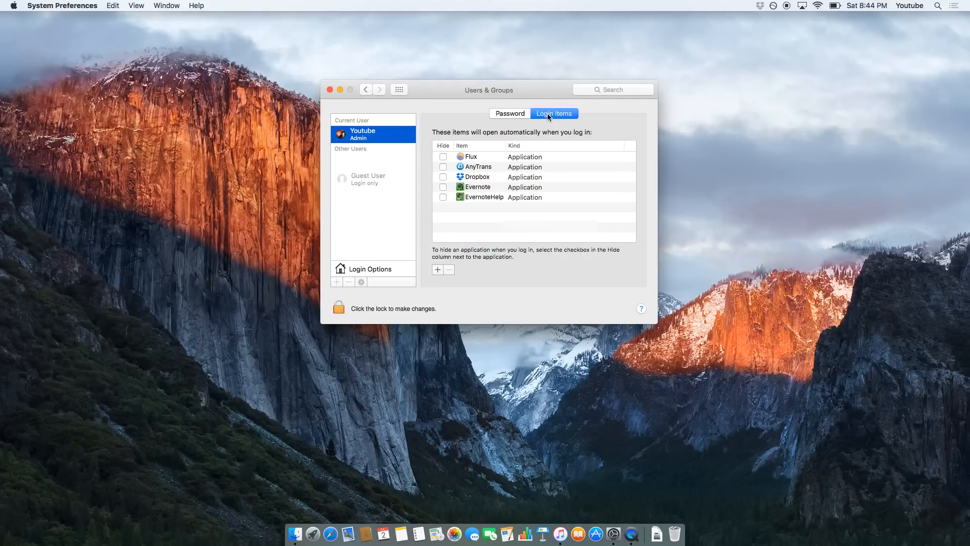
mouse_move(909, 5)
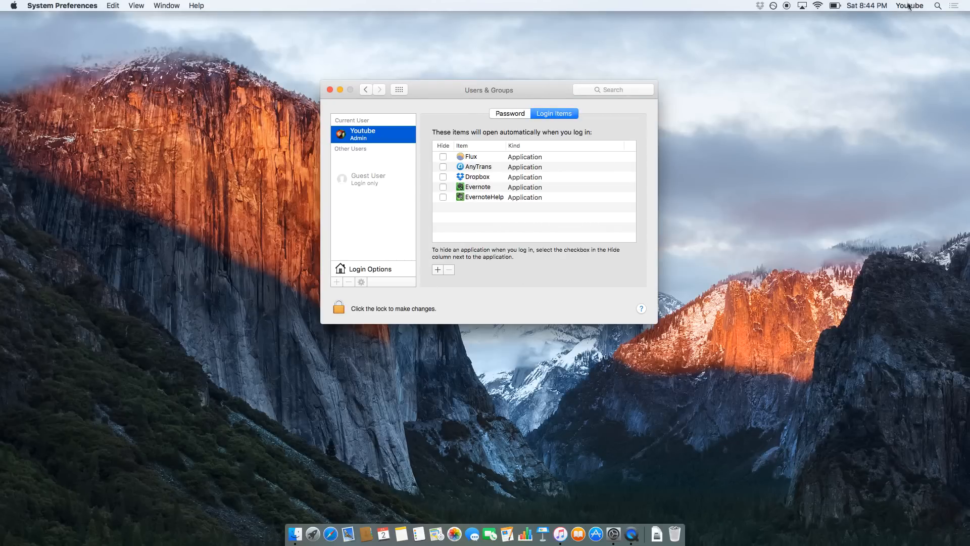
mouse_move(716, 68)
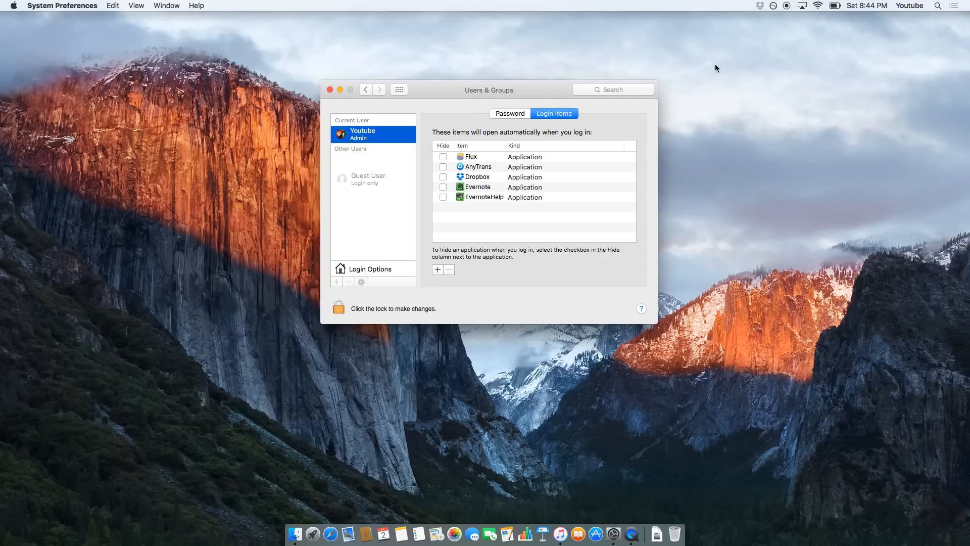
mouse_move(471, 176)
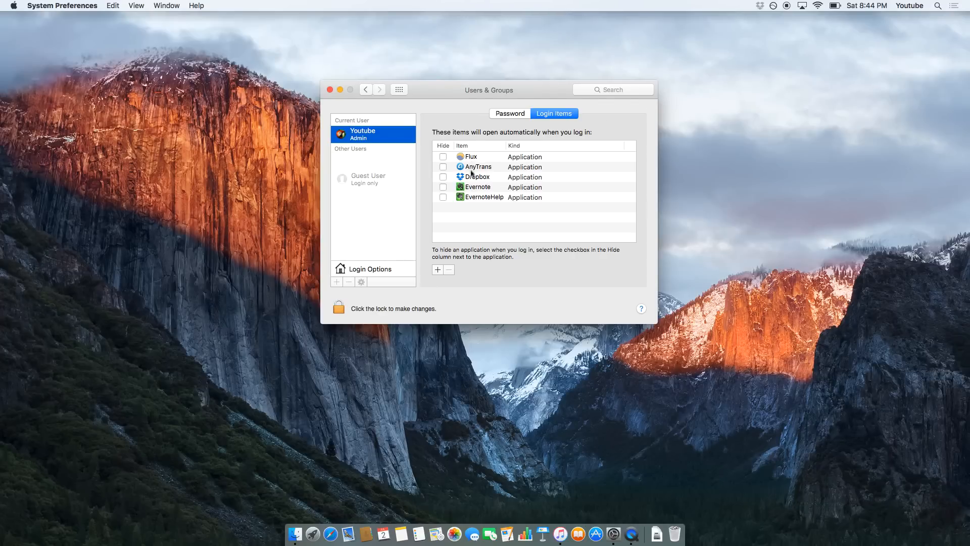
mouse_move(476, 191)
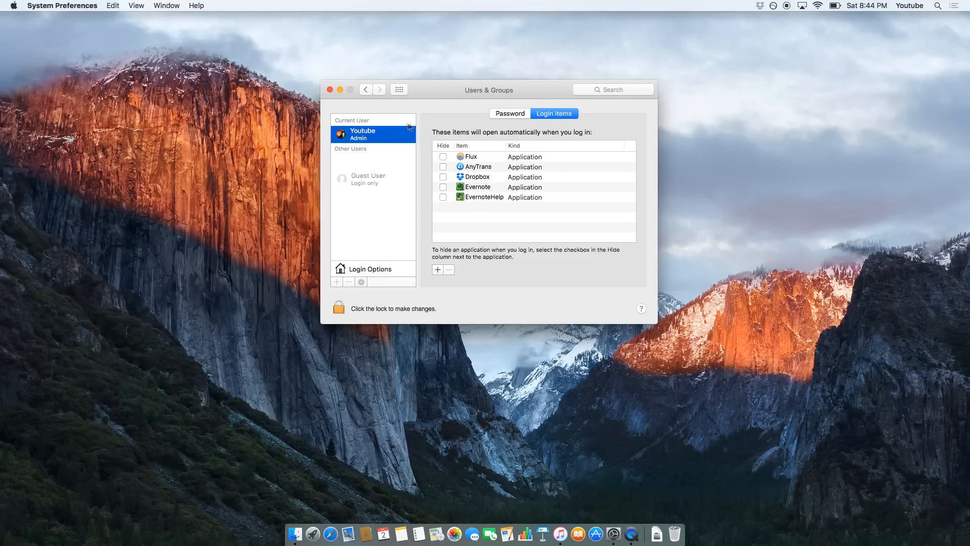
mouse_move(519, 135)
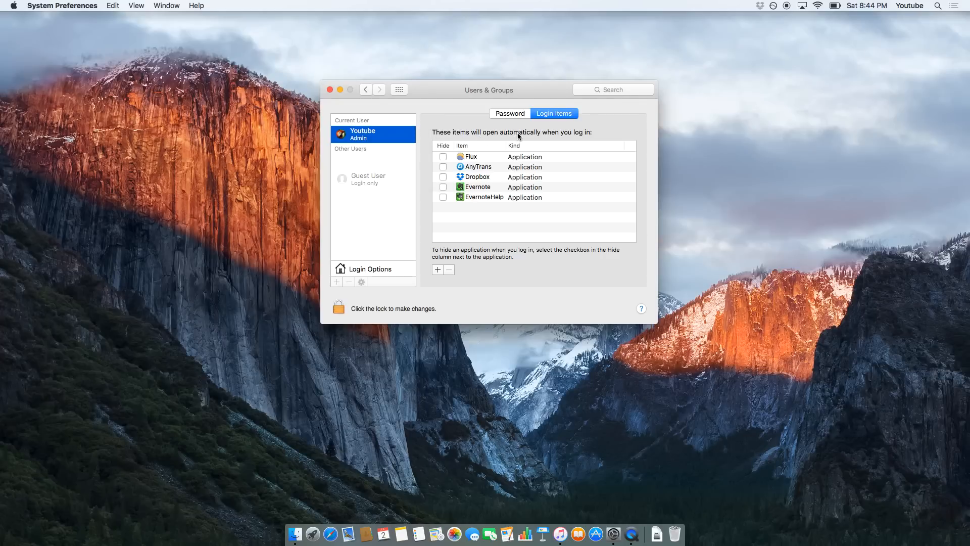
mouse_move(427, 269)
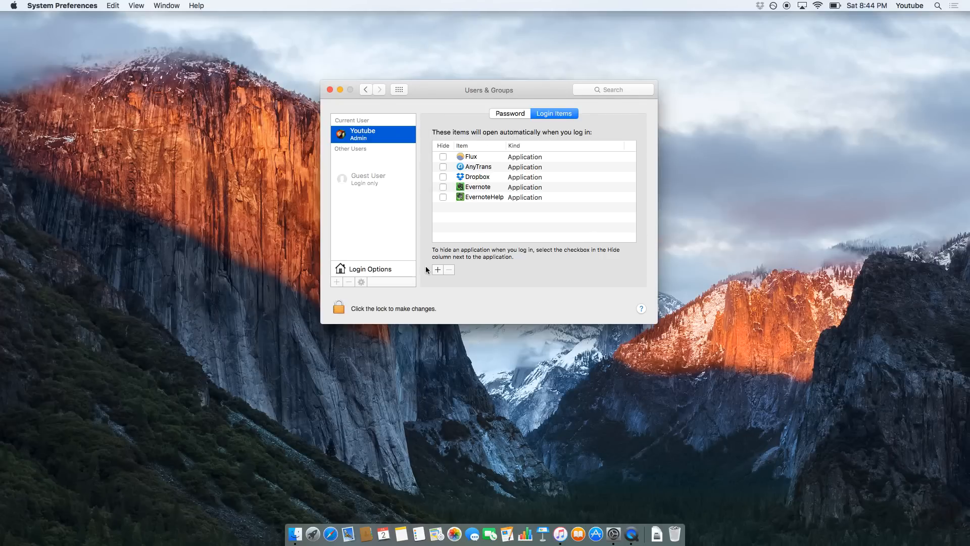
mouse_move(477, 204)
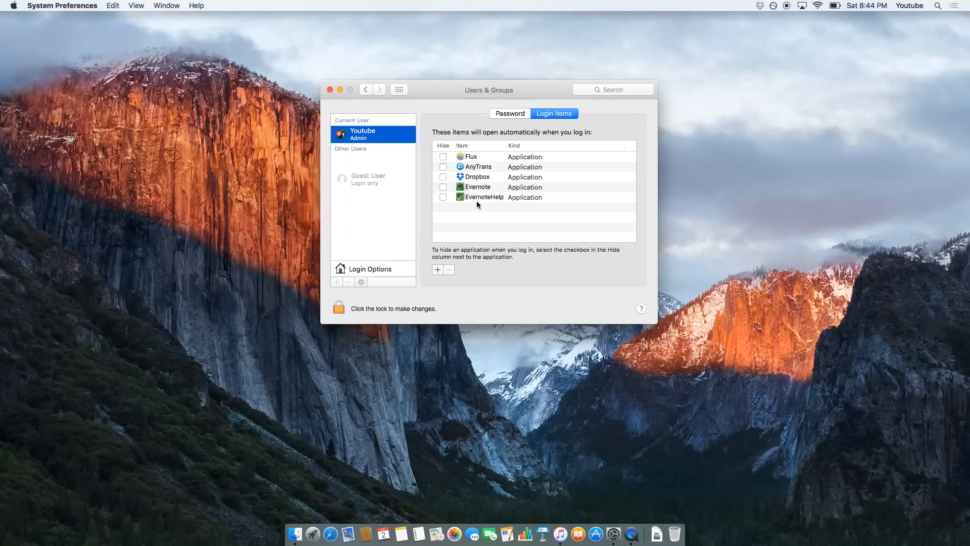
mouse_move(458, 159)
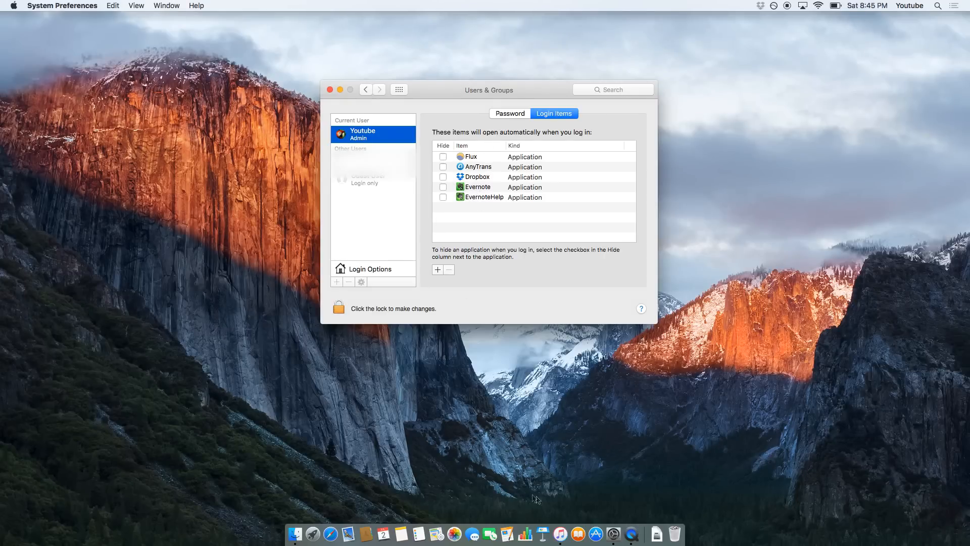
mouse_move(560, 534)
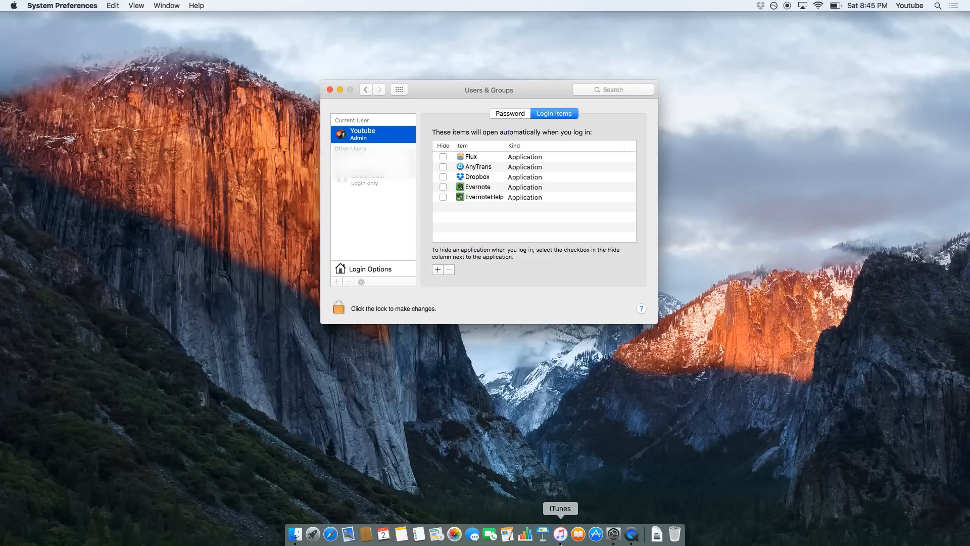
mouse_move(472, 159)
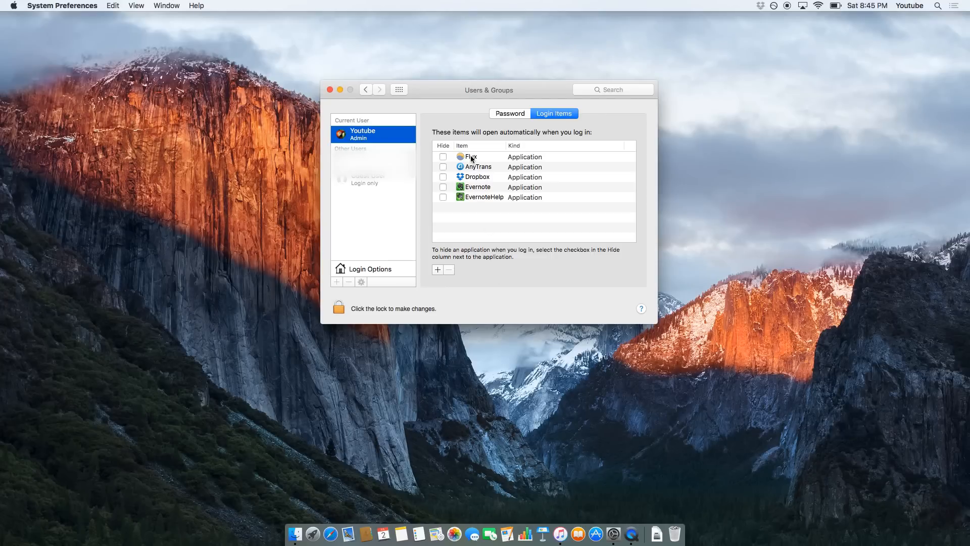
Remove Dropbox, AnyTrans, Evernote and EvernoteHelp from login items, leaving only Flux, then close preferences.
left_click(472, 156)
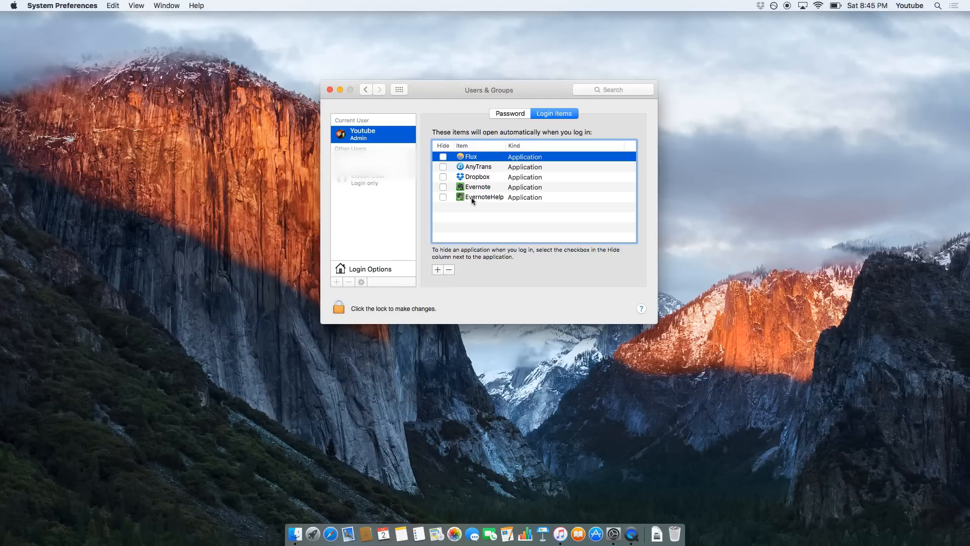
left_click(477, 176)
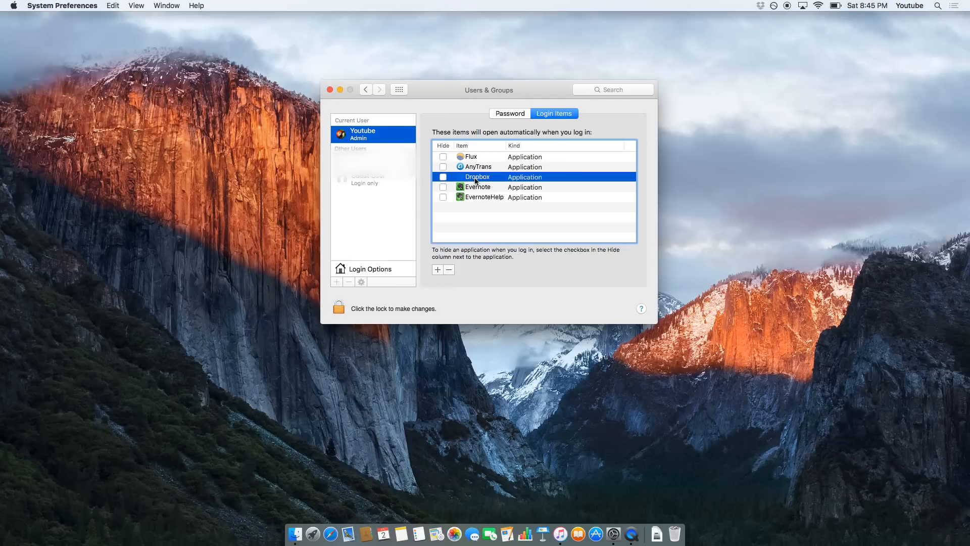
left_click(448, 269)
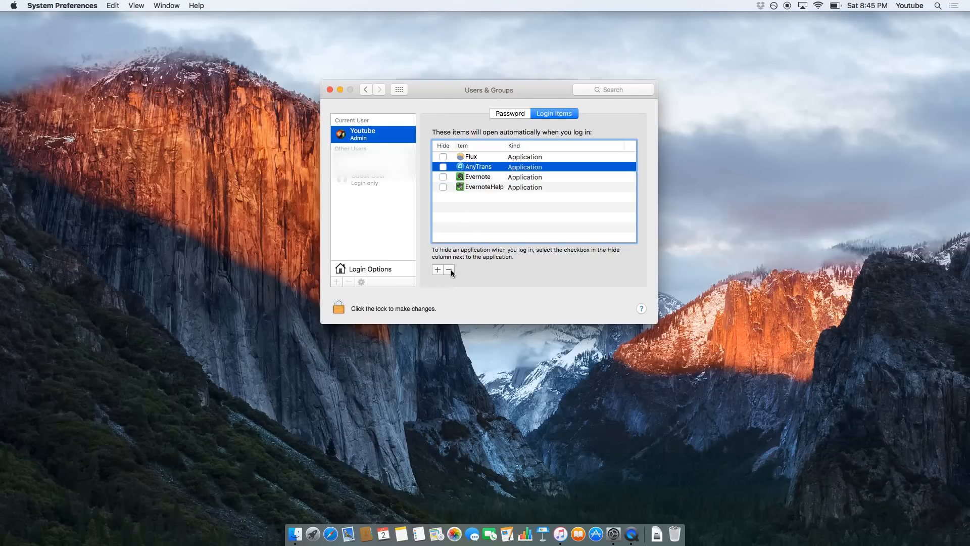
left_click(448, 270)
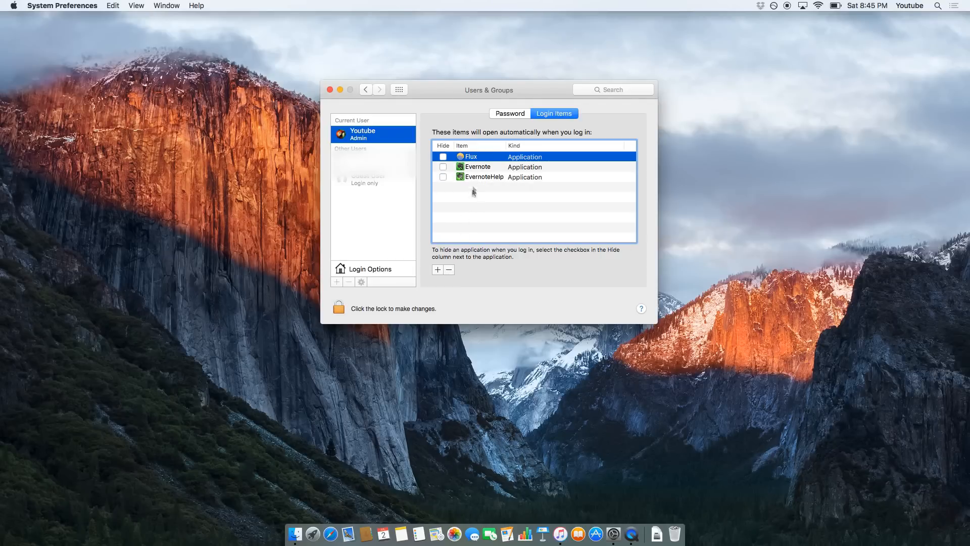
left_click(477, 166)
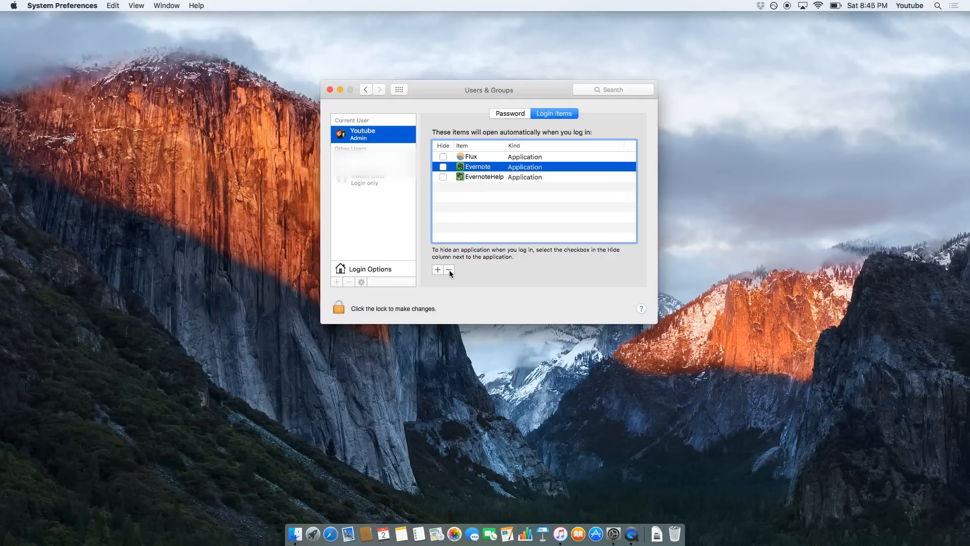
left_click(450, 270)
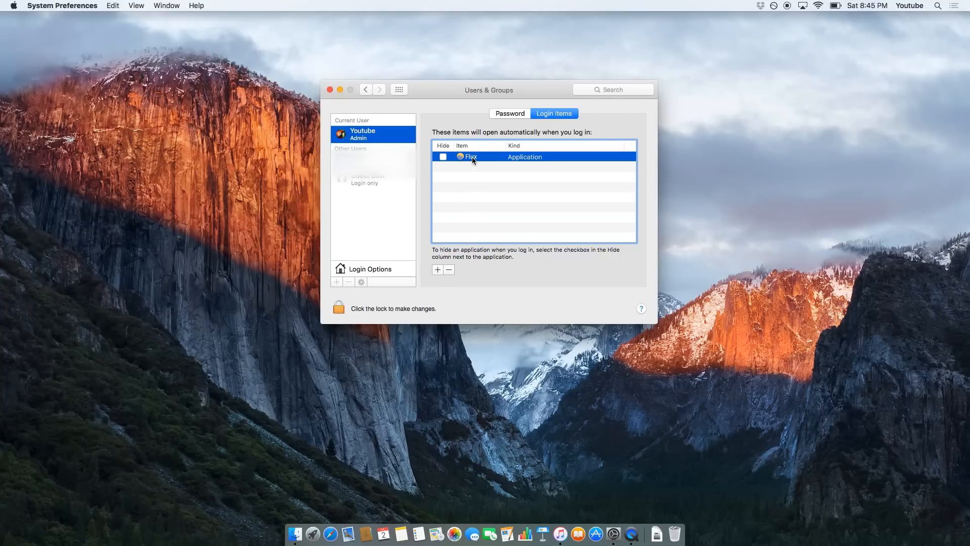
mouse_move(447, 95)
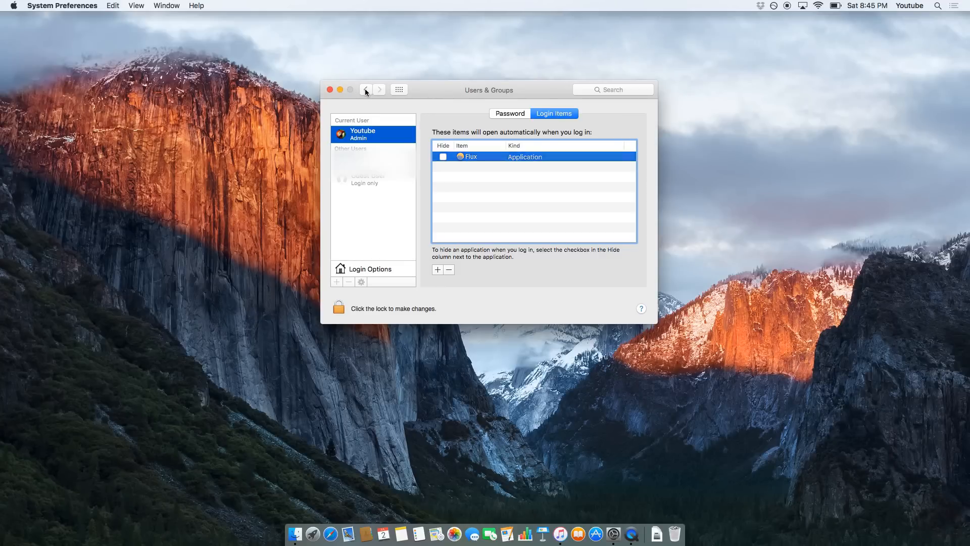
left_click(330, 90)
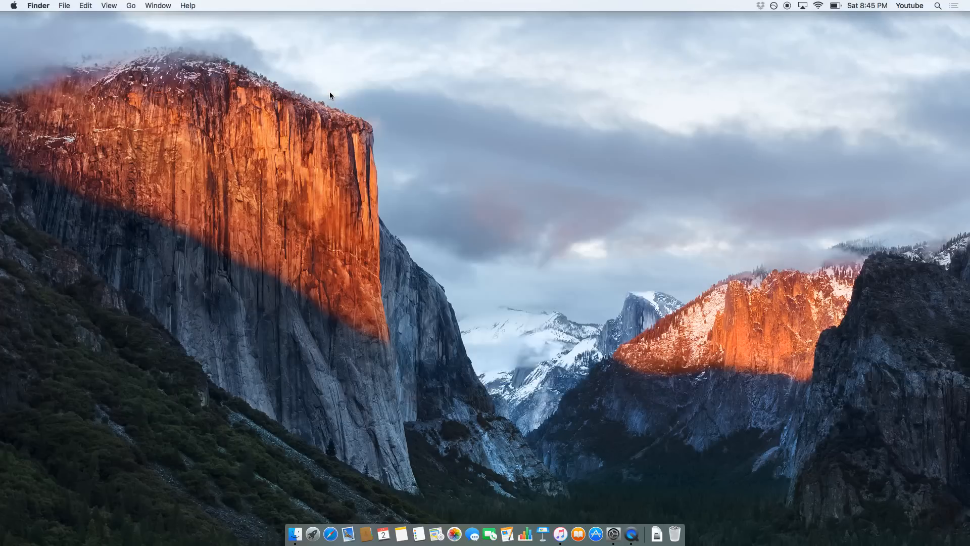
mouse_move(322, 494)
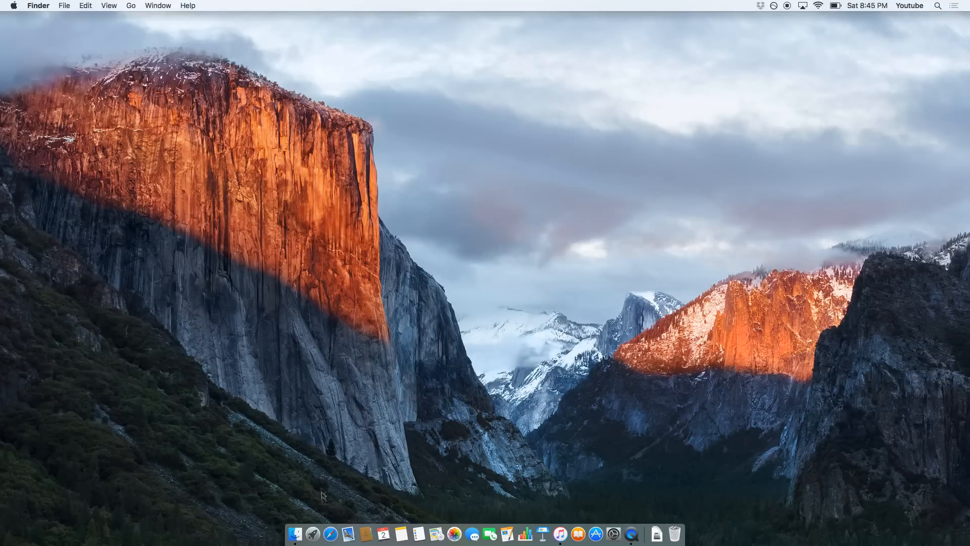
Launch Safari and bring up the Clear History prompt with its time-range choices.
left_click(330, 535)
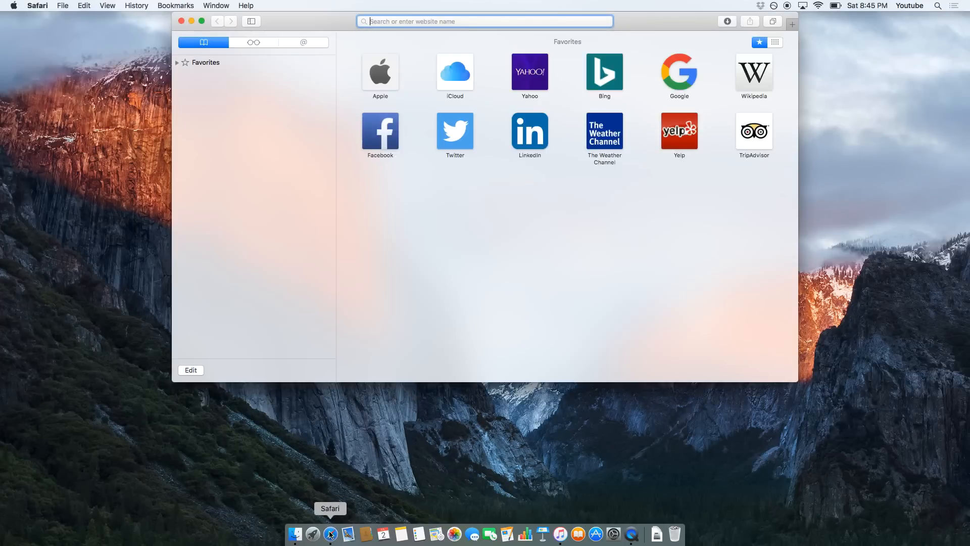
left_click(37, 5)
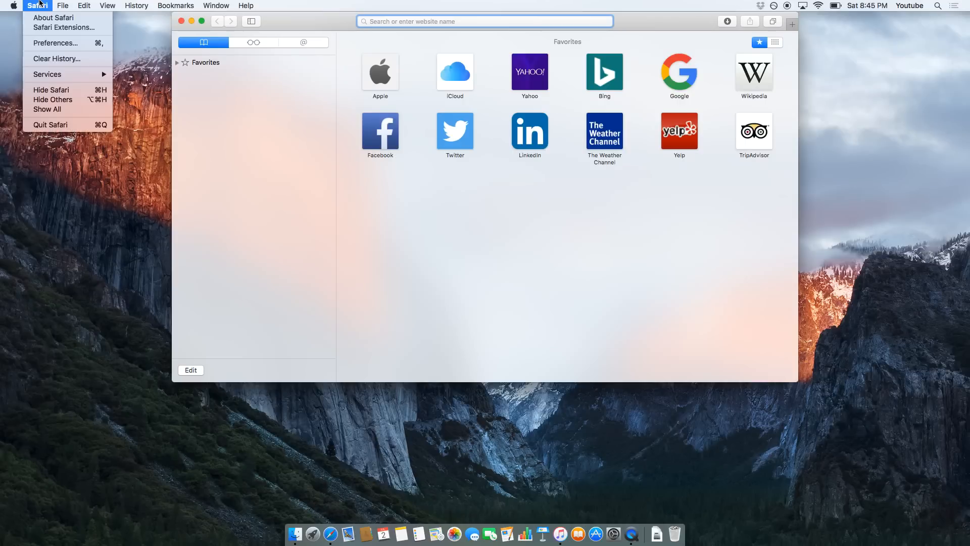
mouse_move(55, 42)
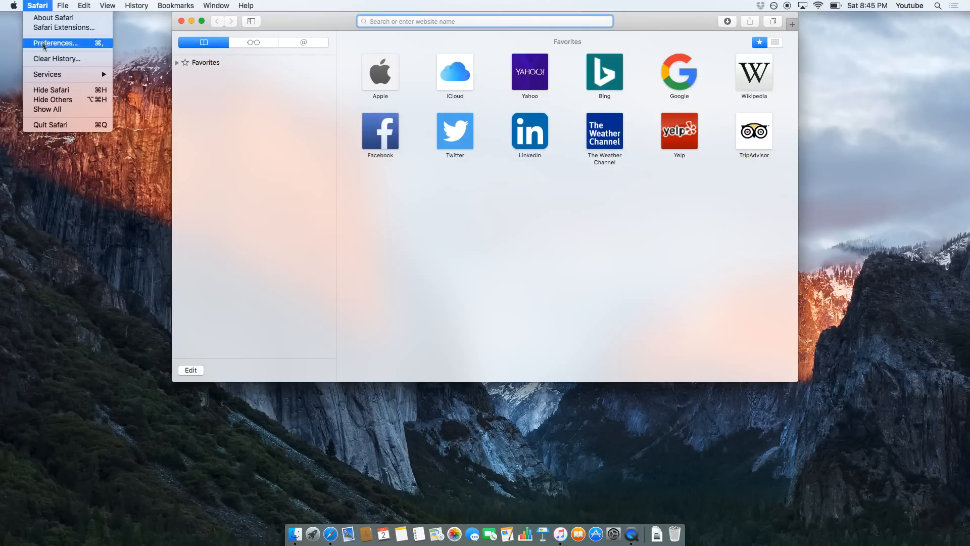
left_click(56, 58)
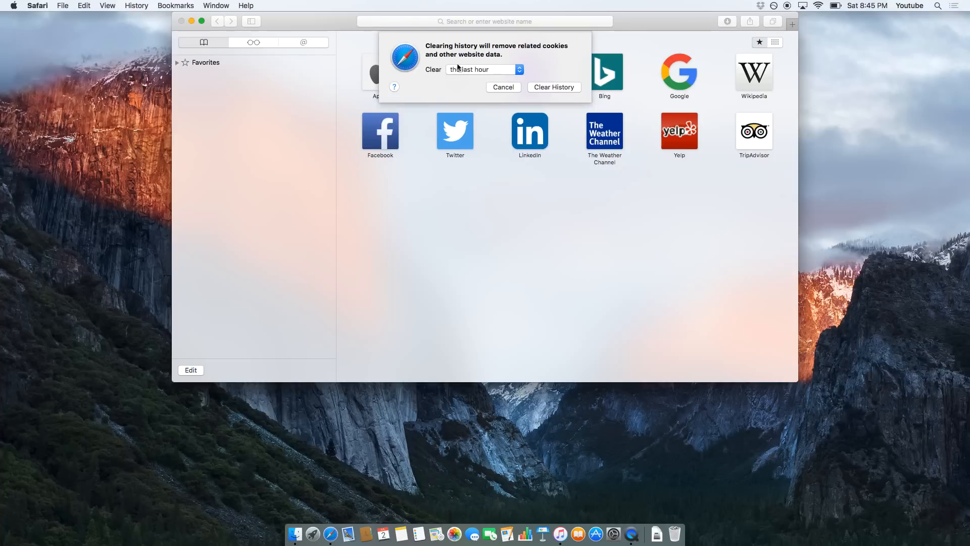
left_click(485, 69)
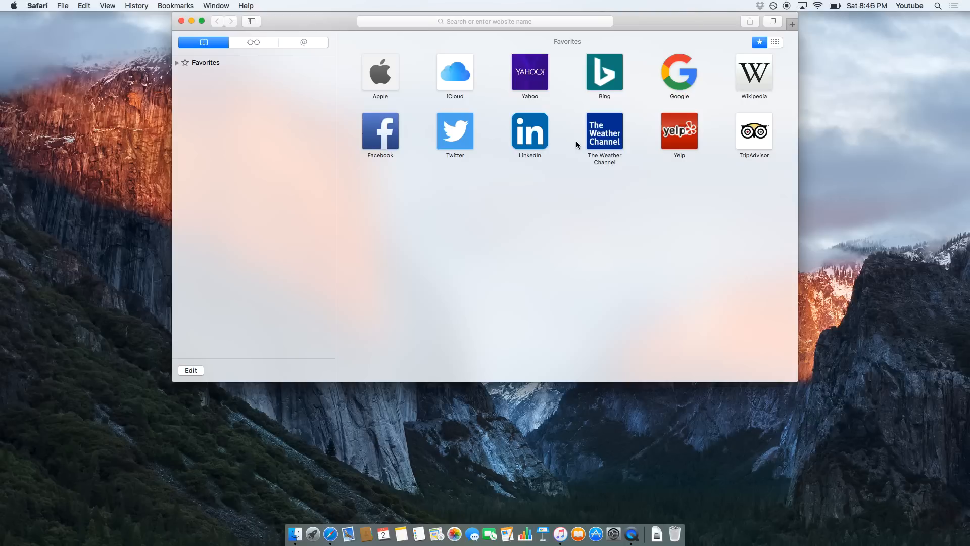
mouse_move(500, 78)
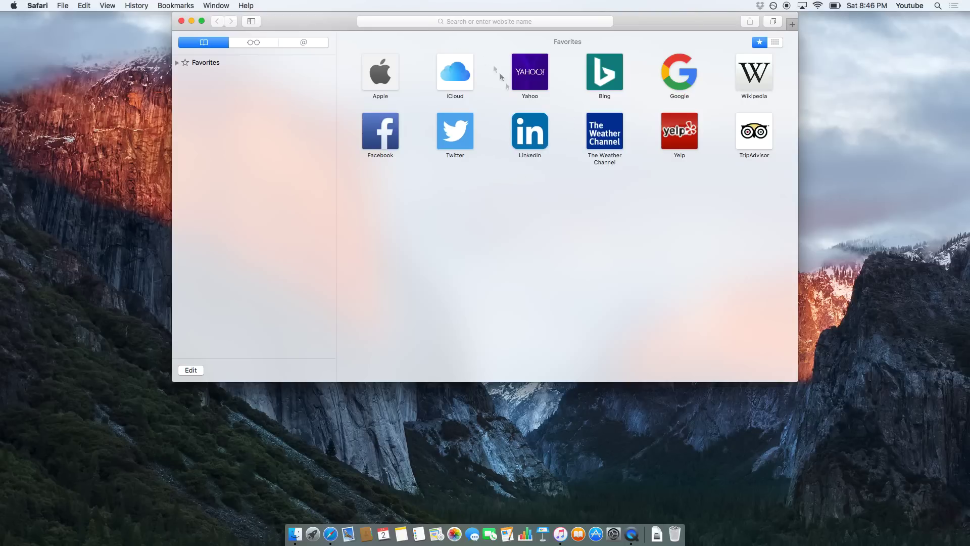
mouse_move(496, 187)
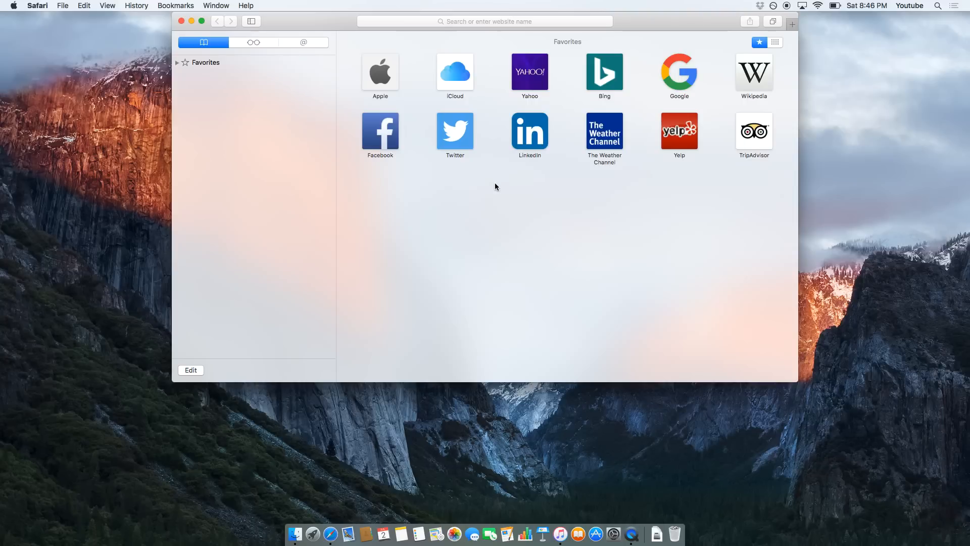
mouse_move(339, 28)
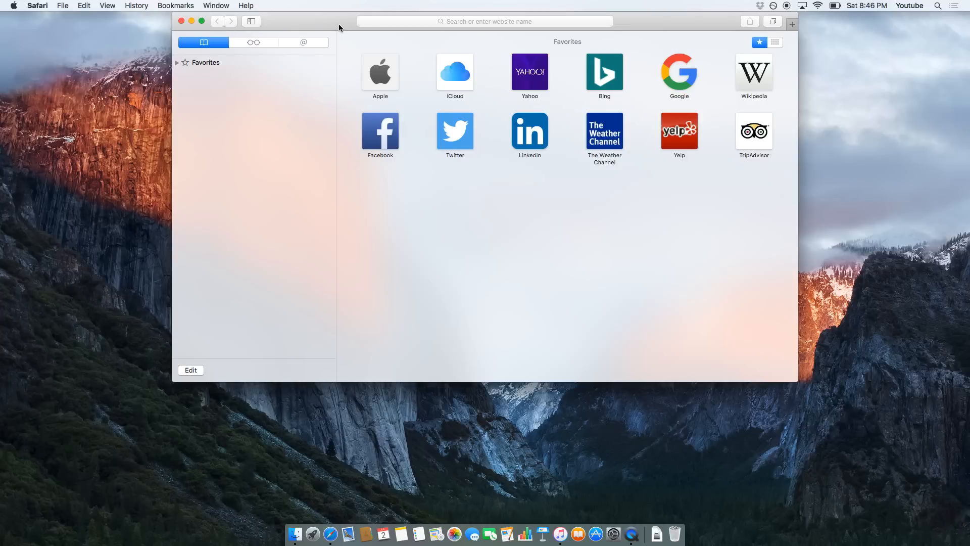
mouse_move(306, 21)
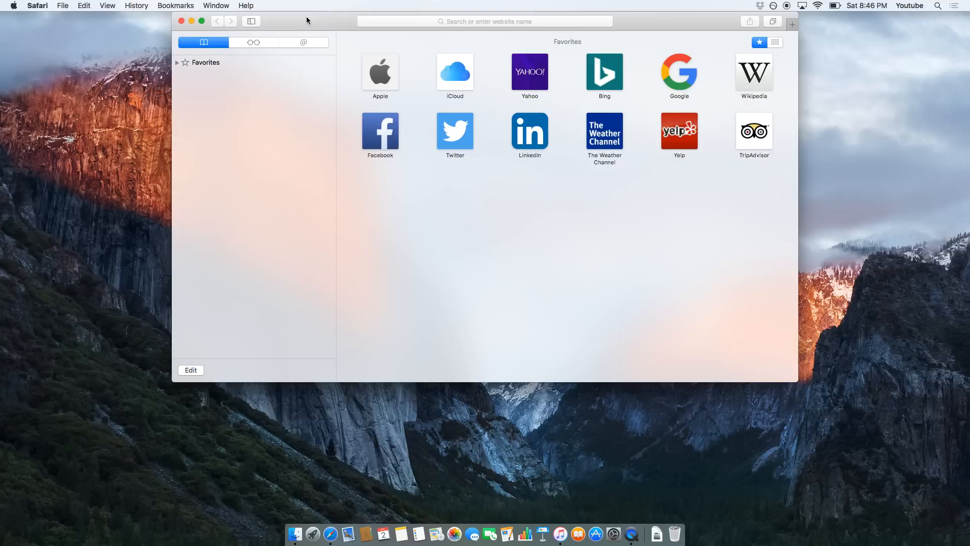
Quit Safari after clearing the browsing history.
left_click(182, 20)
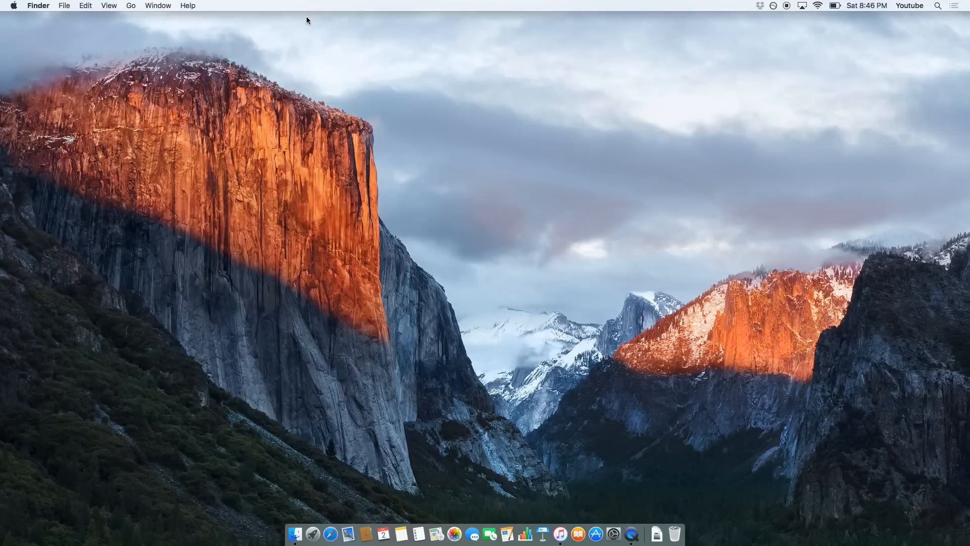
mouse_move(334, 381)
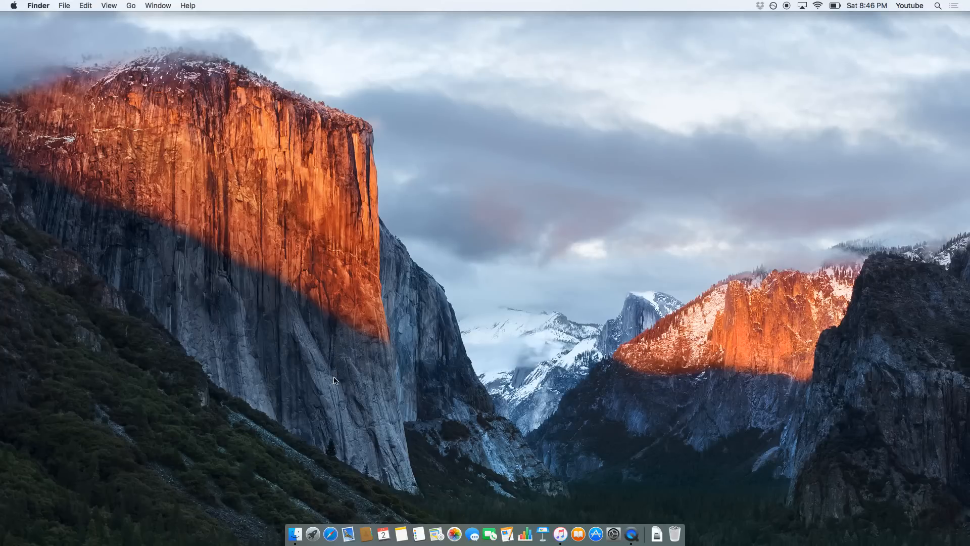
mouse_move(295, 533)
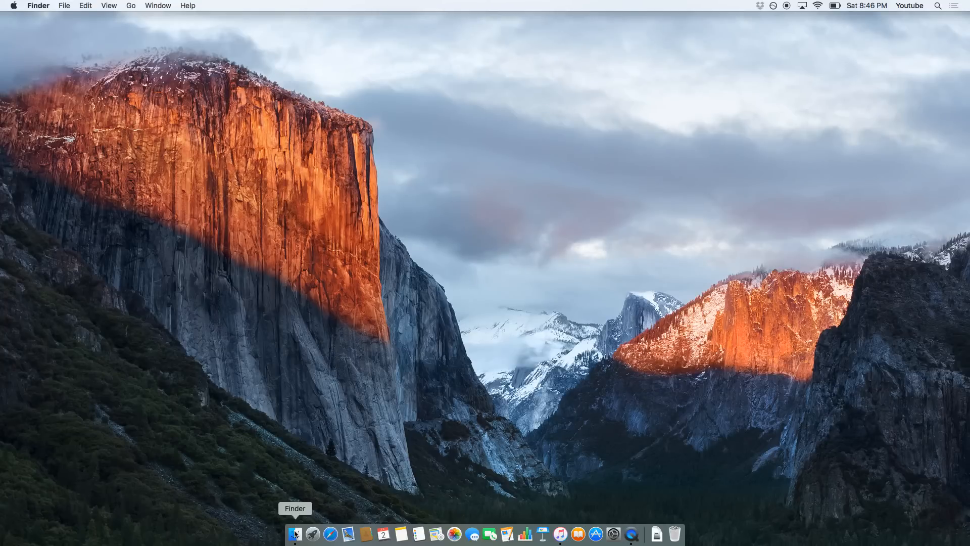
Open a Finder window and go to the hidden user Library folder via the Go menu.
left_click(295, 534)
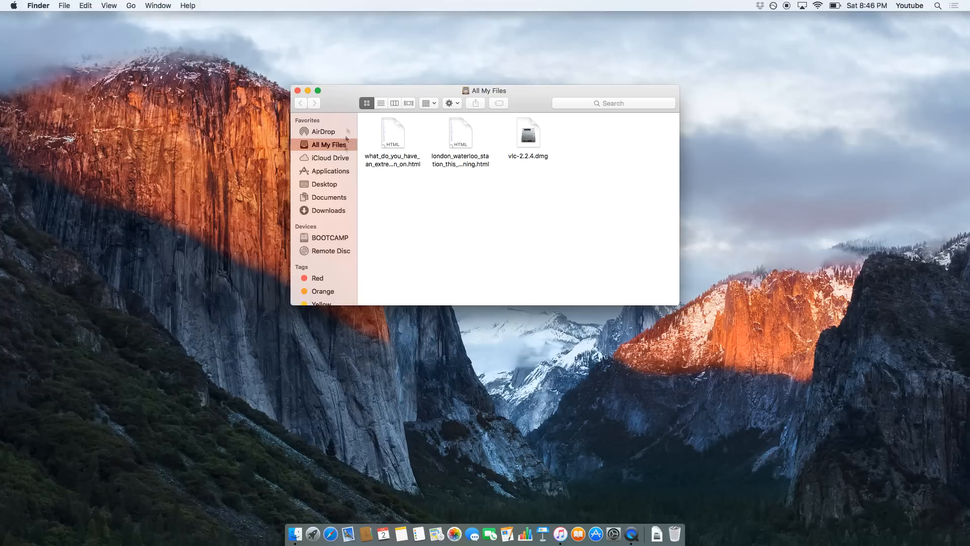
left_click(131, 6)
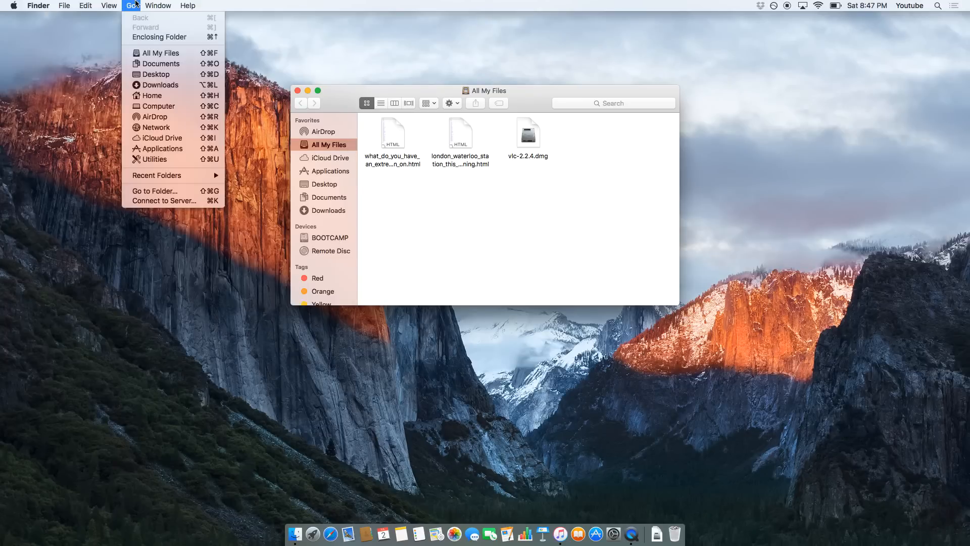
mouse_move(158, 105)
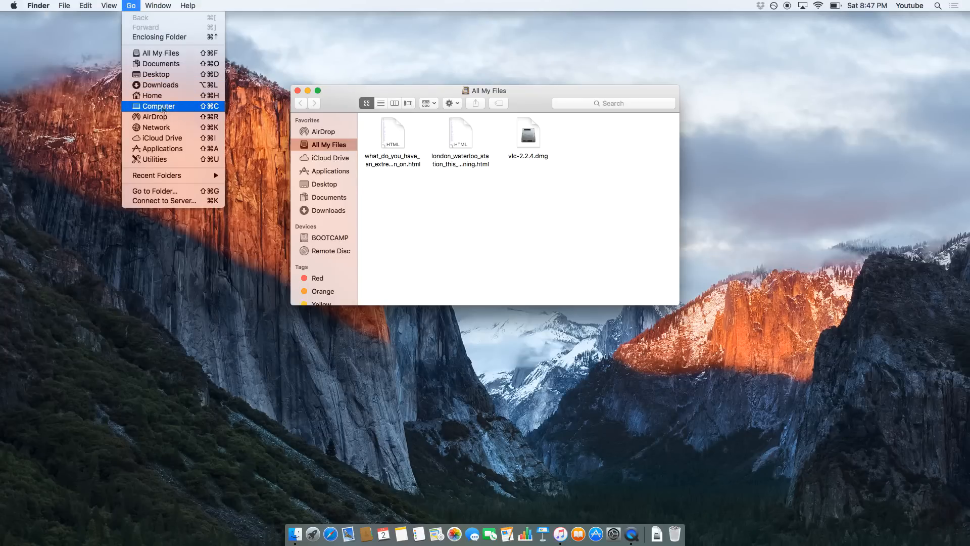
mouse_move(192, 110)
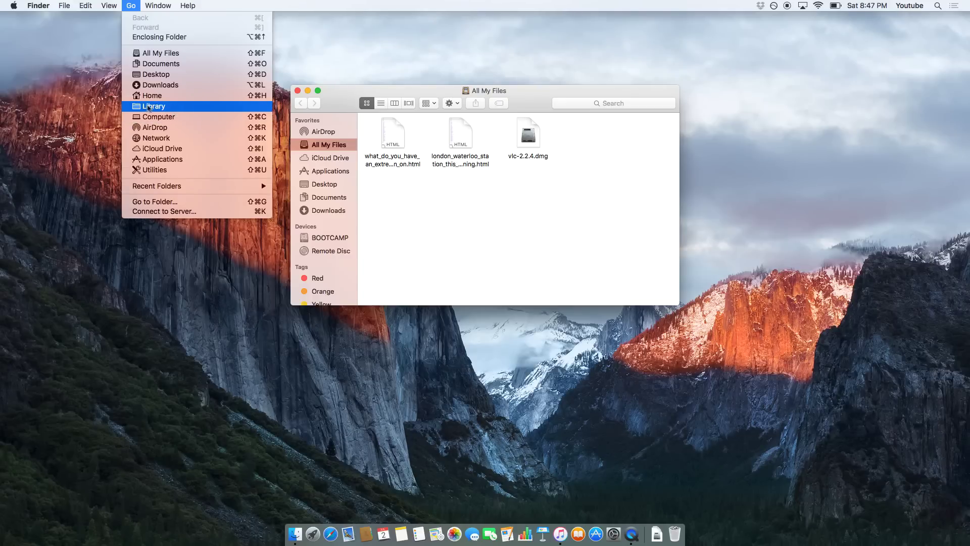
mouse_move(158, 106)
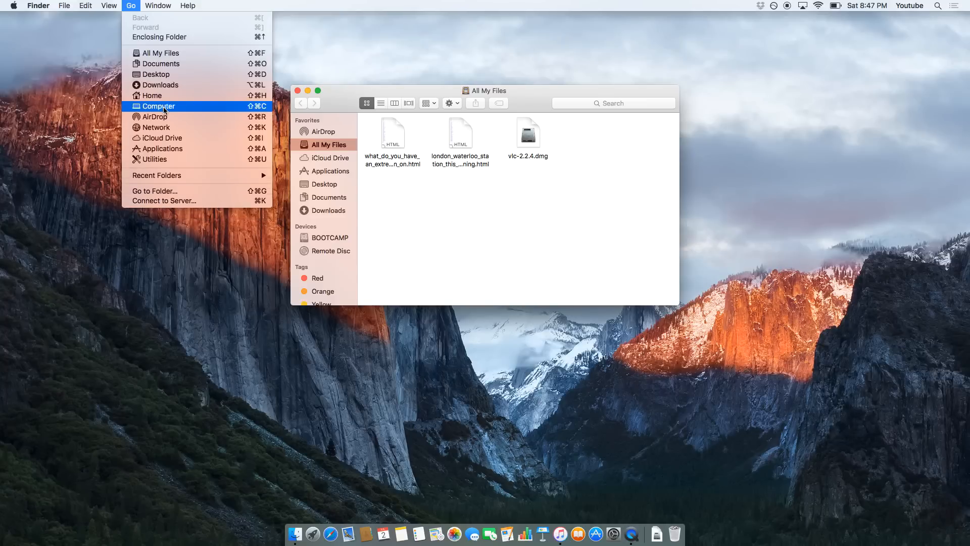
mouse_move(154, 106)
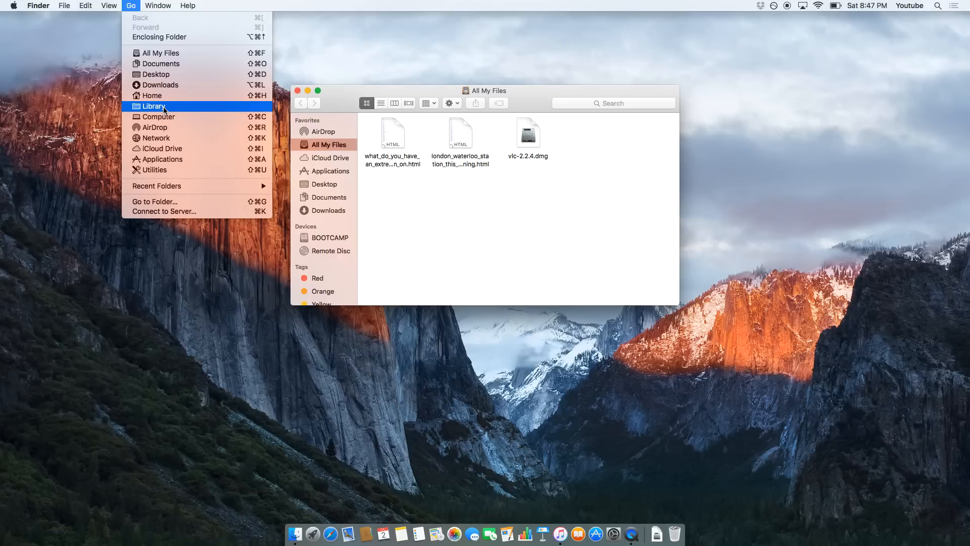
left_click(155, 105)
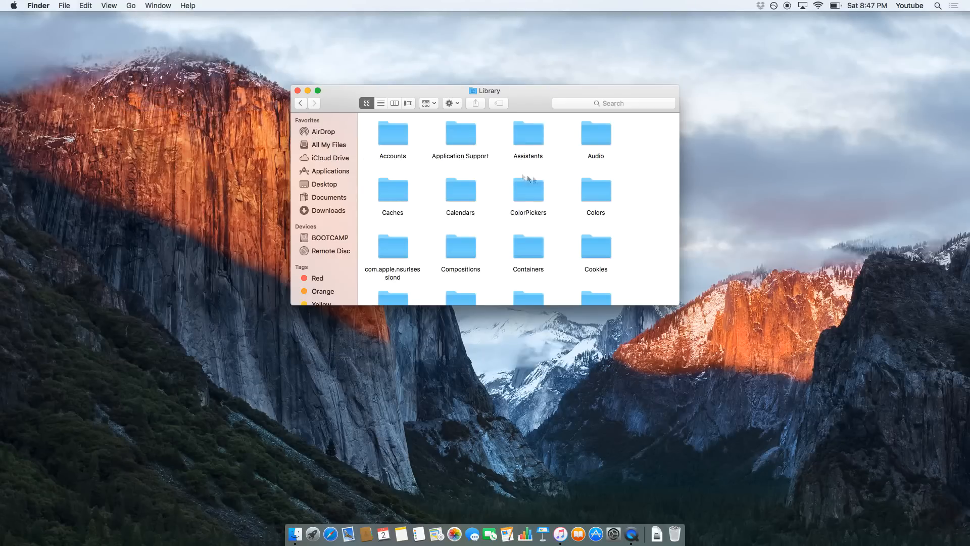
Open the Caches folder, look through its contents and select the first cache item.
left_click(392, 190)
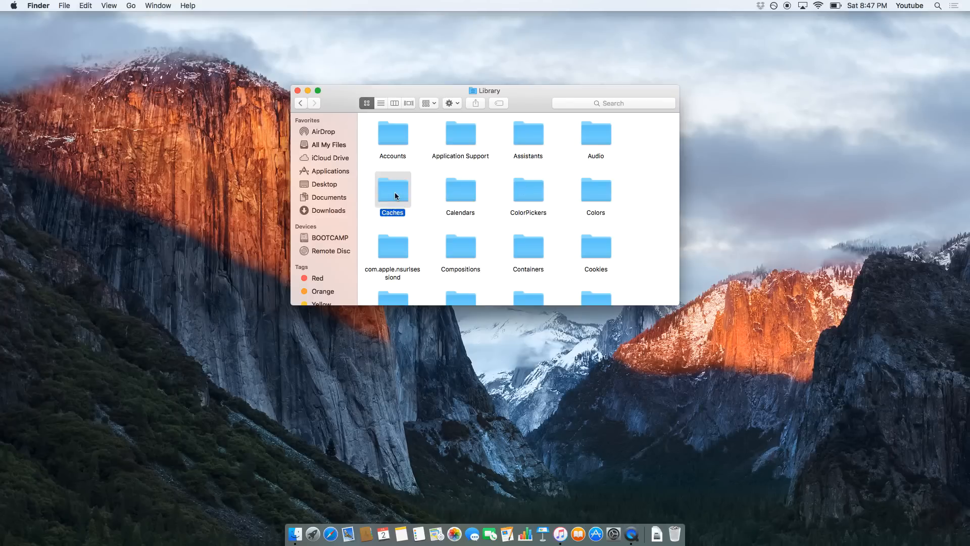
double_click(392, 190)
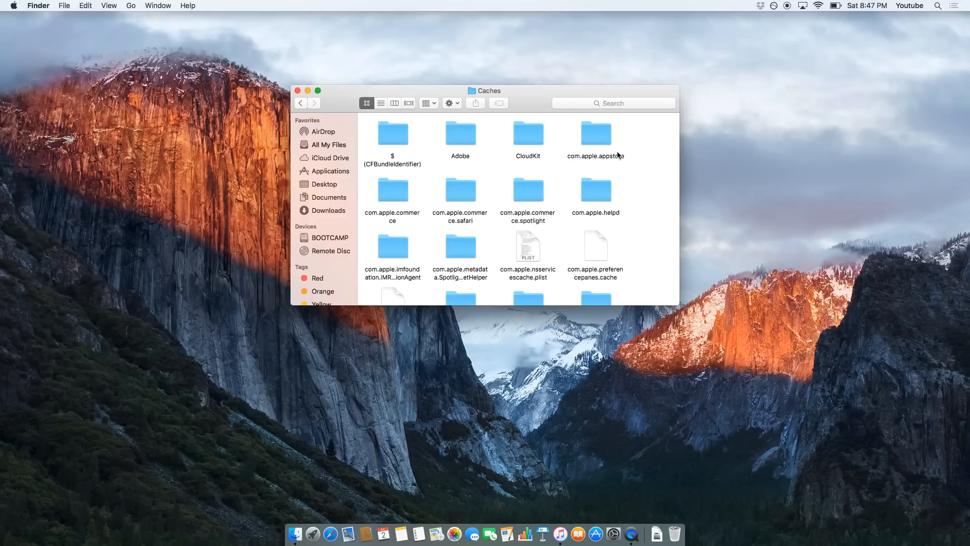
scroll("down", 3)
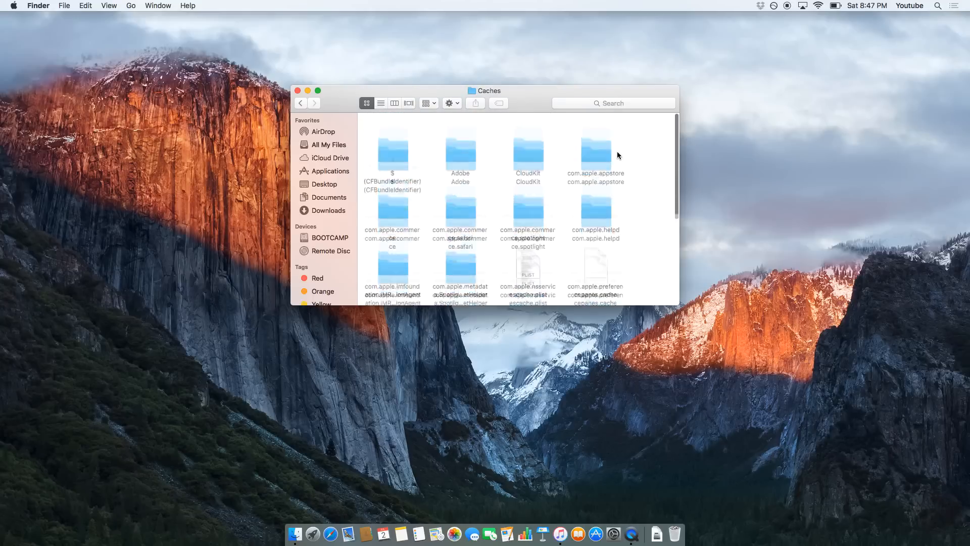
scroll("down", 3)
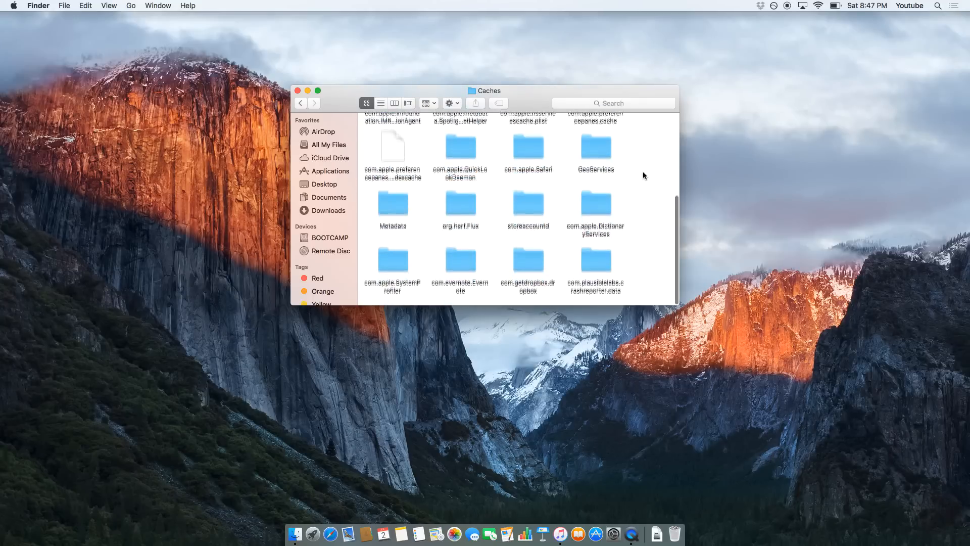
scroll("up", 3)
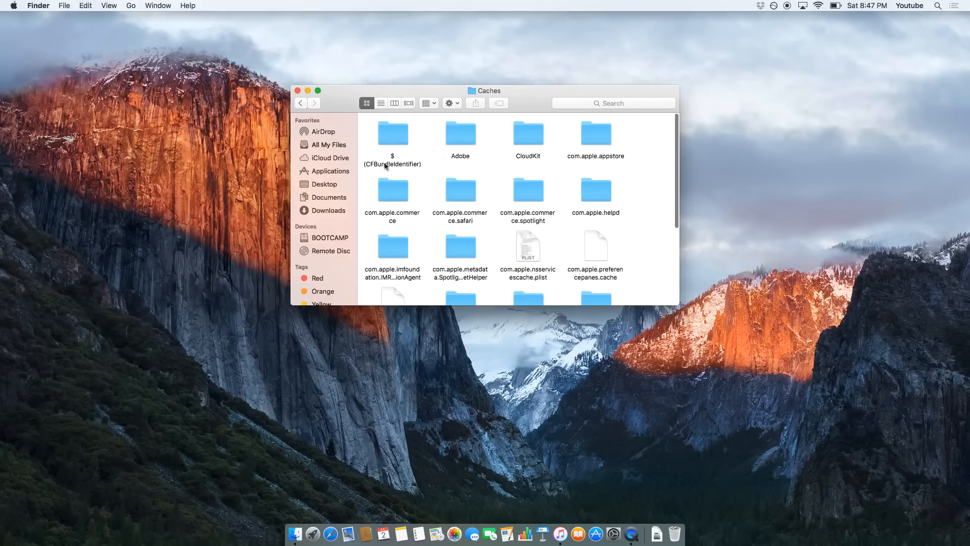
mouse_move(496, 160)
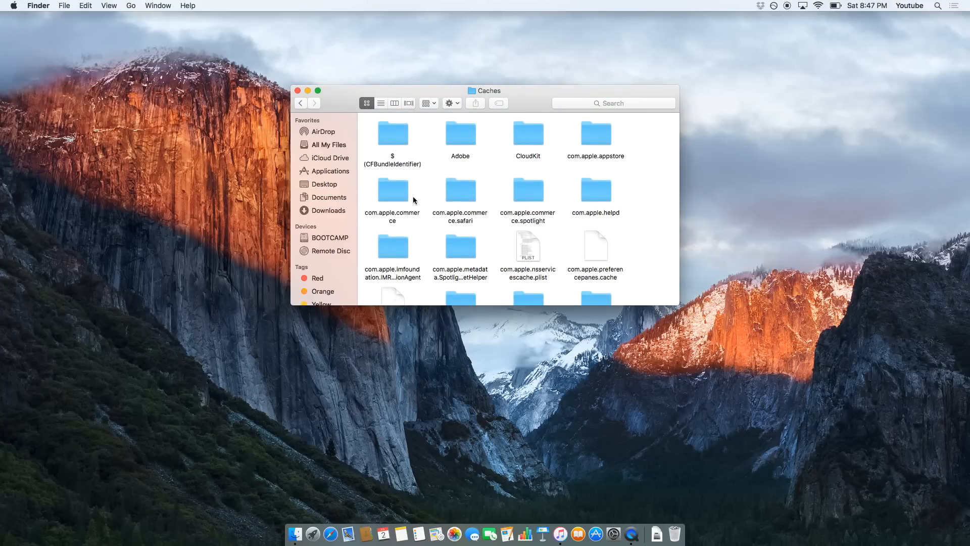
left_click(393, 133)
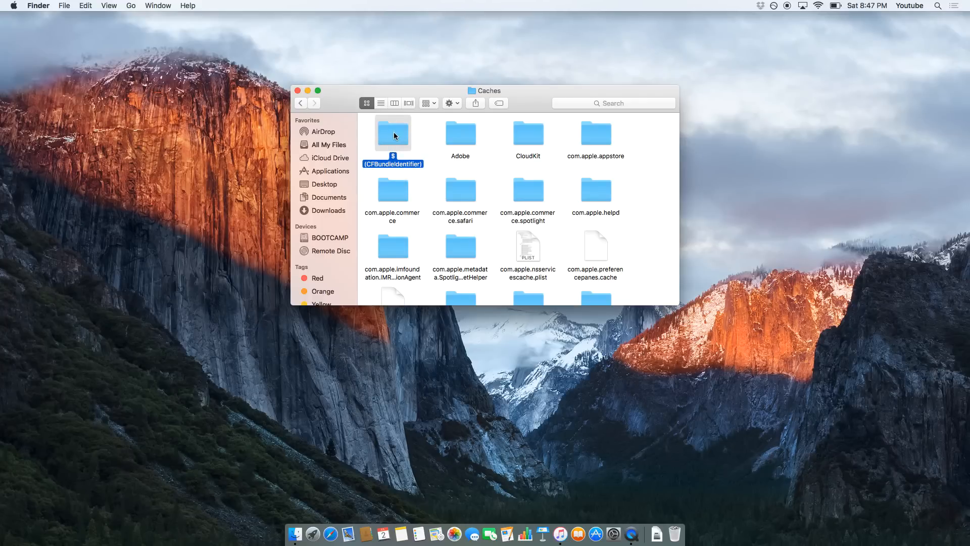
mouse_move(410, 152)
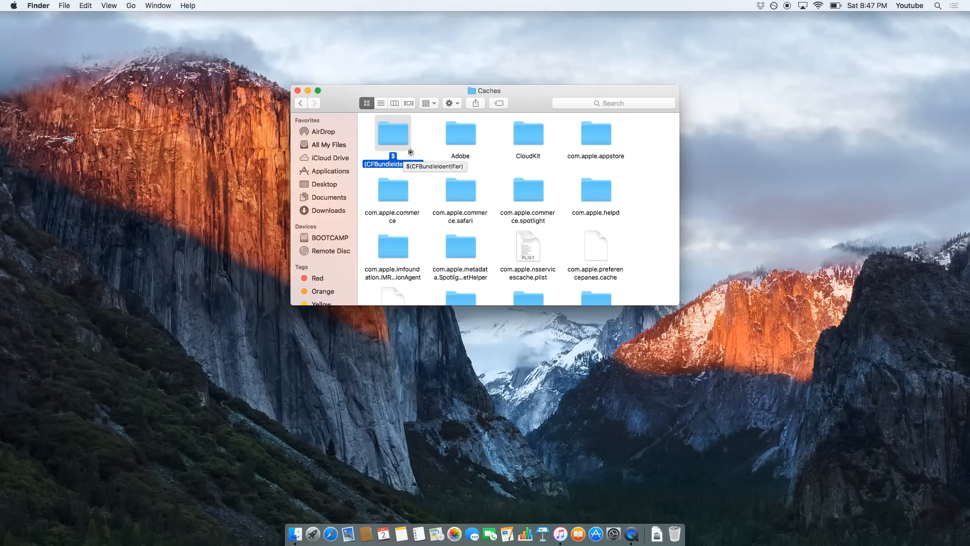
mouse_move(432, 135)
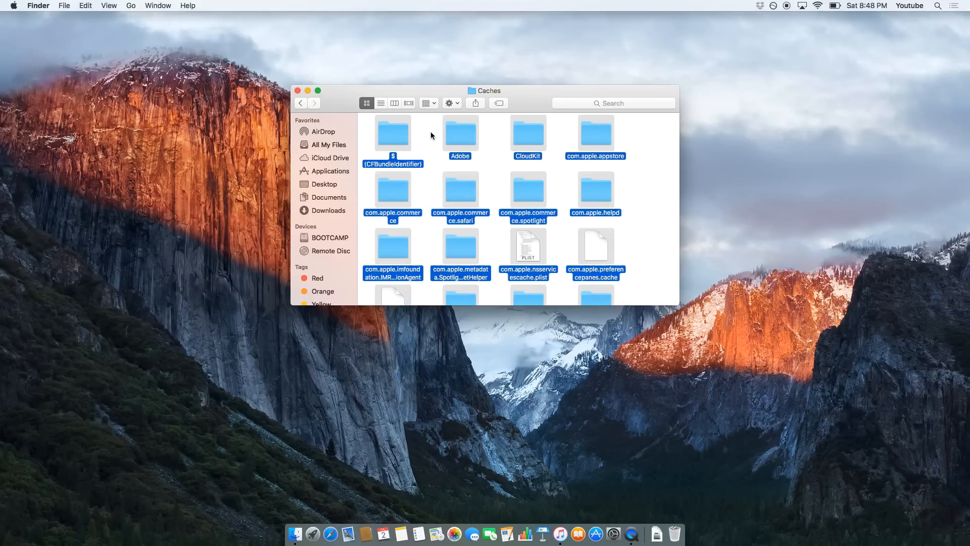
Move all 24 selected cache items to the Trash and return to the Library folder.
scroll("down", 3)
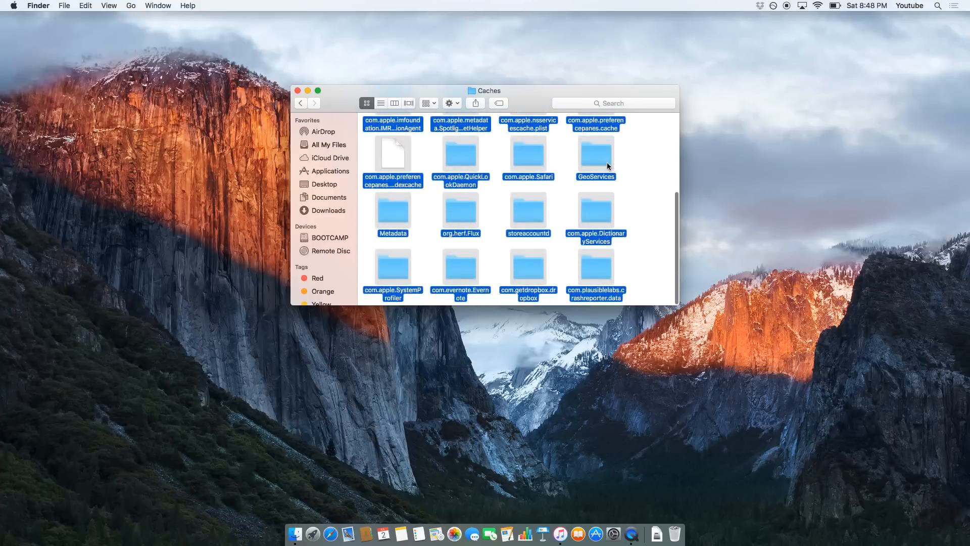
scroll("up", 3)
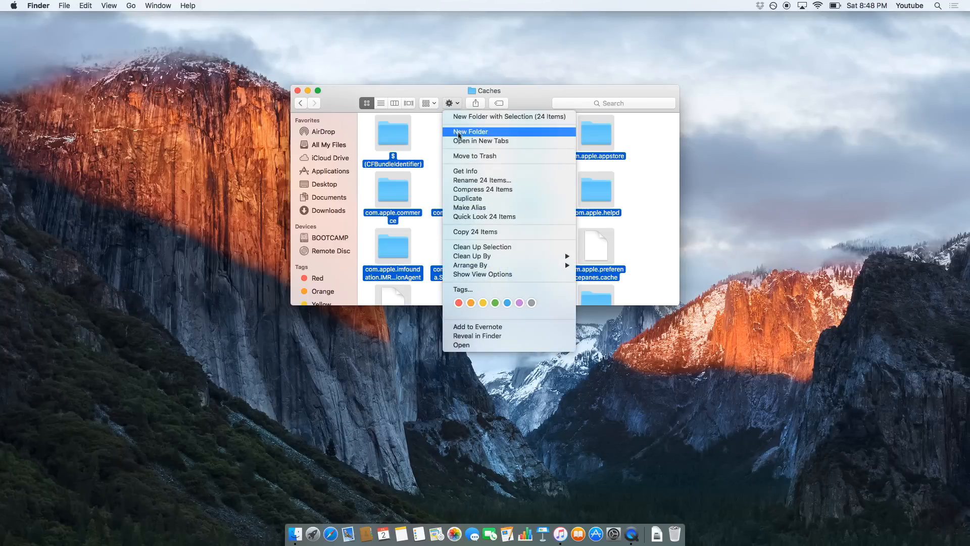
left_click(471, 132)
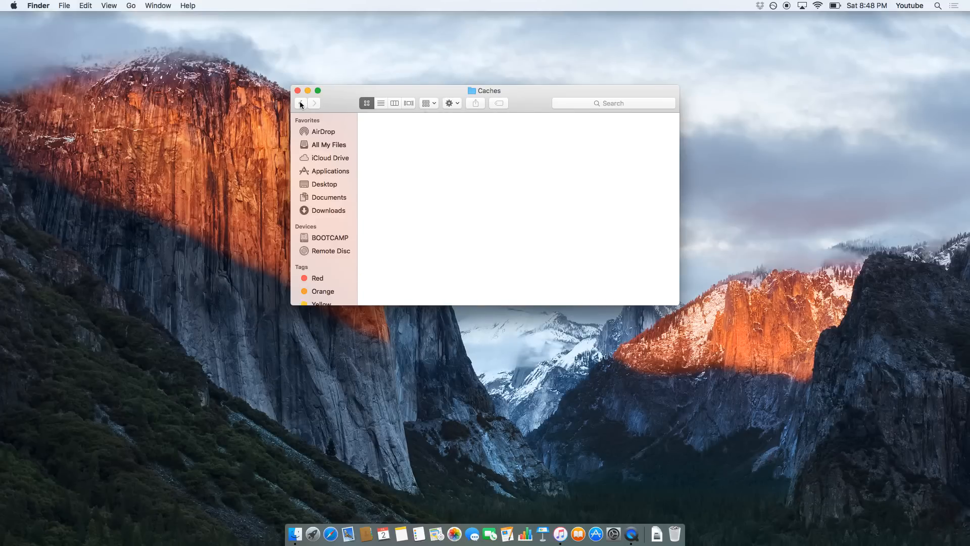
left_click(301, 103)
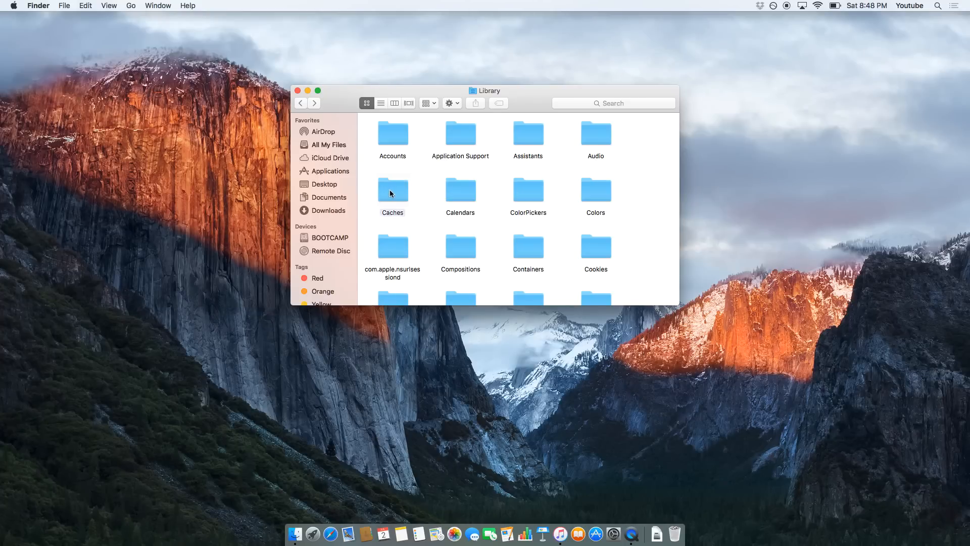
mouse_move(424, 189)
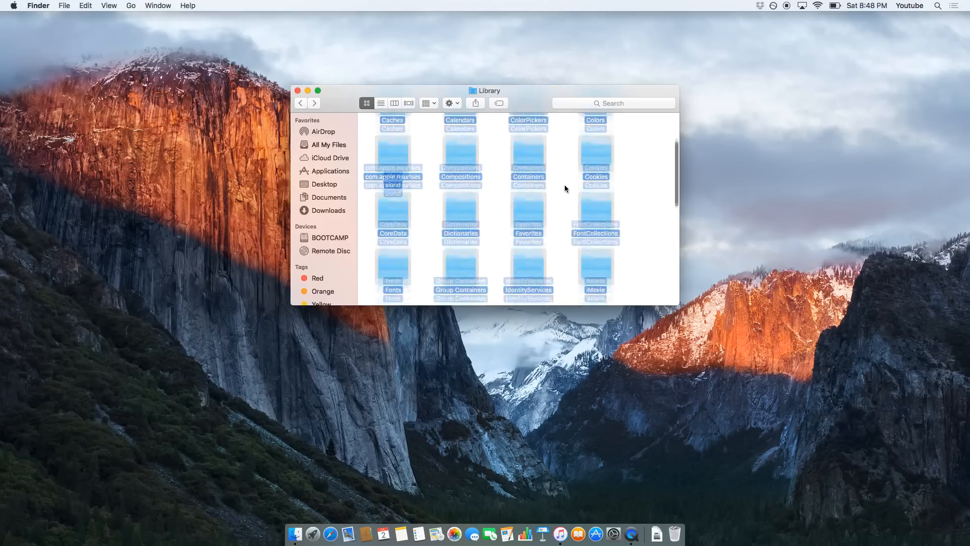
Confirm the Caches folder is empty, then open the Trash listing the discarded cache items.
scroll("up", 3)
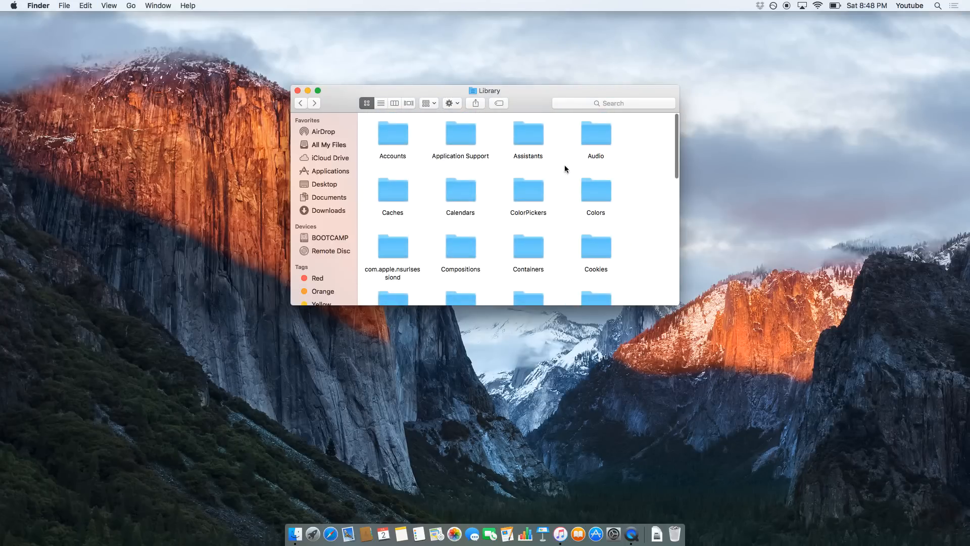
scroll("down", 3)
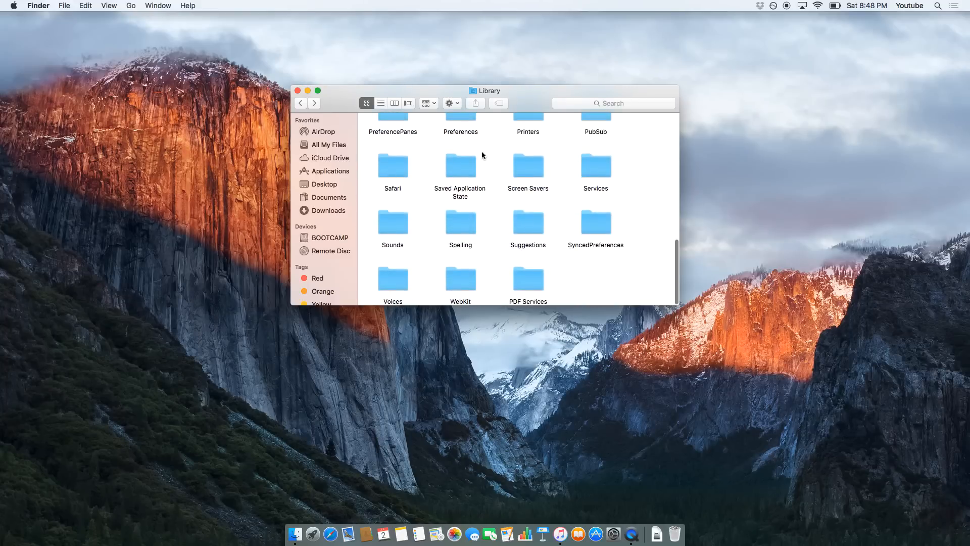
scroll("up", 3)
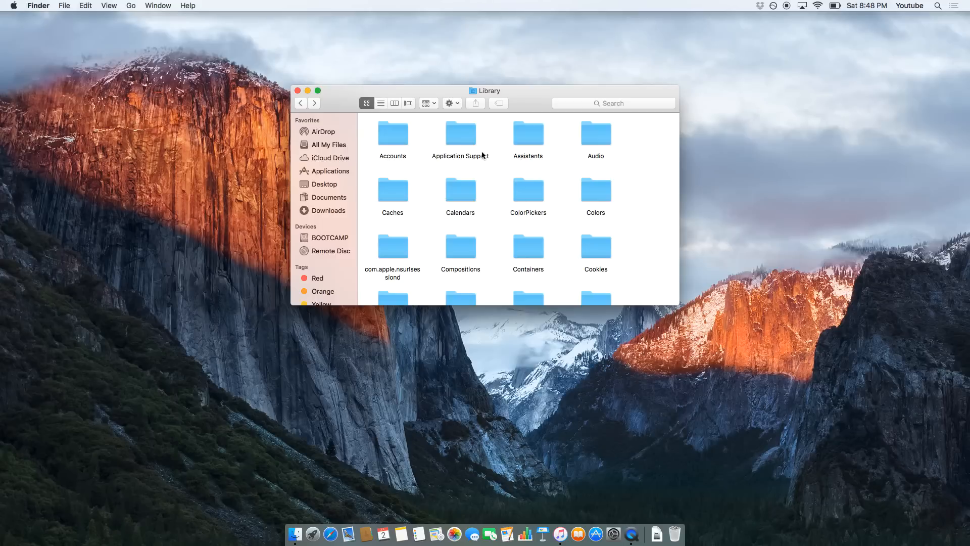
mouse_move(415, 178)
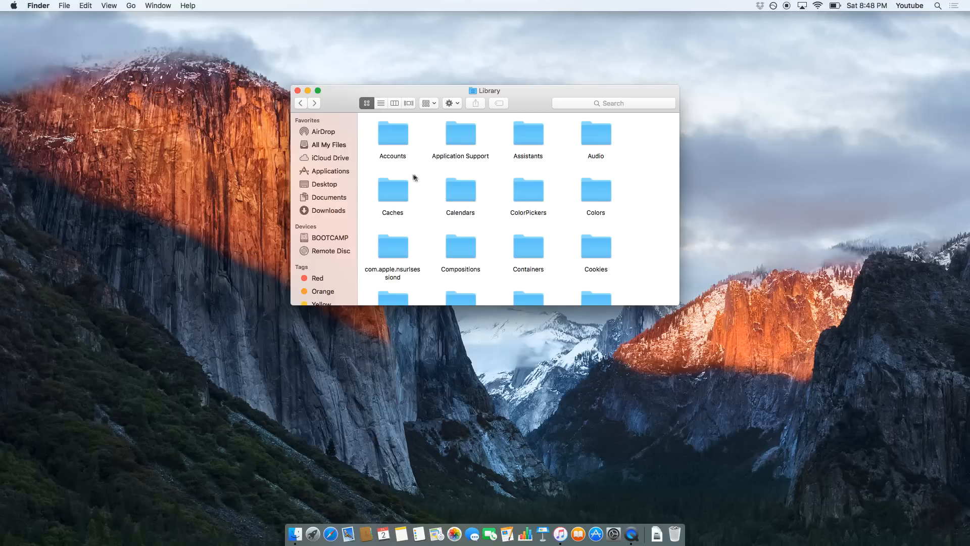
double_click(393, 192)
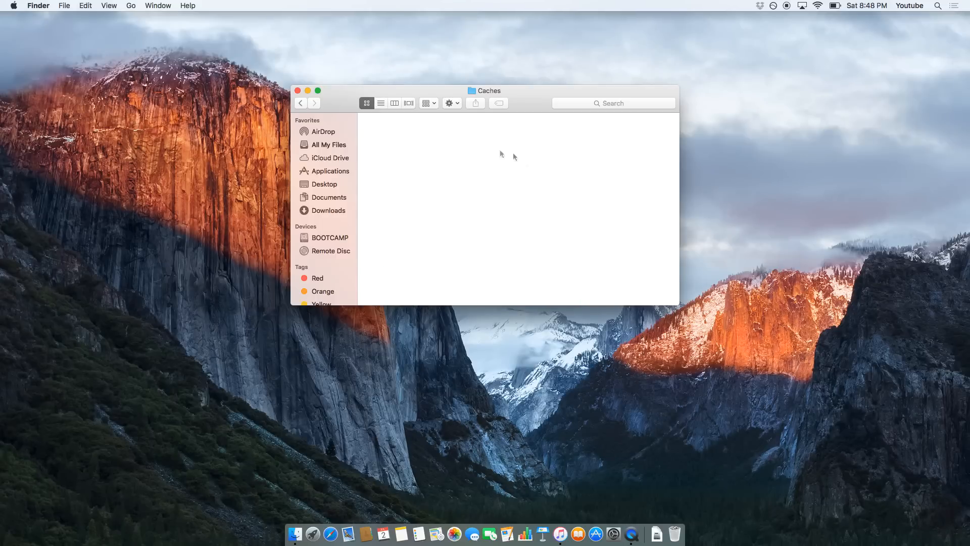
mouse_move(345, 152)
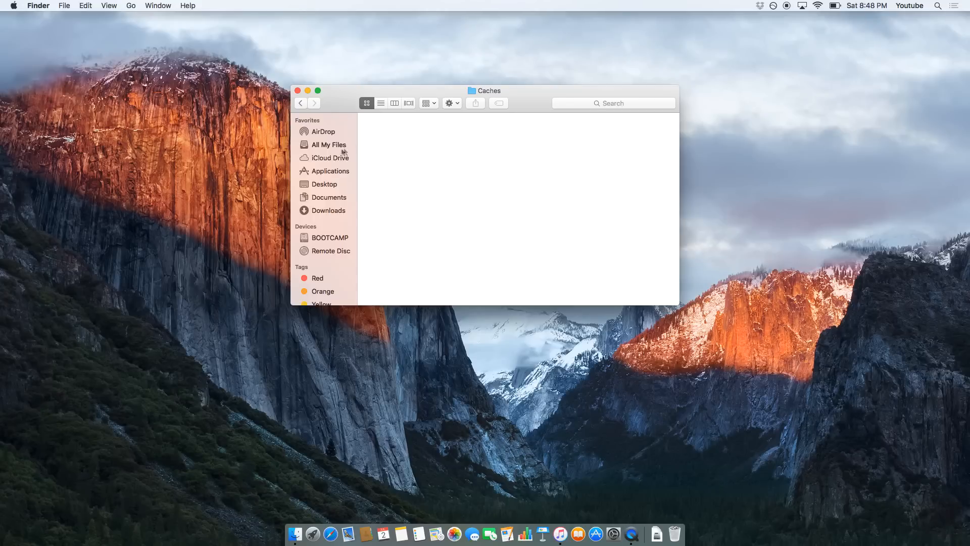
mouse_move(394, 156)
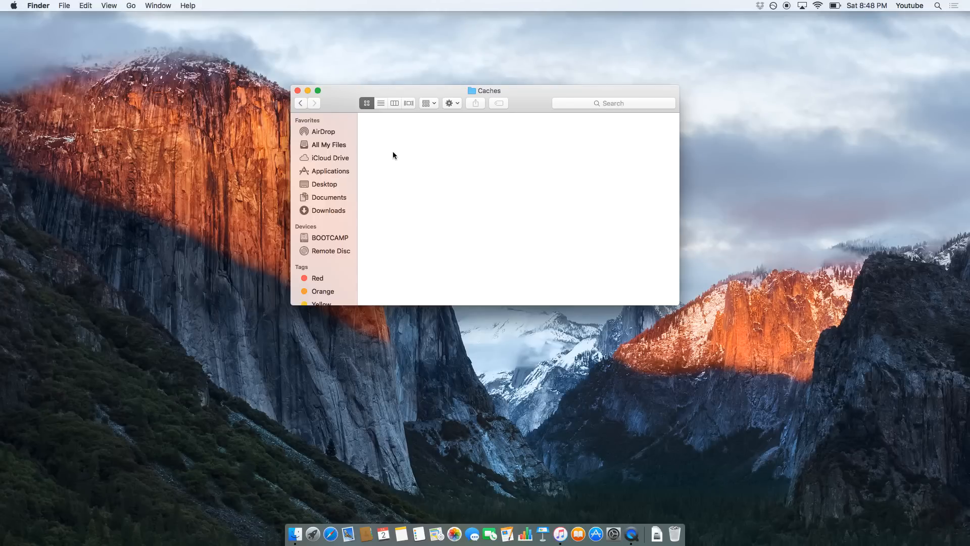
left_click(301, 102)
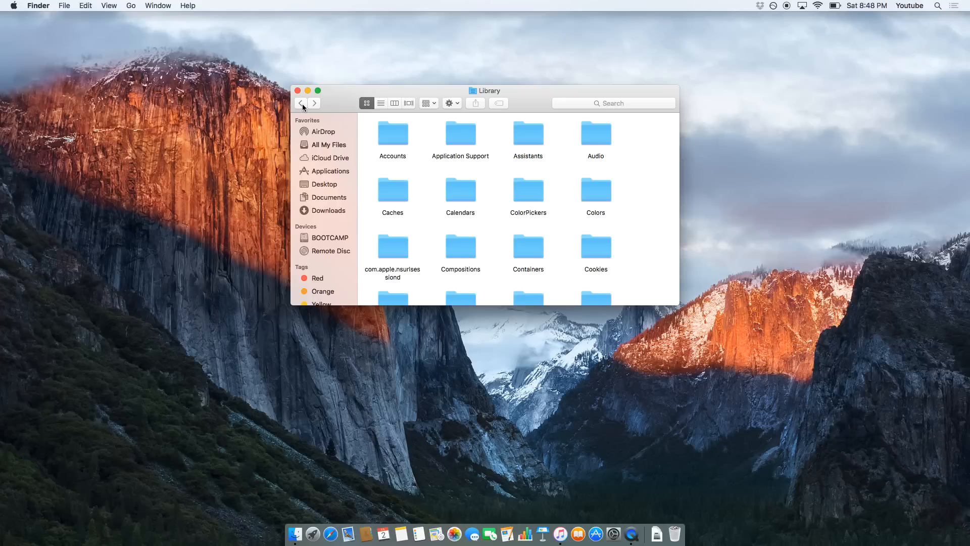
mouse_move(704, 443)
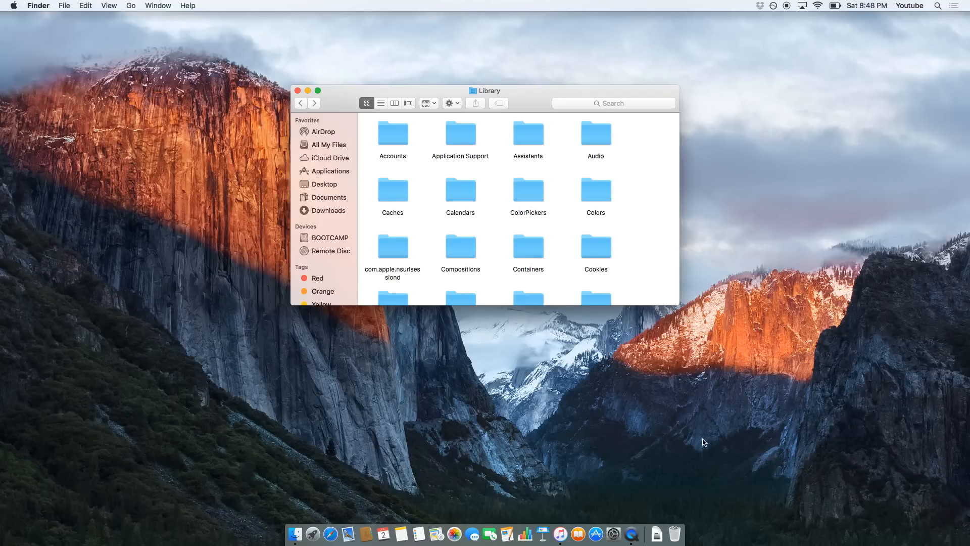
left_click(675, 534)
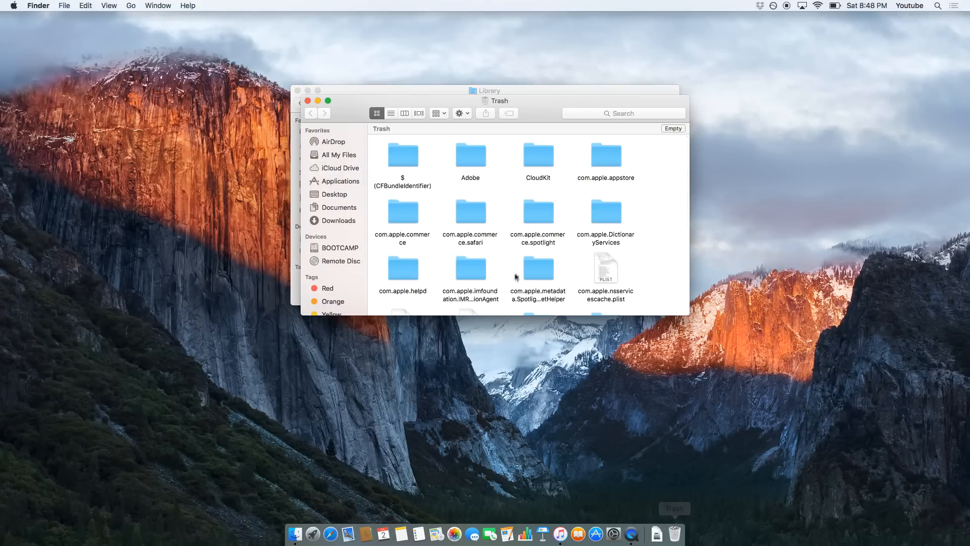
Empty the Trash, hitting the warning that Cache.db is in use.
scroll("down", 3)
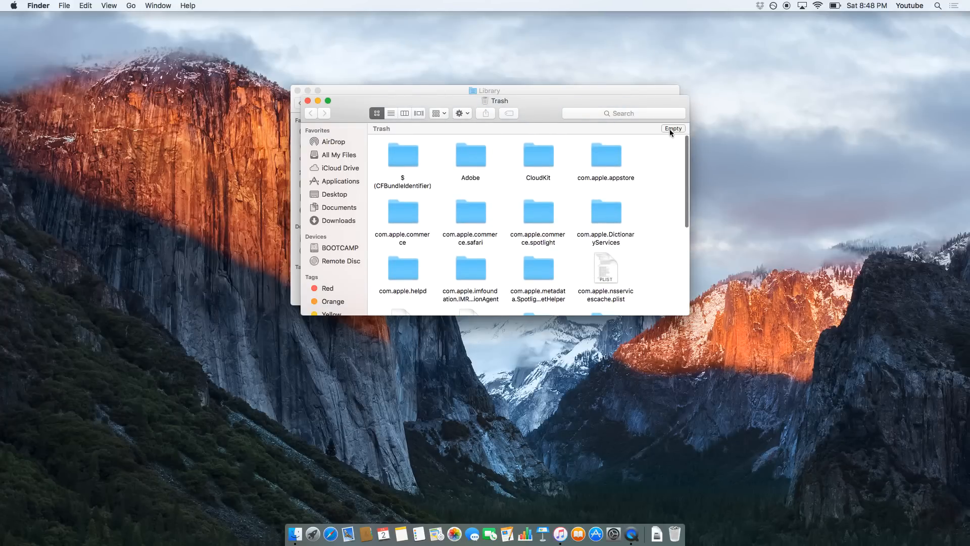
left_click(673, 128)
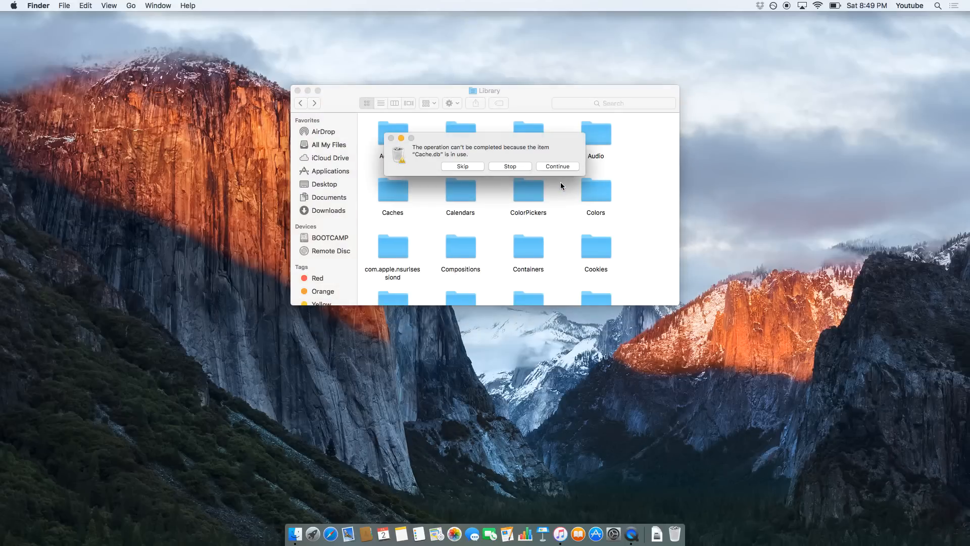
mouse_move(418, 157)
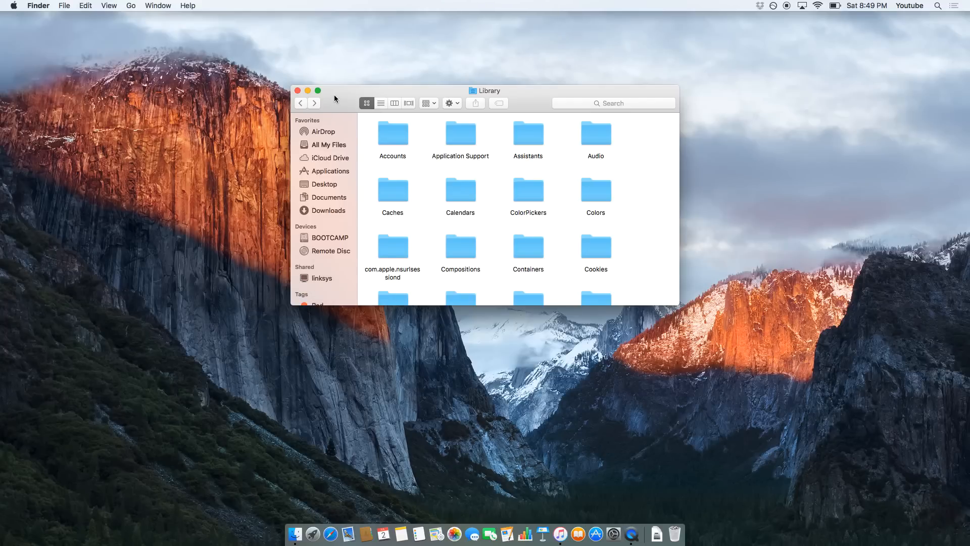
mouse_move(496, 169)
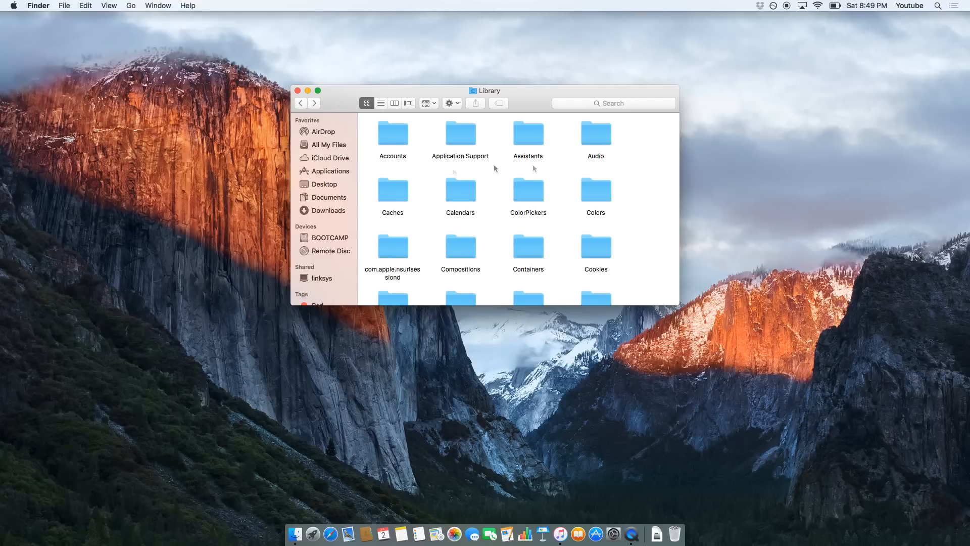
Reopen the Trash from the Dock and scroll through the remaining cache folders like CloudKit and org.herf.Flux.
left_click(656, 534)
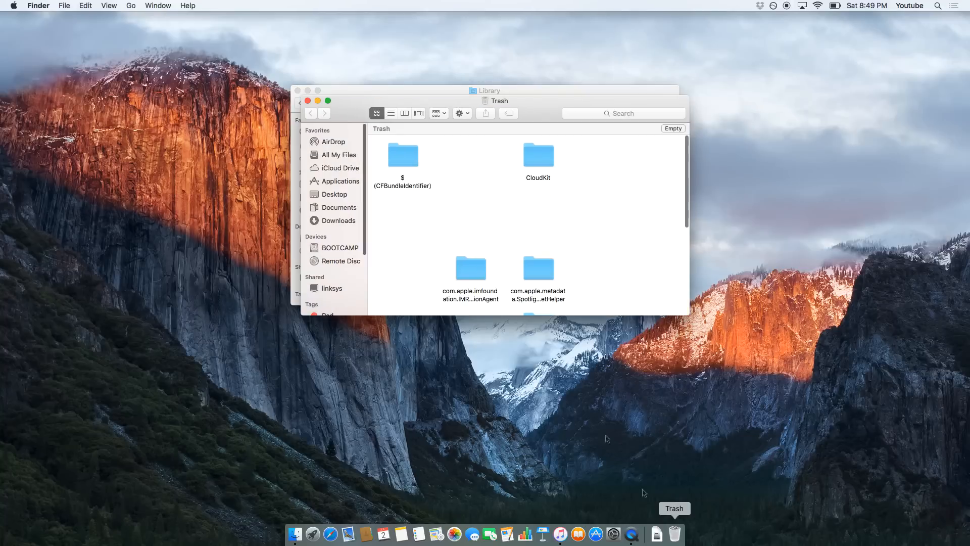
scroll("down", 3)
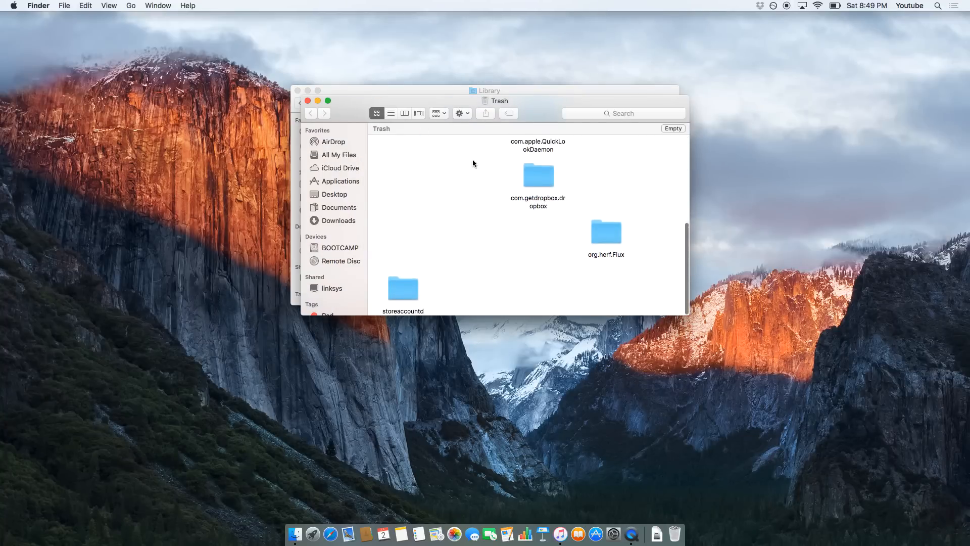
scroll("up", 3)
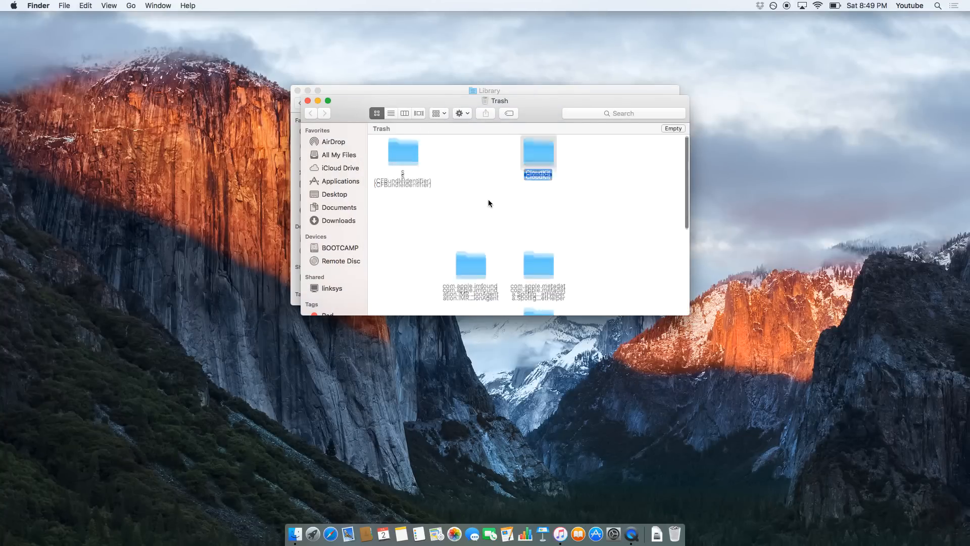
scroll("down", 3)
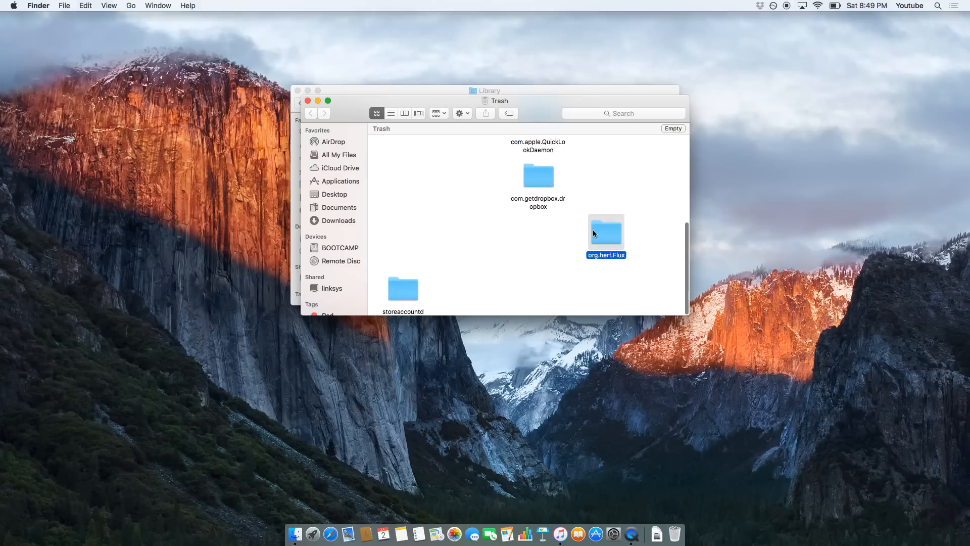
scroll("up", 3)
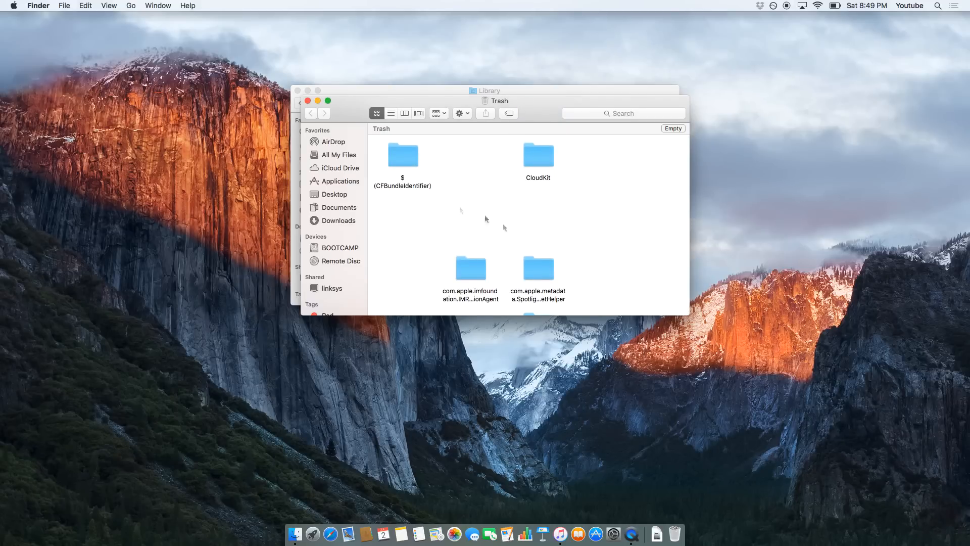
mouse_move(668, 135)
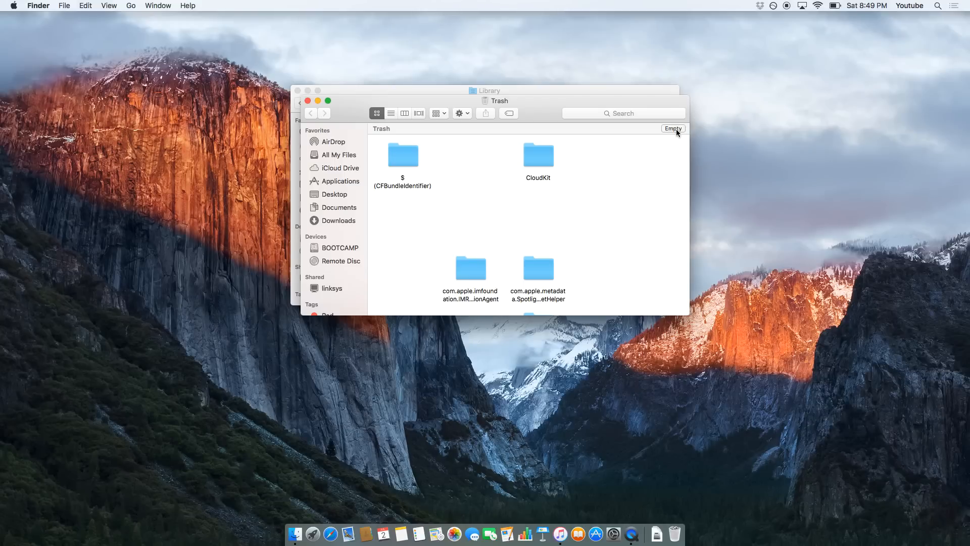
mouse_move(307, 101)
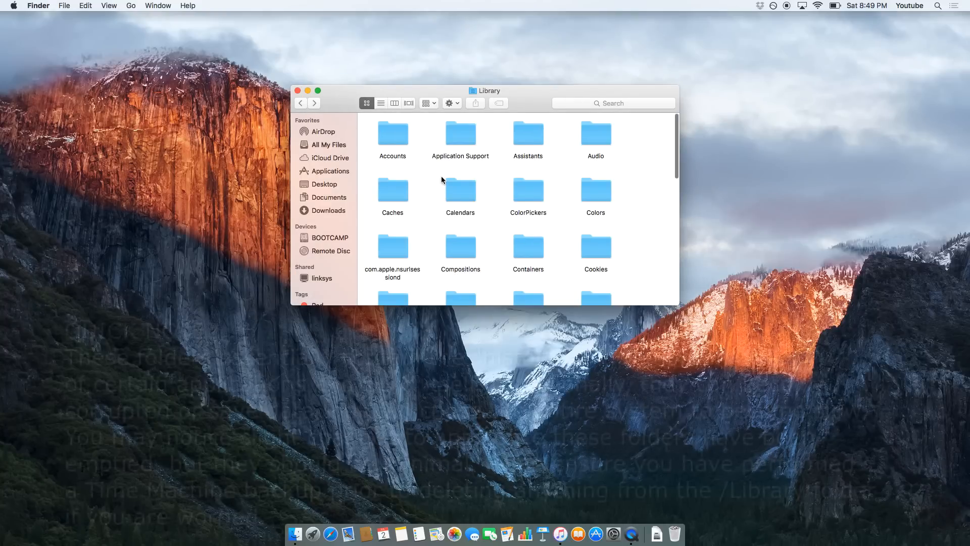
Move all six files in the Library's Cookies folder to the Trash and return to Library.
scroll("down", 3)
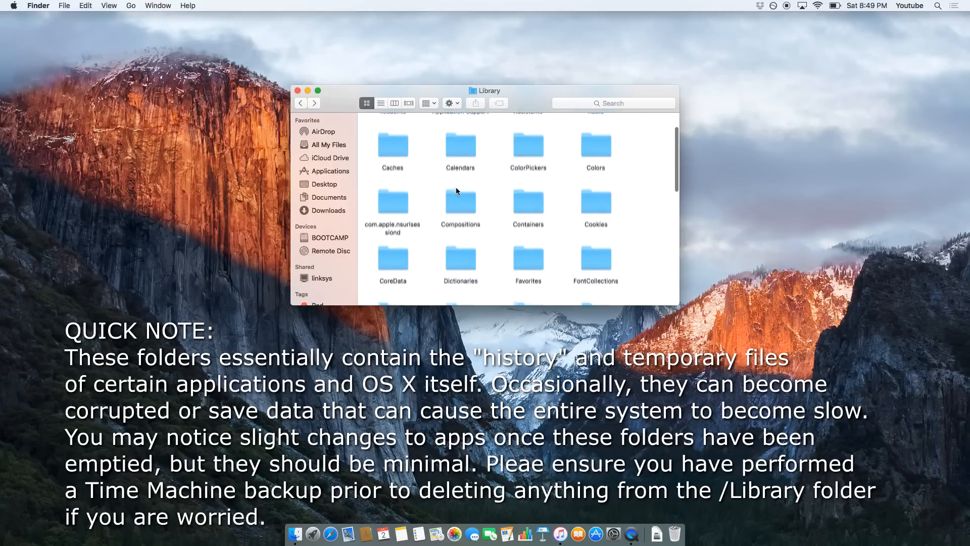
scroll("down", 3)
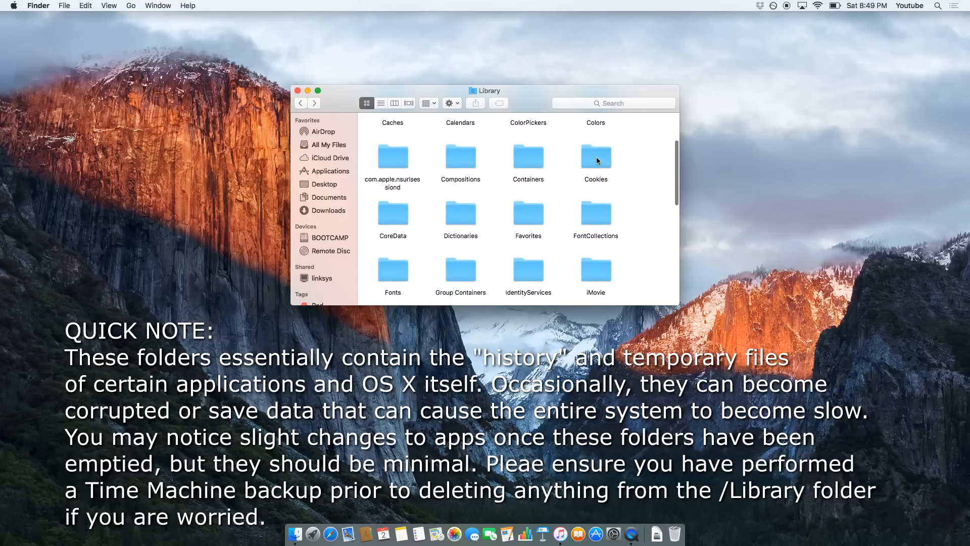
double_click(595, 157)
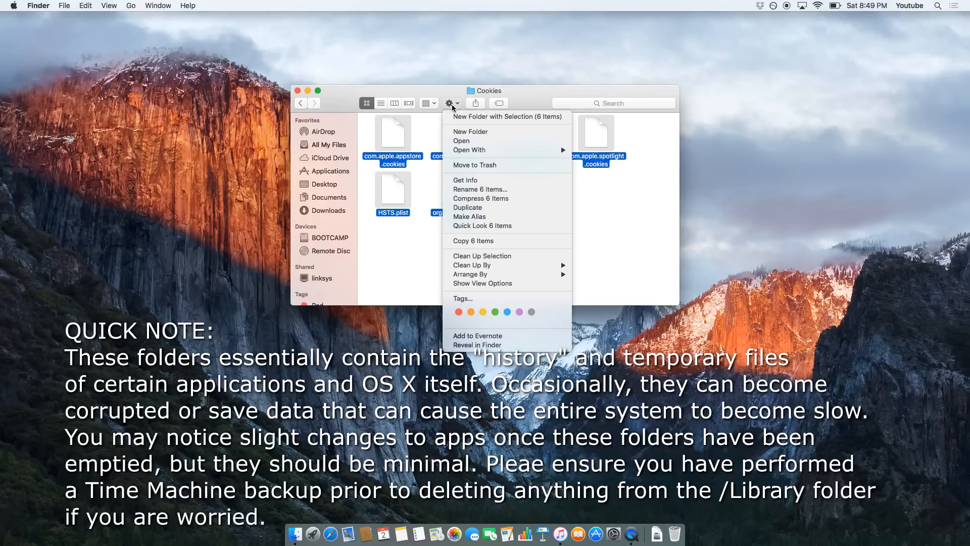
mouse_move(470, 131)
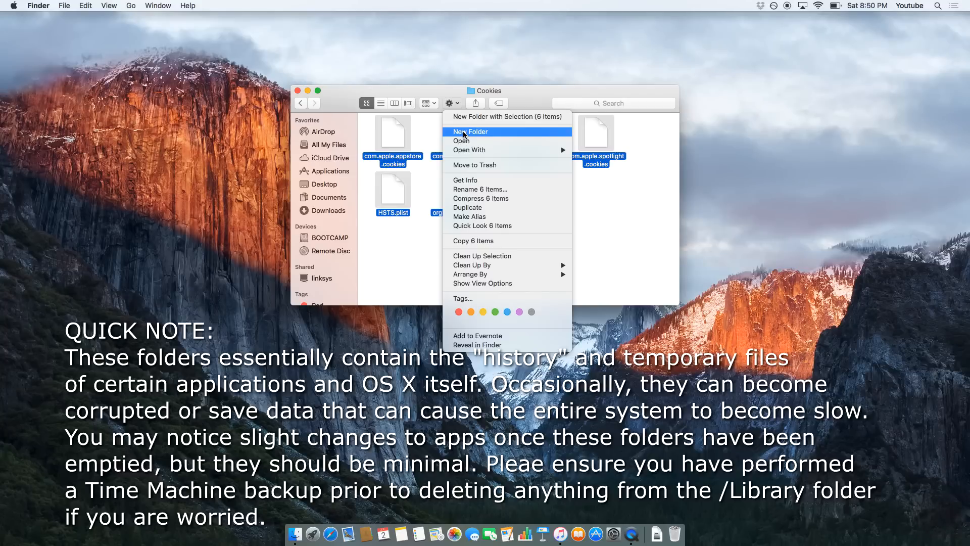
mouse_move(482, 240)
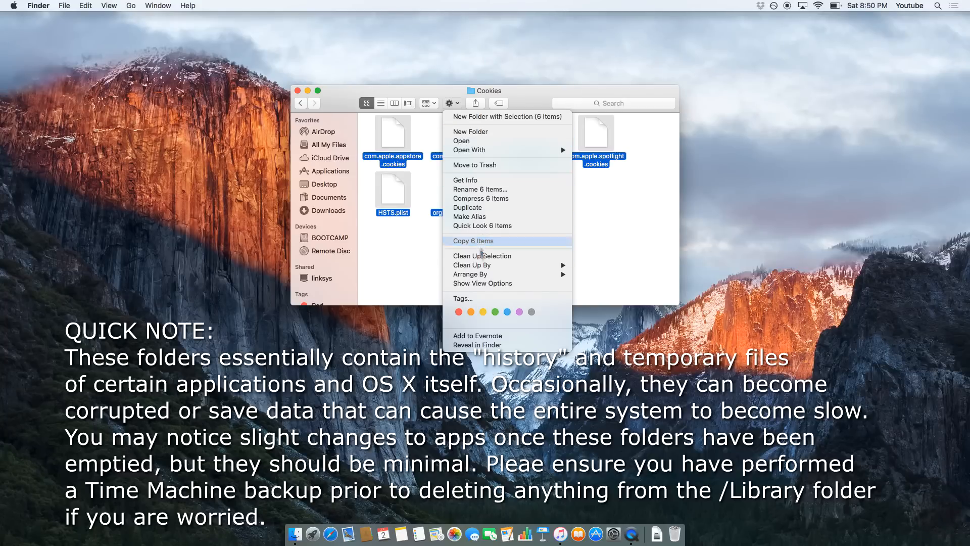
mouse_move(475, 165)
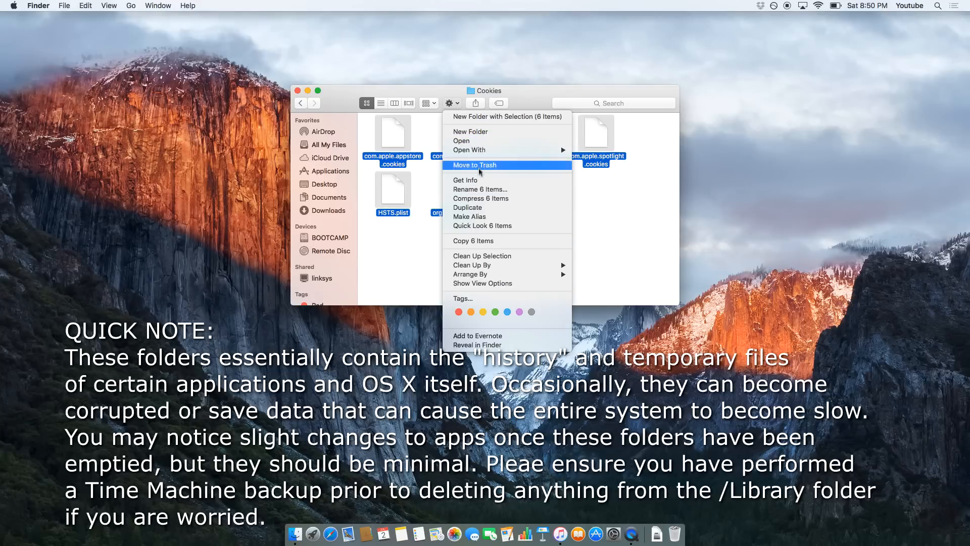
left_click(475, 165)
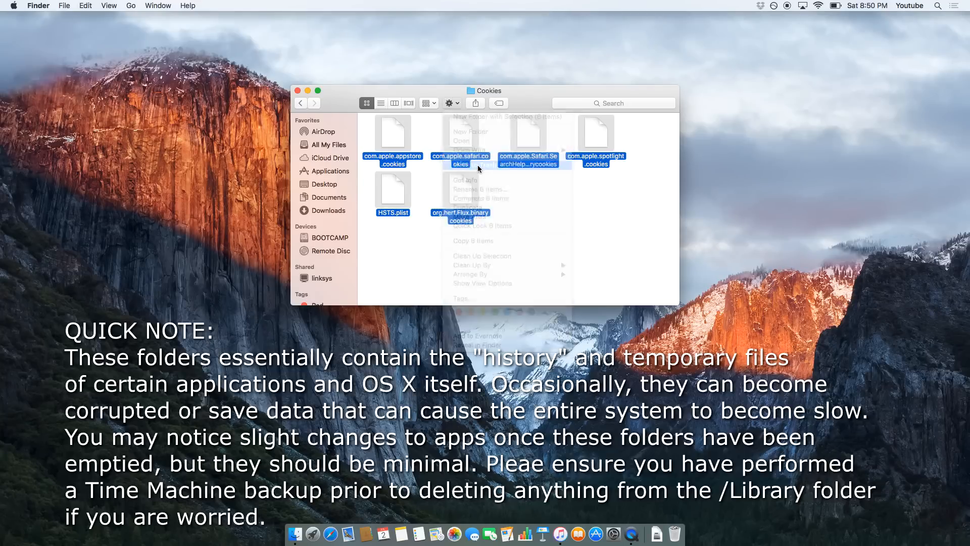
left_click(300, 102)
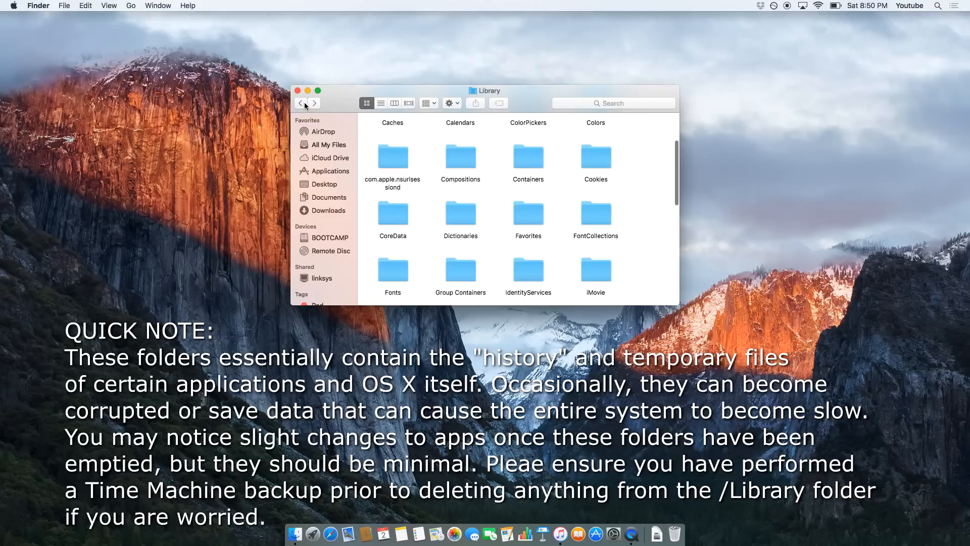
Check the Input Methods folder, find it empty, and return to Library.
scroll("down", 3)
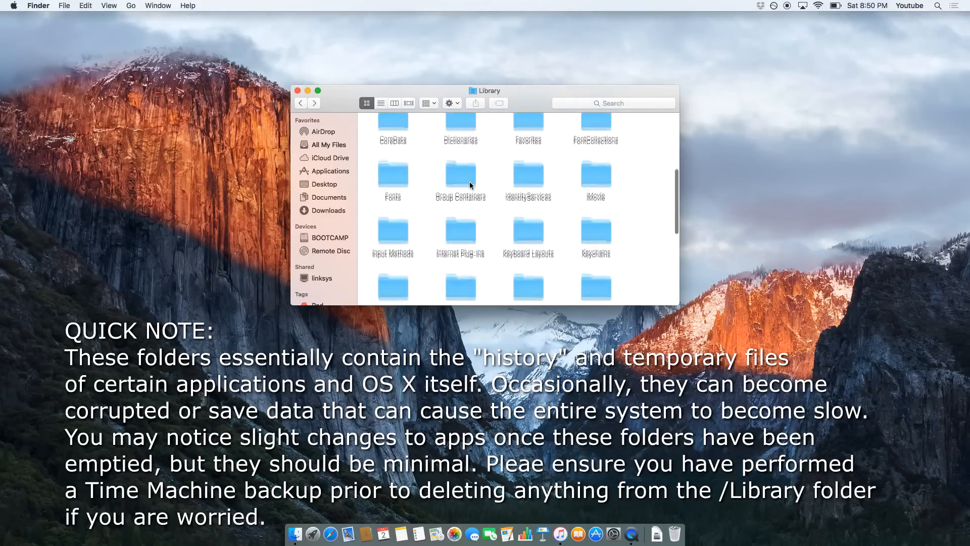
double_click(393, 236)
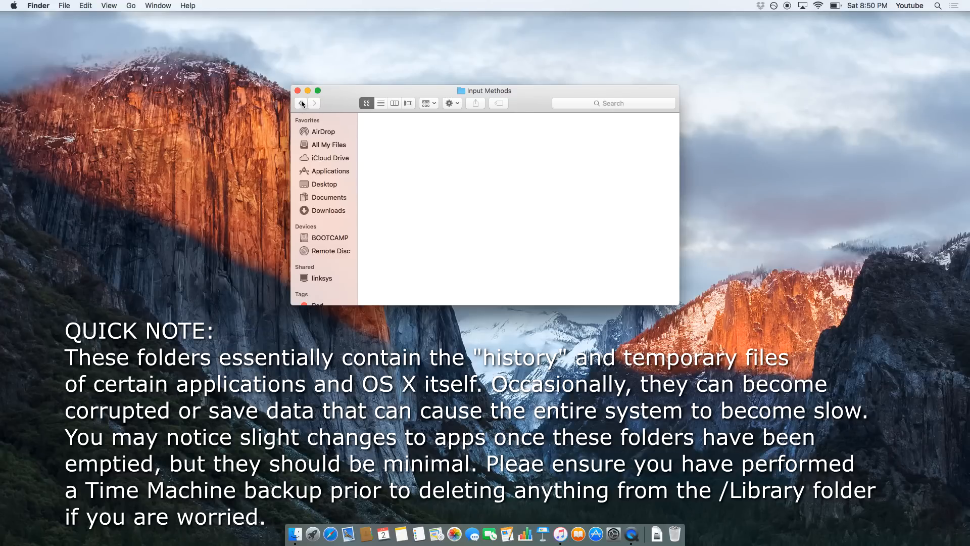
left_click(301, 103)
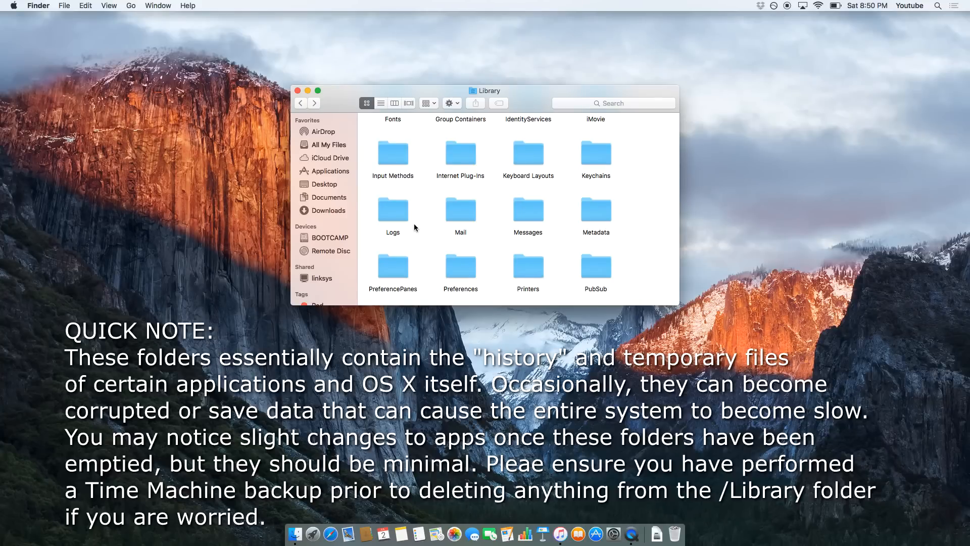
Move the three items in Saved Application State to the Trash and return to Library.
scroll("down", 3)
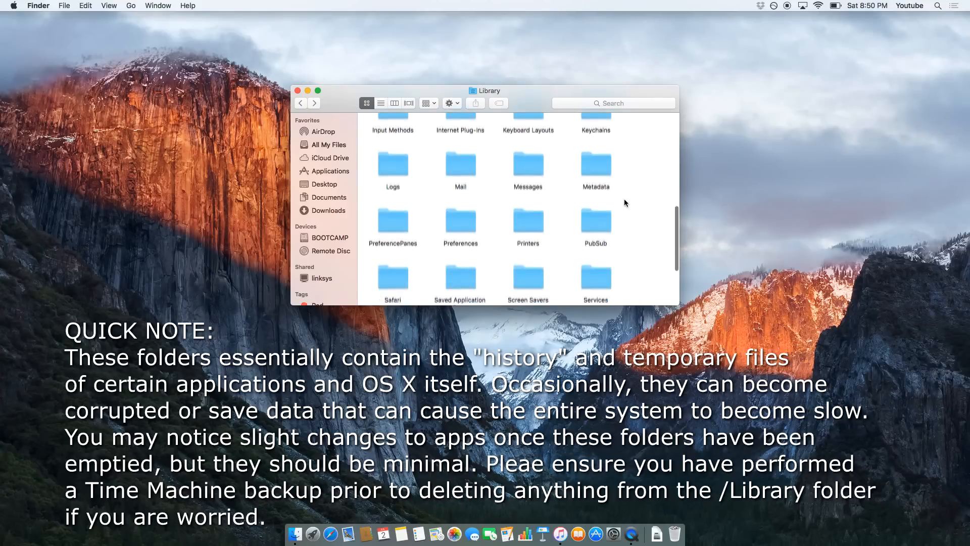
scroll("down", 3)
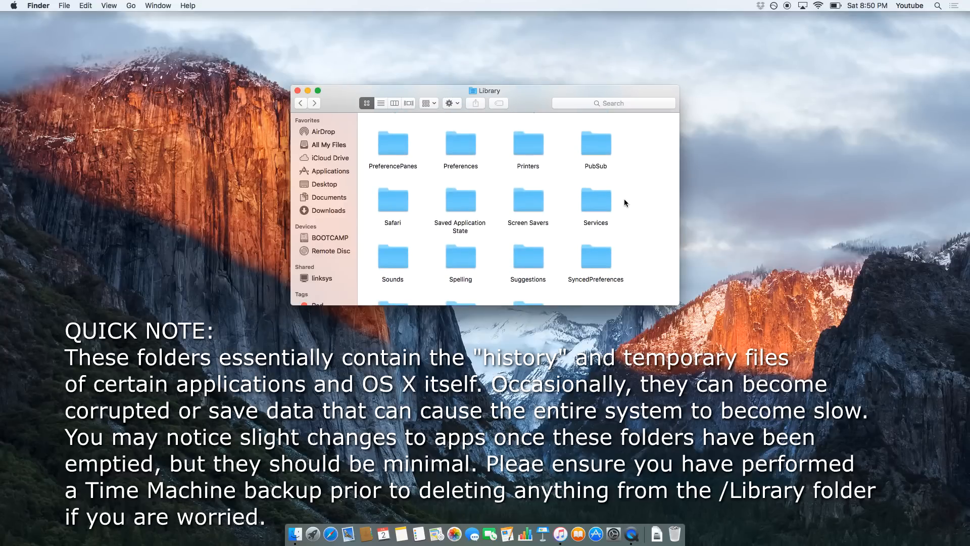
left_click(460, 200)
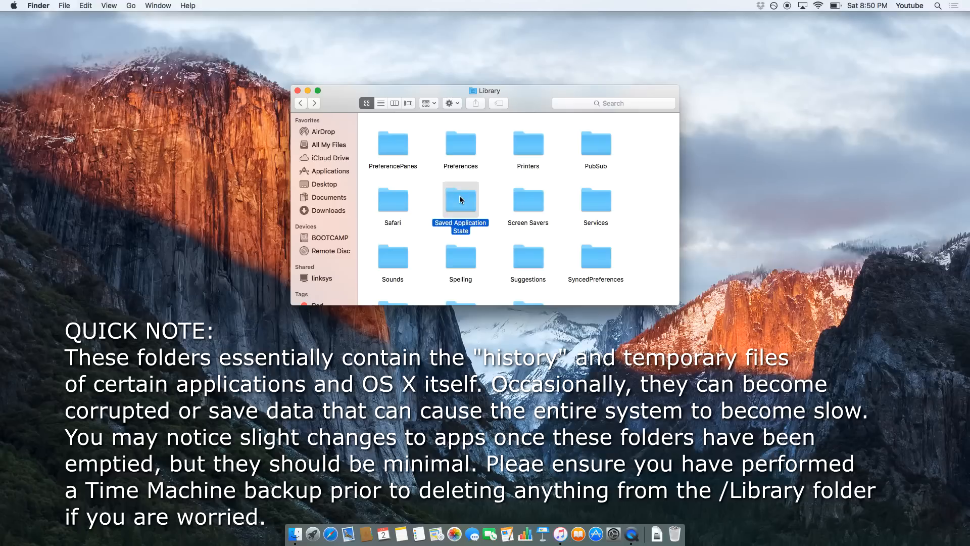
double_click(460, 200)
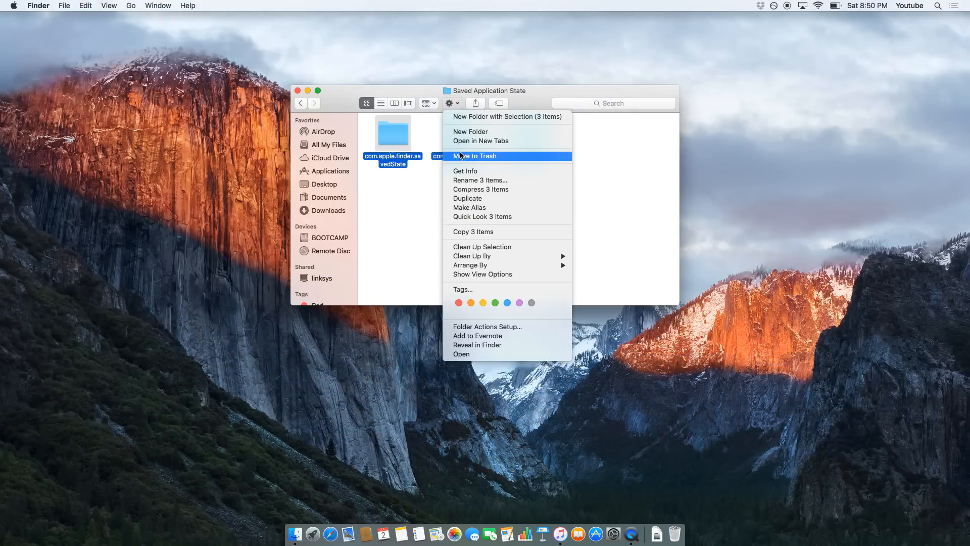
left_click(477, 155)
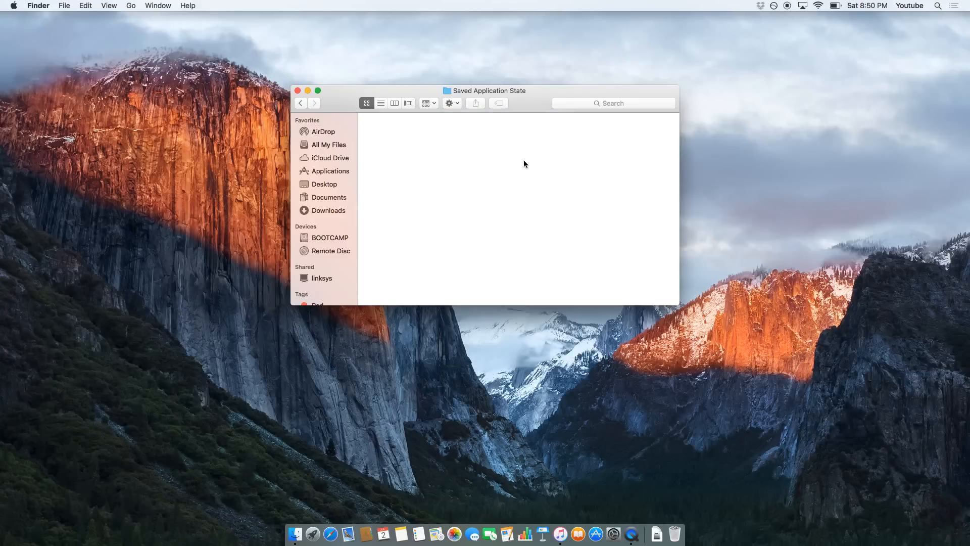
left_click(301, 102)
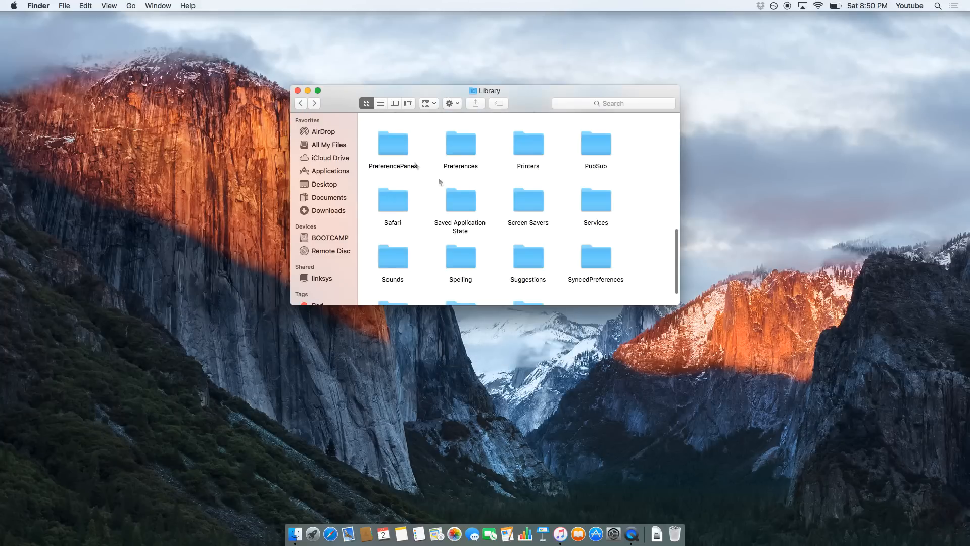
Recheck the Library listing and close the Finder window.
scroll("up", 3)
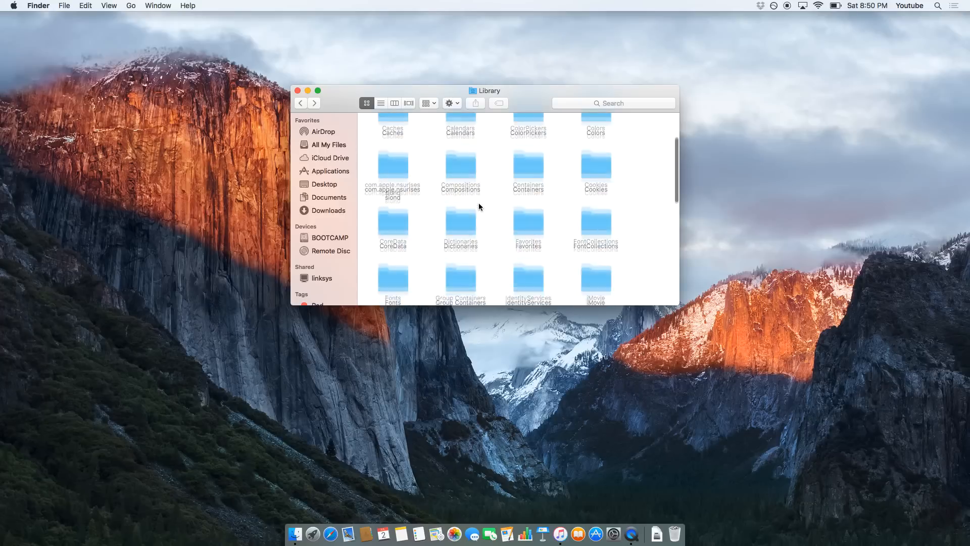
scroll("up", 3)
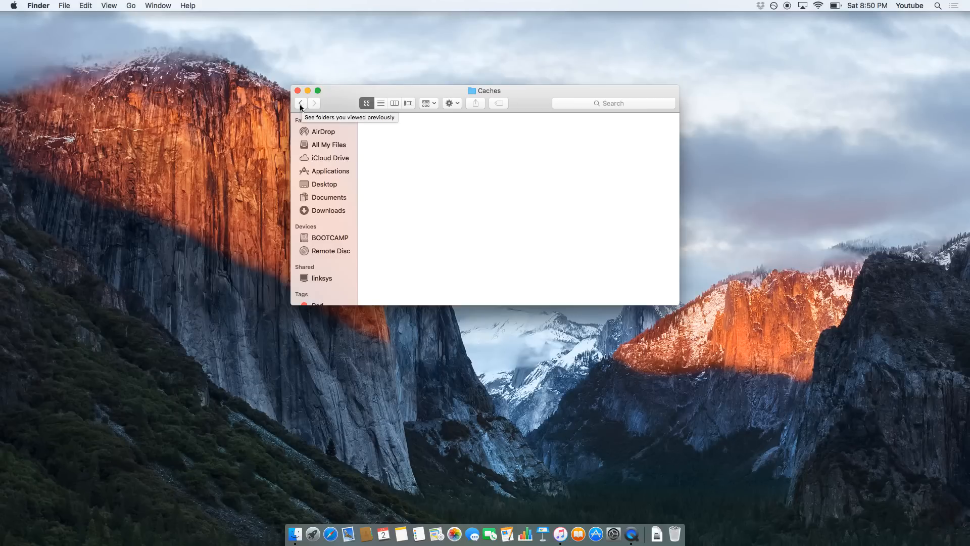
left_click(298, 90)
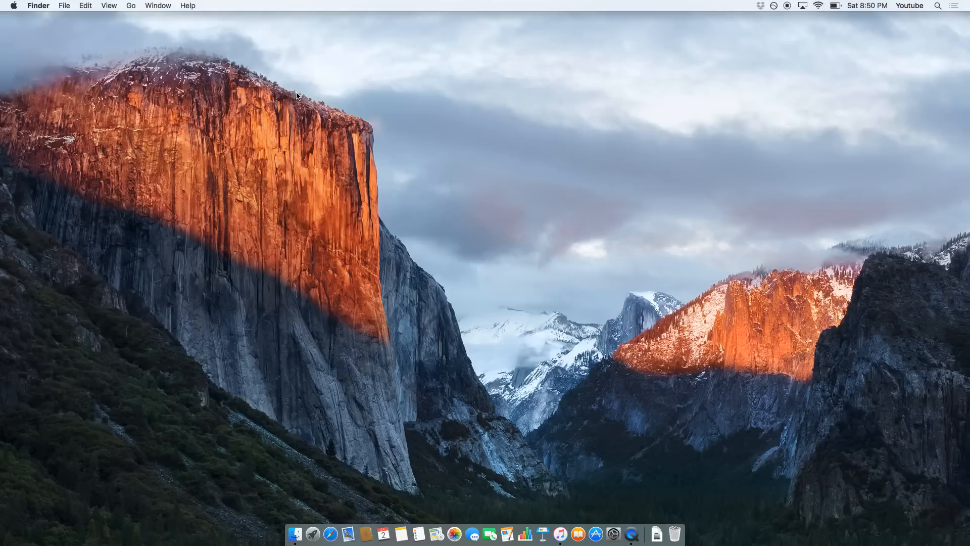
mouse_move(661, 224)
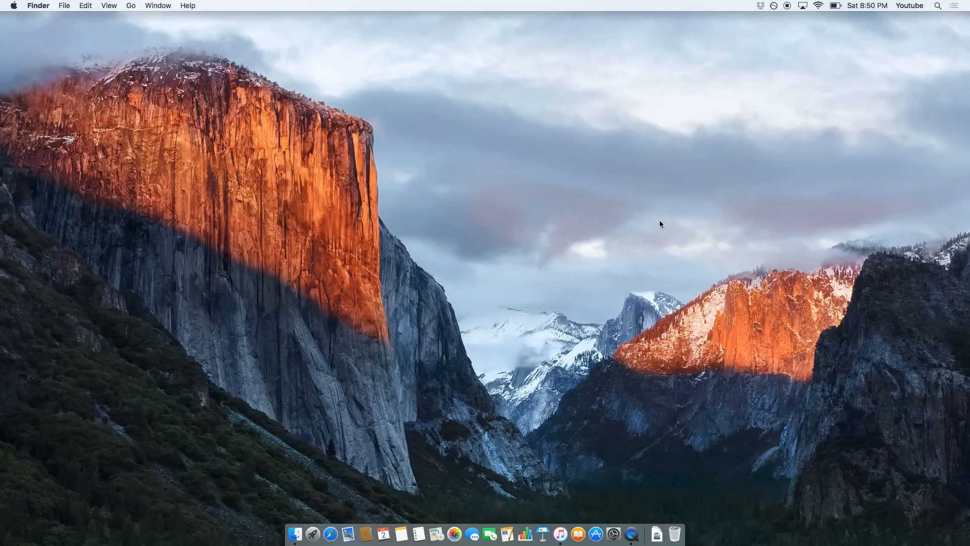
mouse_move(881, 43)
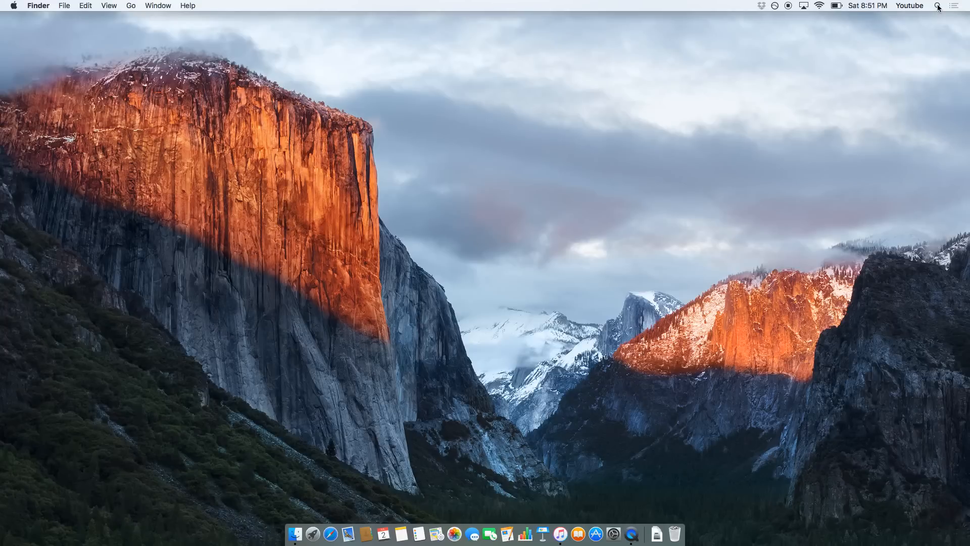
Search Spotlight for 'activity monitor' to launch Activity Monitor.
left_click(938, 6)
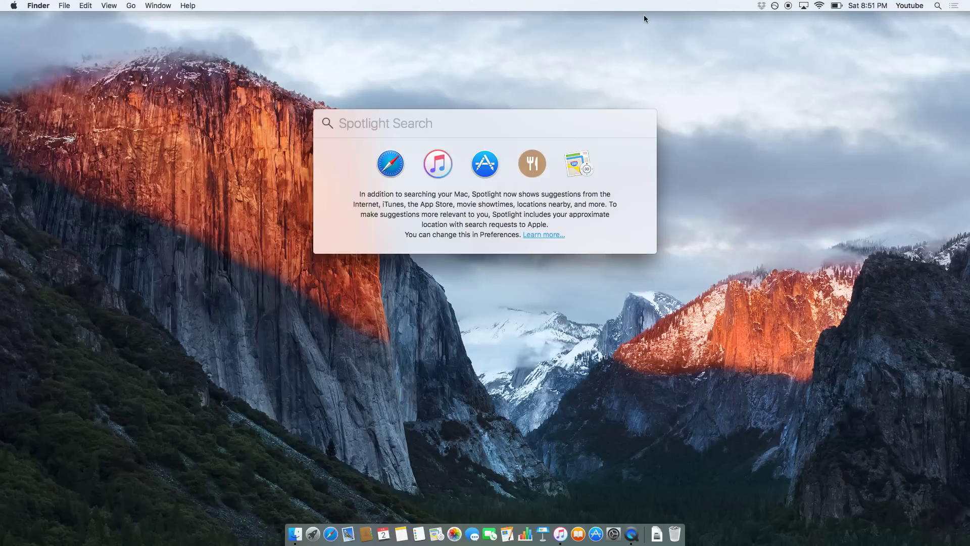
type("a")
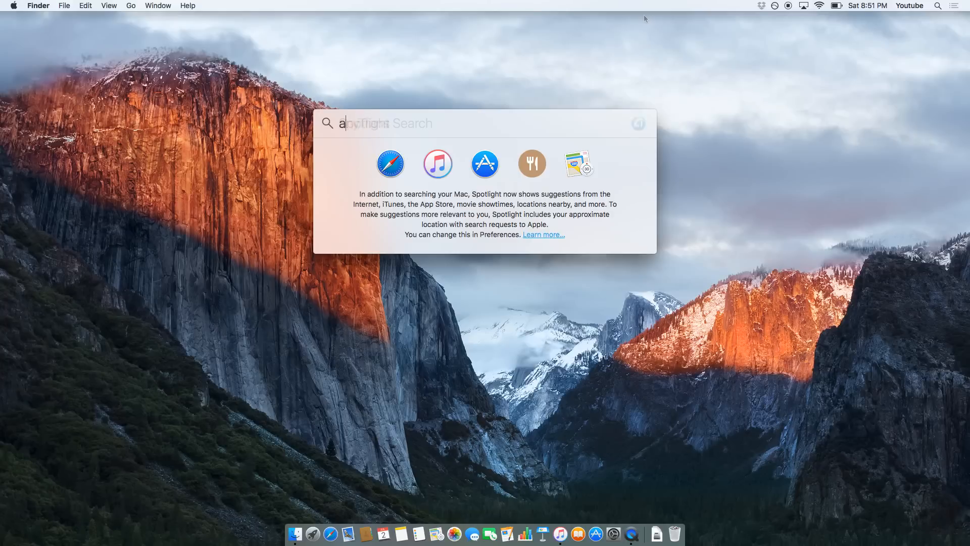
type("ctivity monitor")
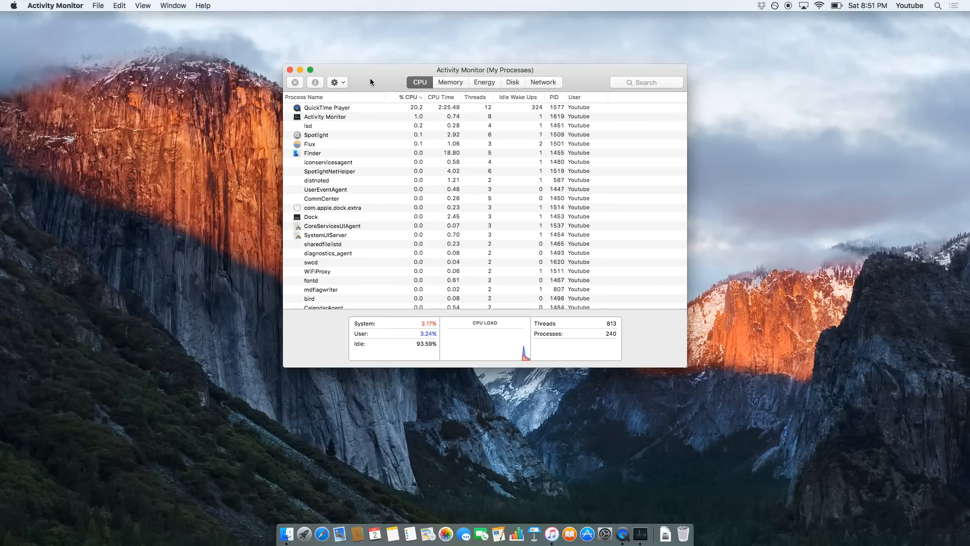
Select QuickTime Player, then review the Memory, Energy and Disk views of all processes.
left_click(327, 107)
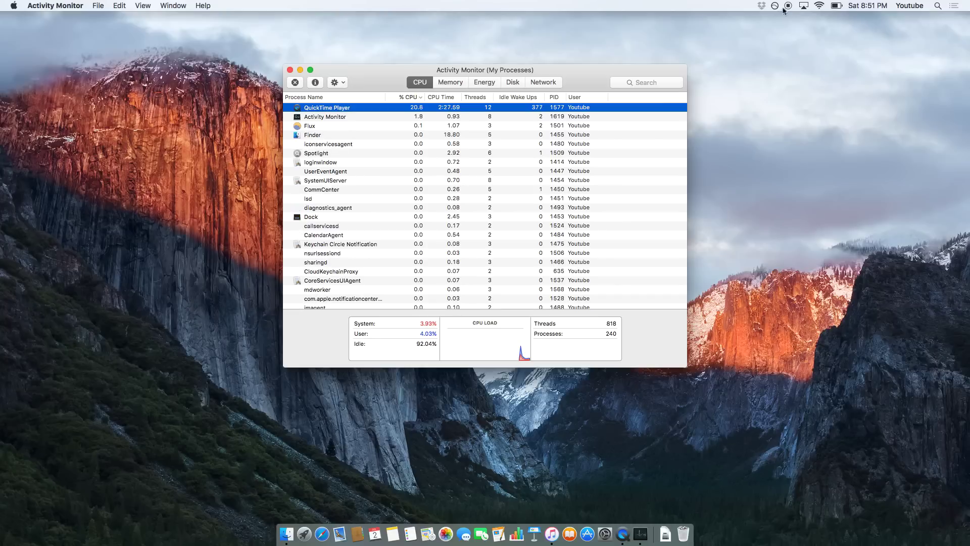
mouse_move(407, 103)
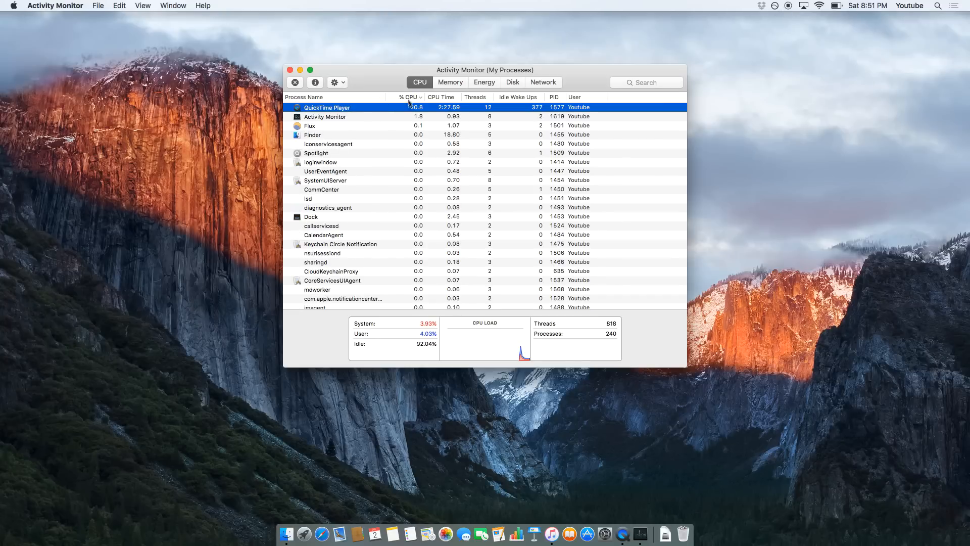
mouse_move(445, 86)
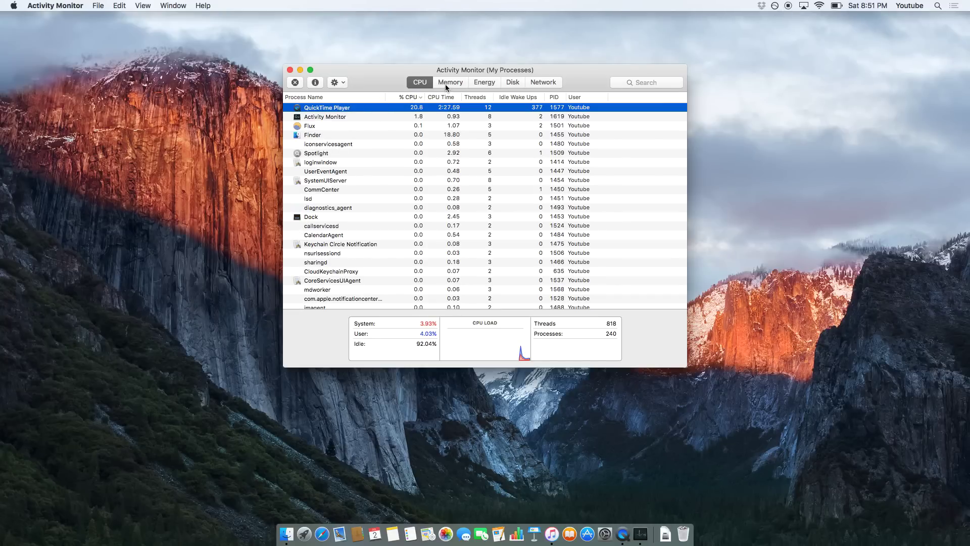
left_click(450, 82)
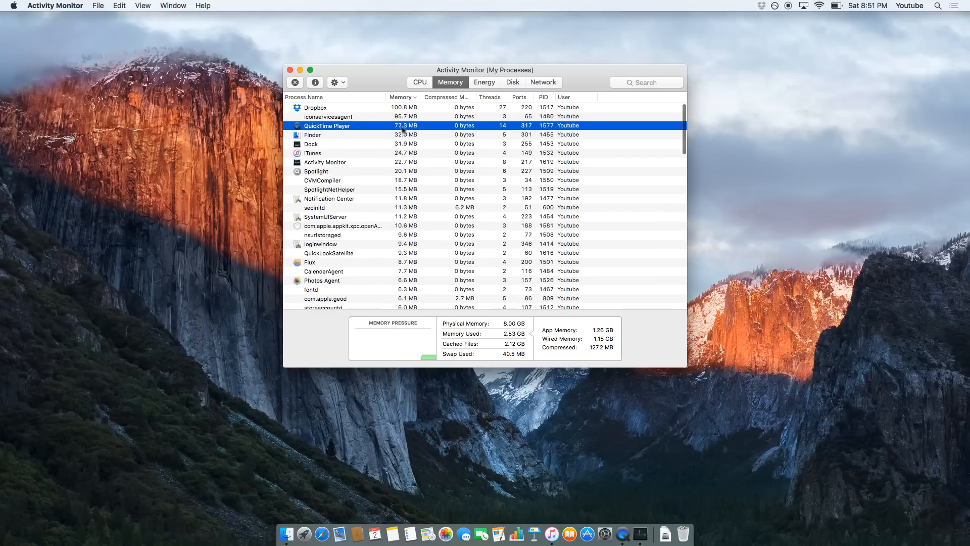
left_click(484, 82)
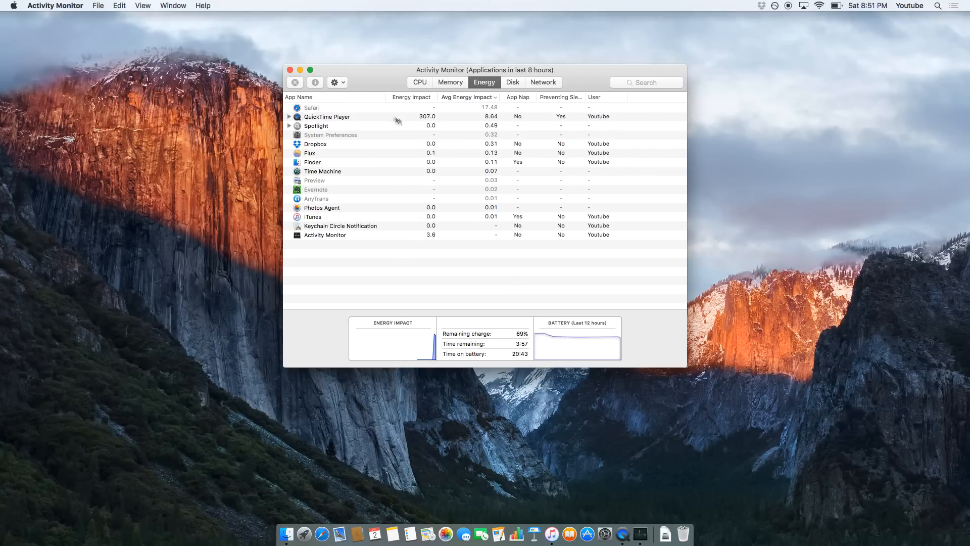
mouse_move(478, 123)
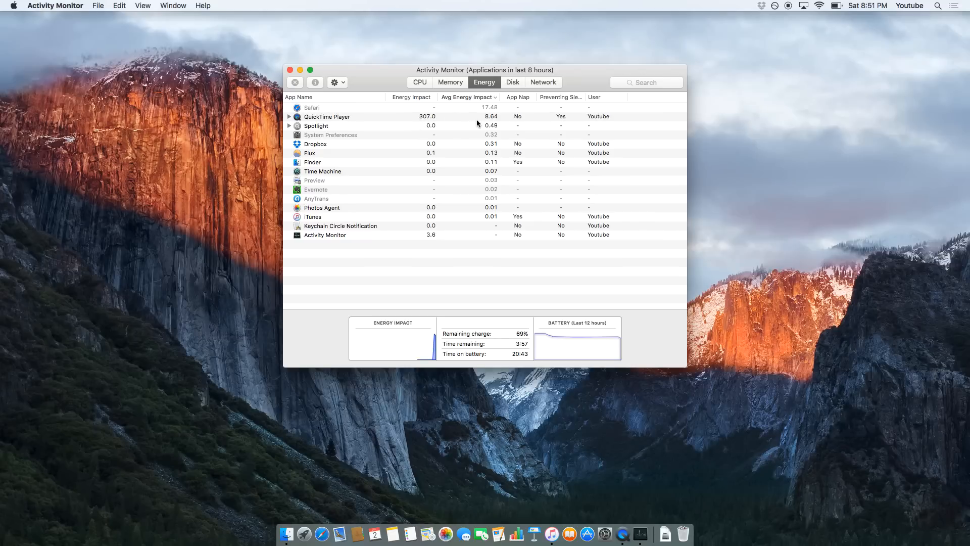
left_click(512, 82)
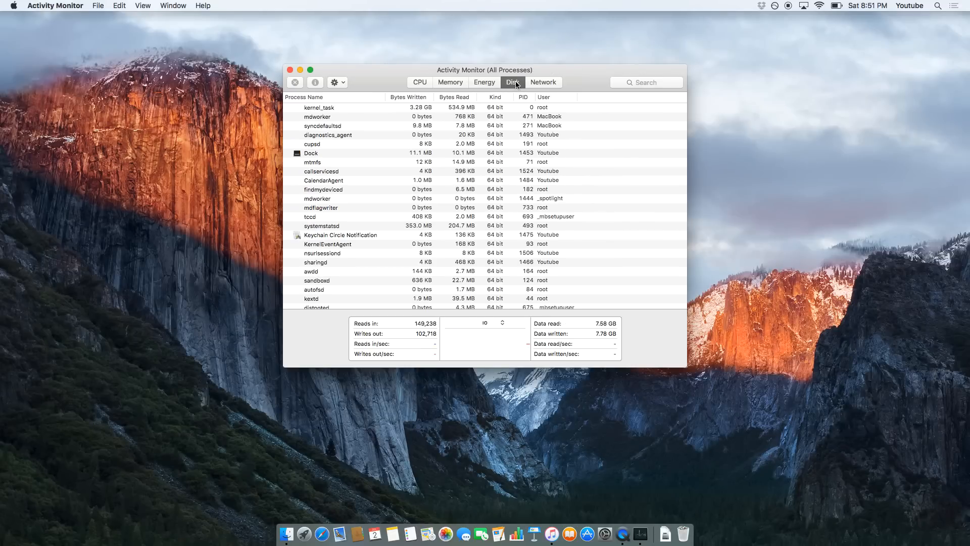
scroll("down", 3)
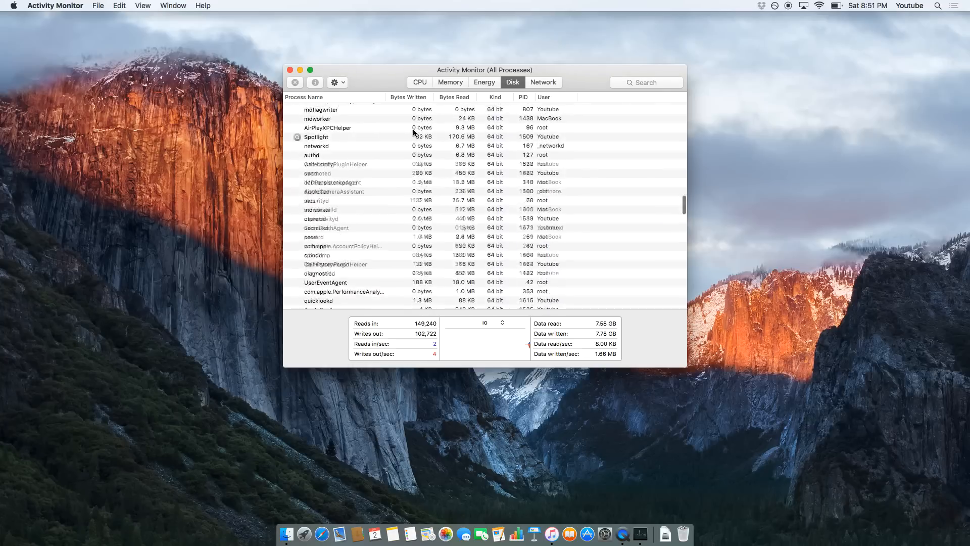
Review the Network view, then return to the Memory view of all processes.
left_click(543, 82)
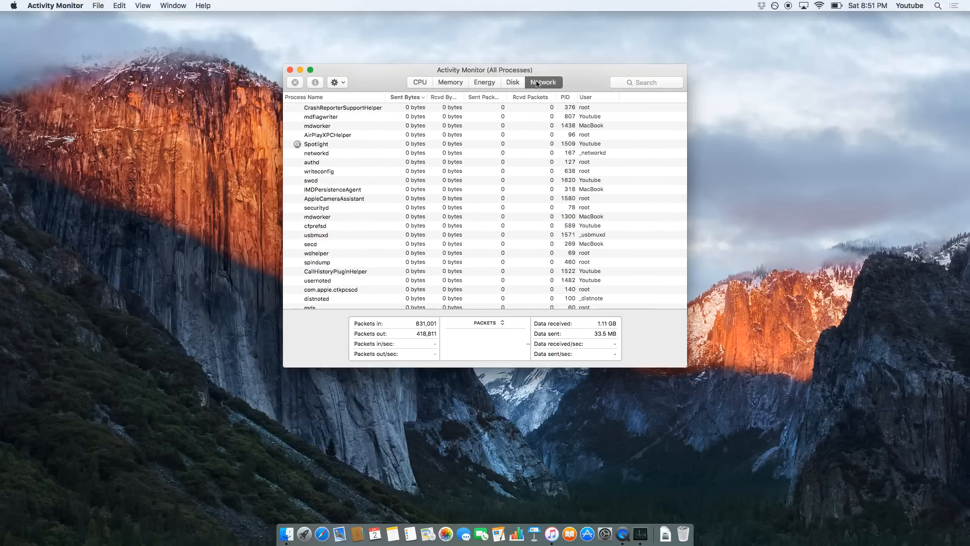
scroll("down", 3)
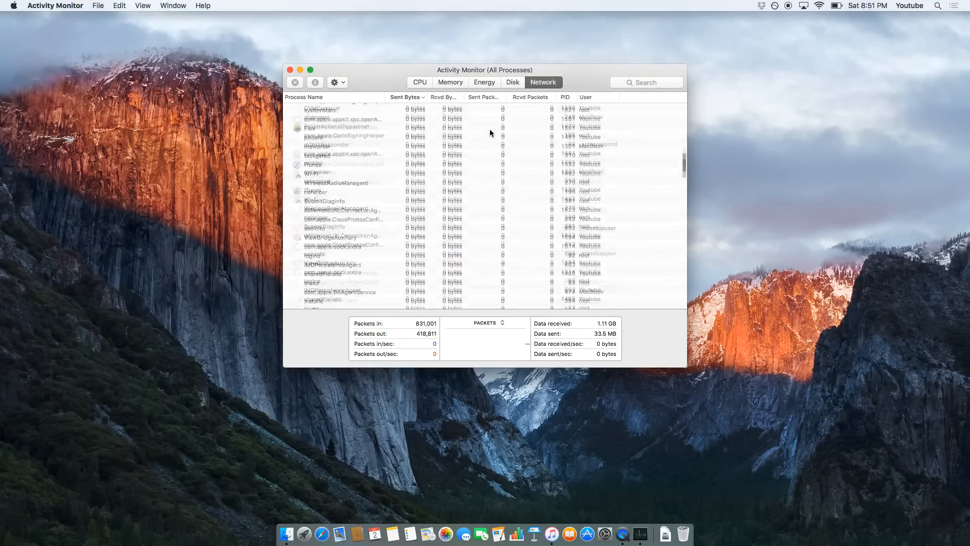
left_click(407, 97)
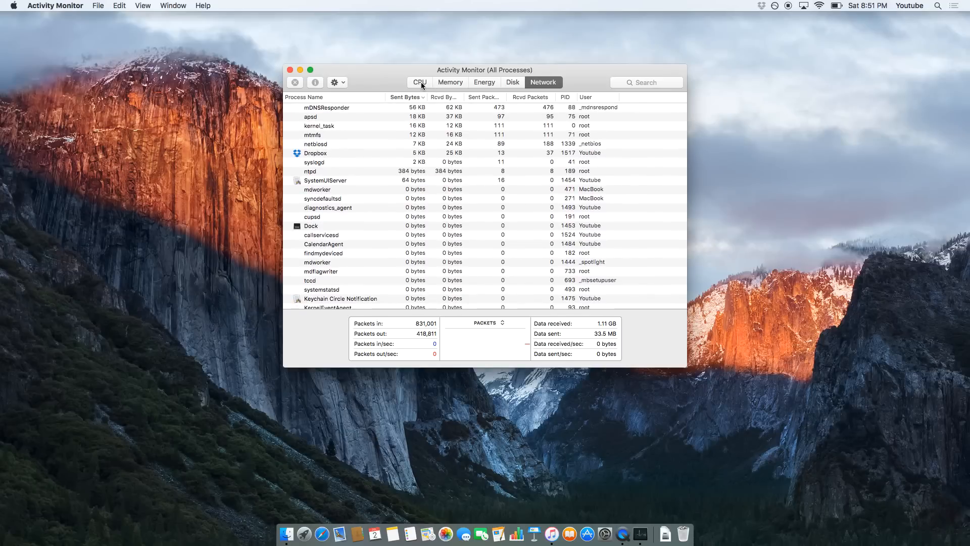
left_click(450, 82)
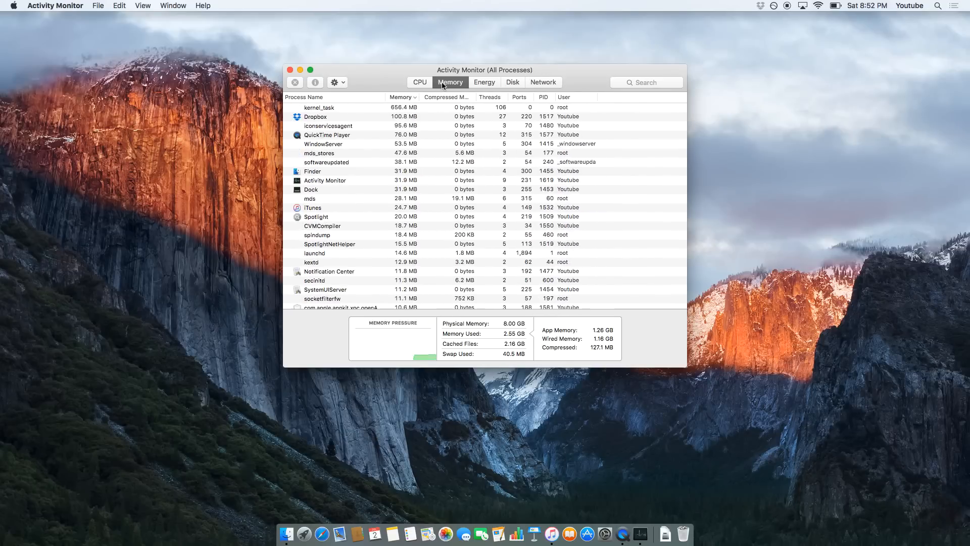
Inspect Activity Monitor, sysmond and kernel_task in the CPU view.
left_click(419, 82)
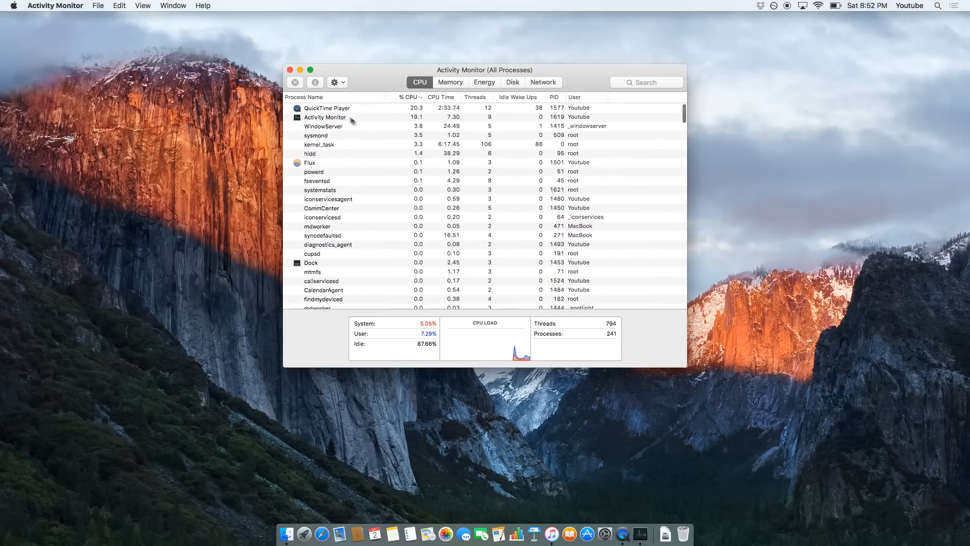
left_click(325, 117)
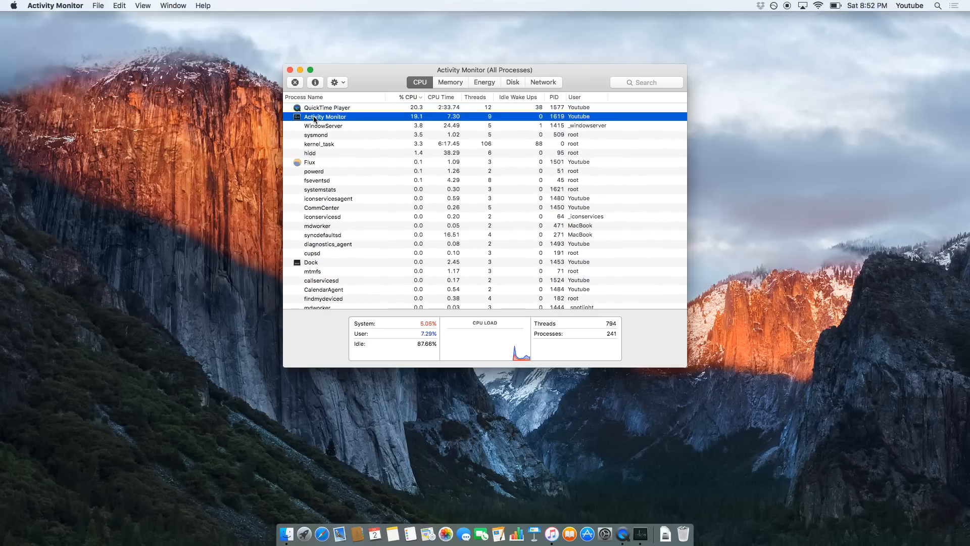
left_click(315, 134)
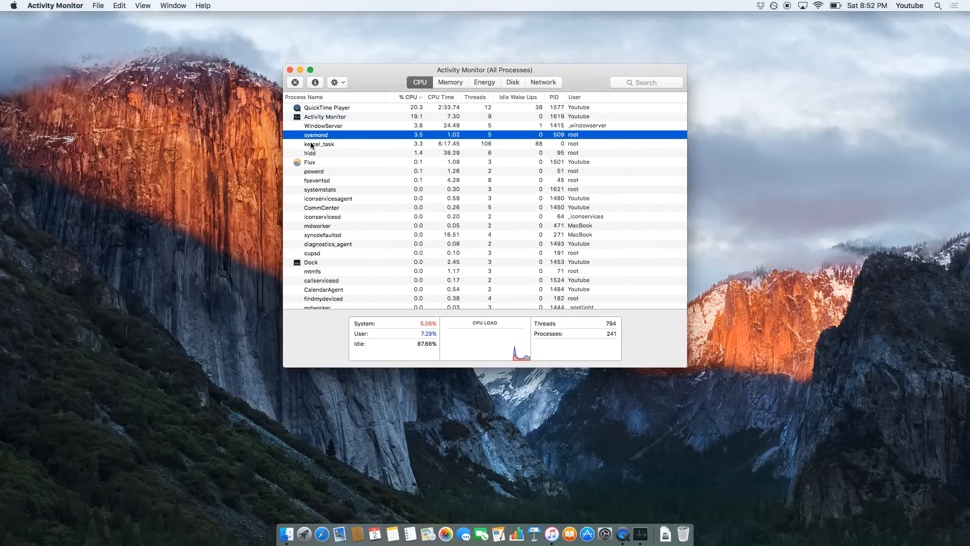
left_click(310, 163)
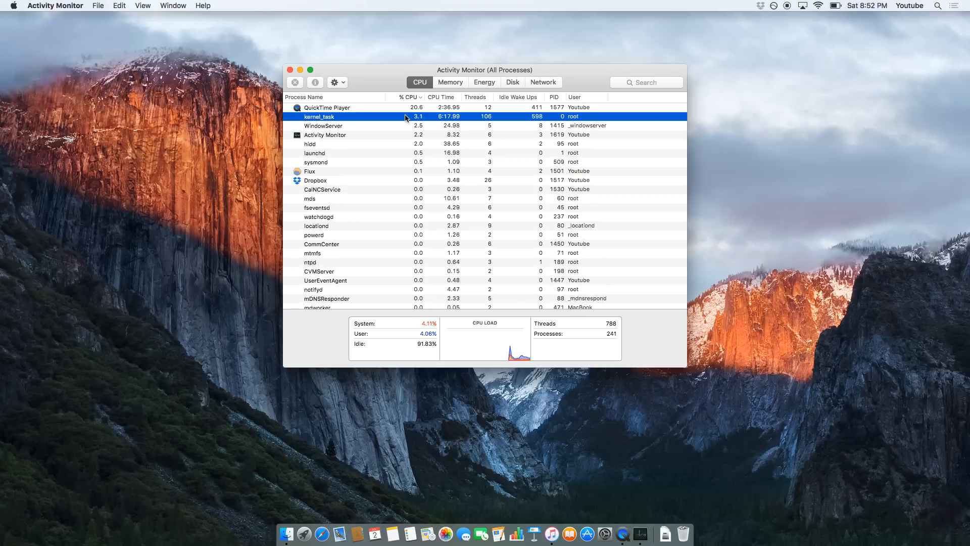
Return to the Memory view and select Dropbox, one of the largest memory users.
left_click(450, 82)
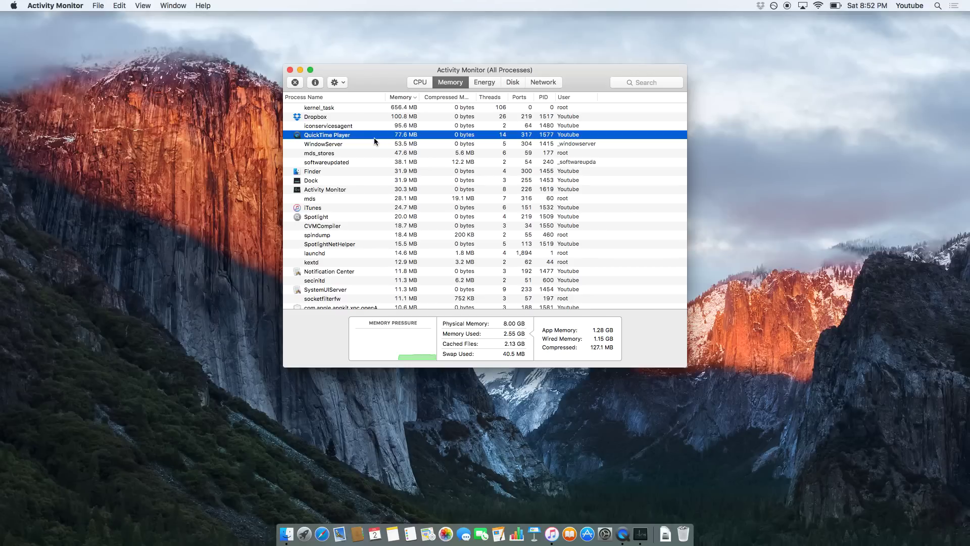
left_click(319, 107)
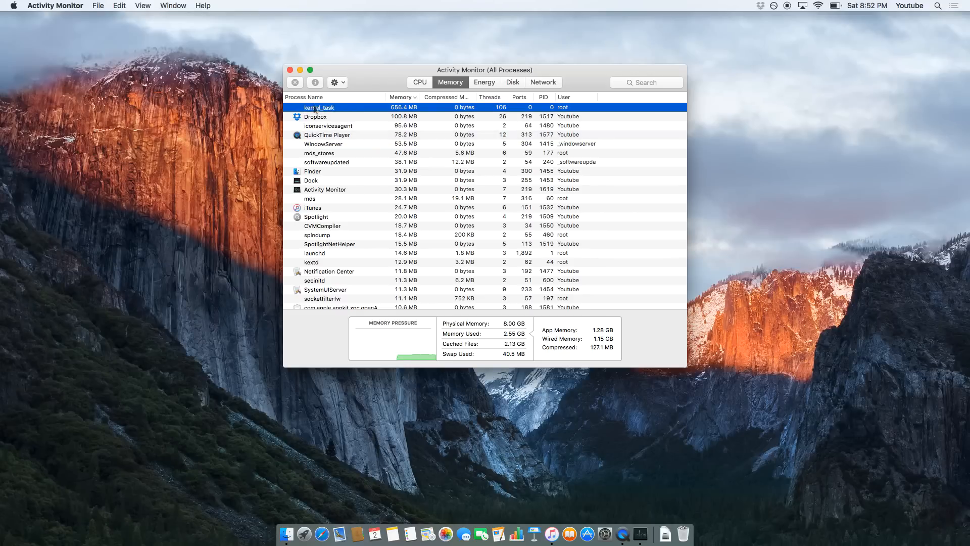
left_click(315, 117)
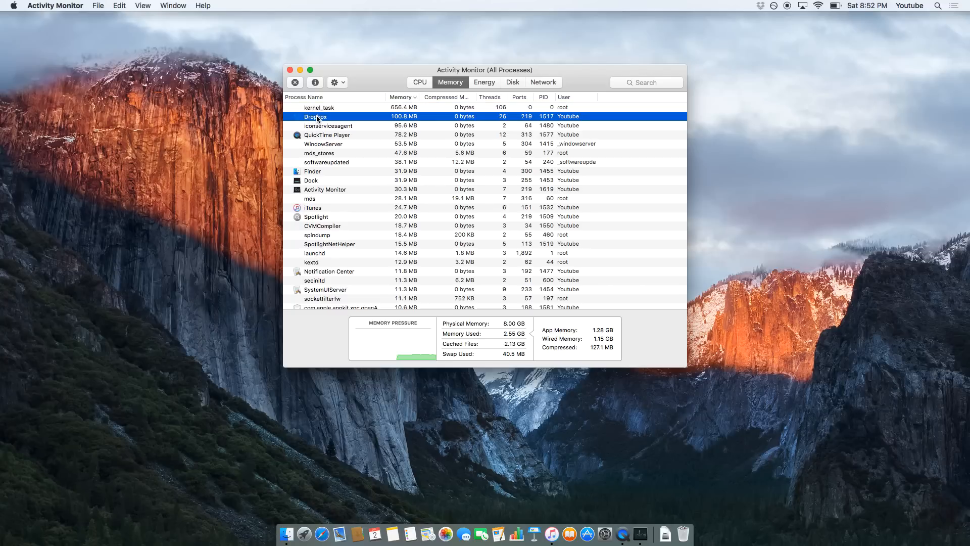
mouse_move(320, 137)
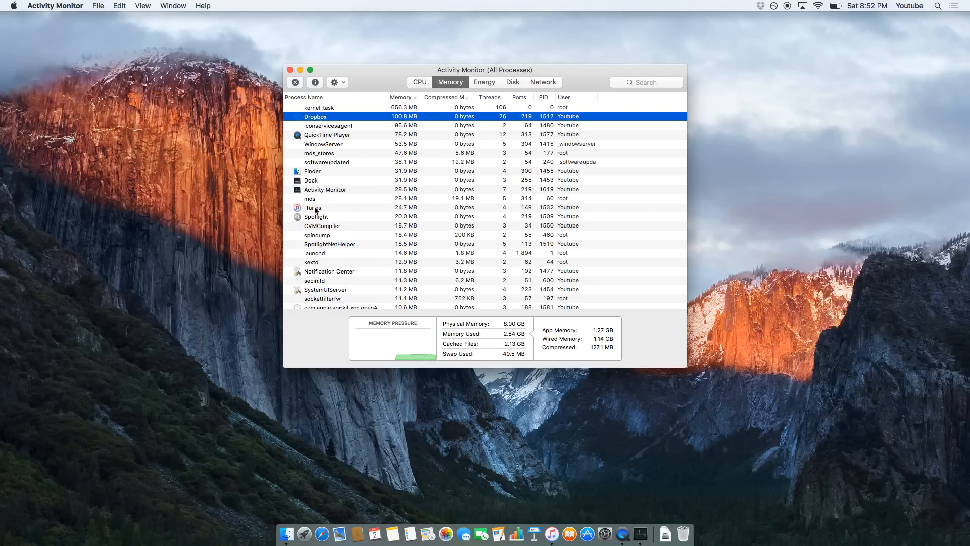
mouse_move(364, 190)
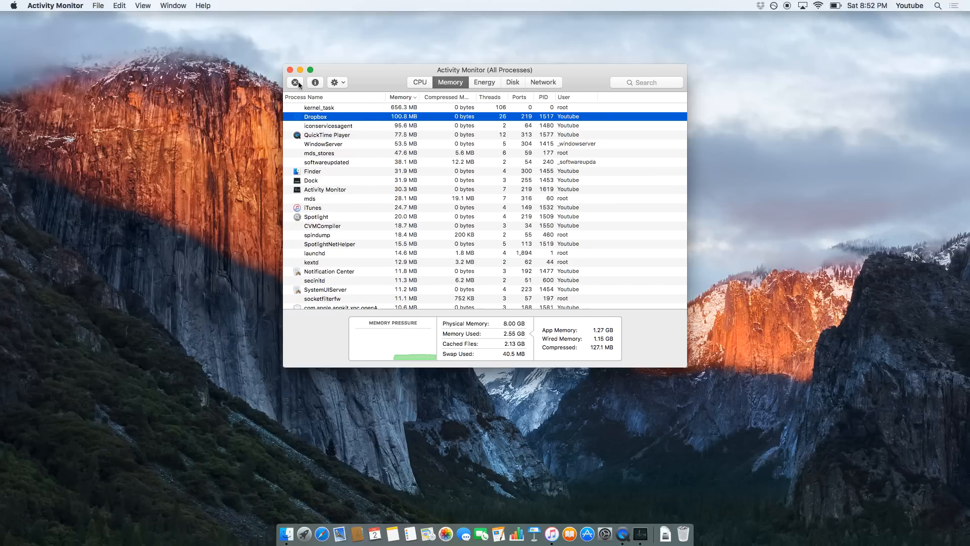
Quit the Dropbox process and confirm it is gone from the CPU and Memory lists.
left_click(297, 83)
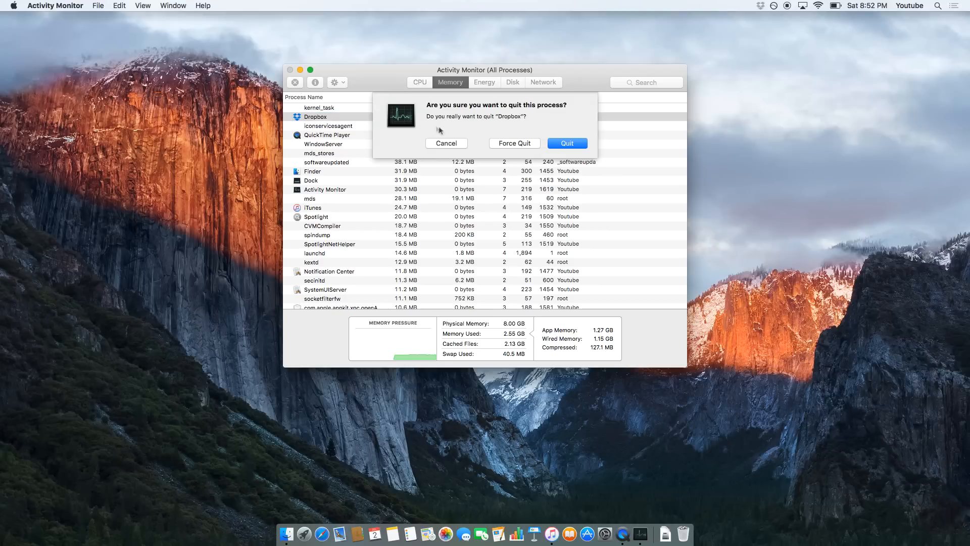
left_click(446, 143)
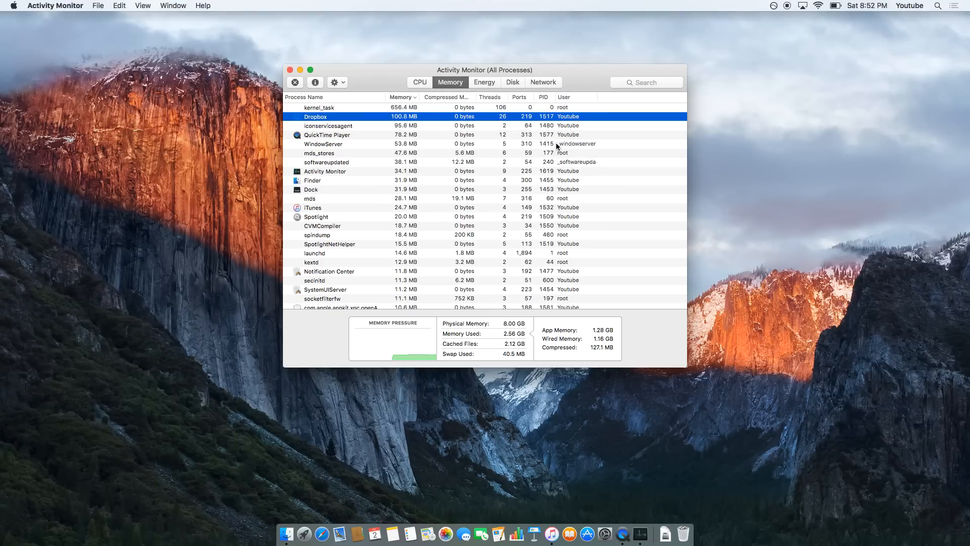
left_click(328, 125)
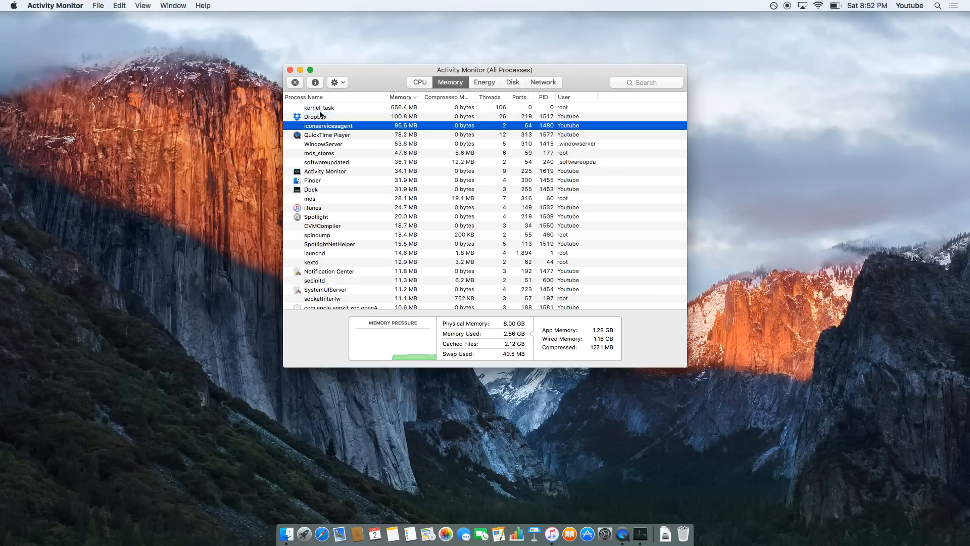
left_click(420, 82)
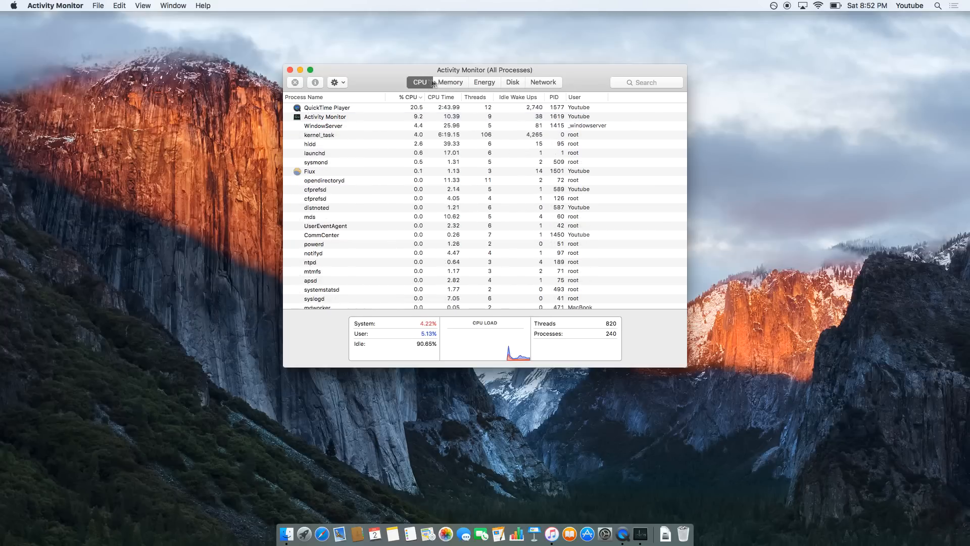
left_click(450, 82)
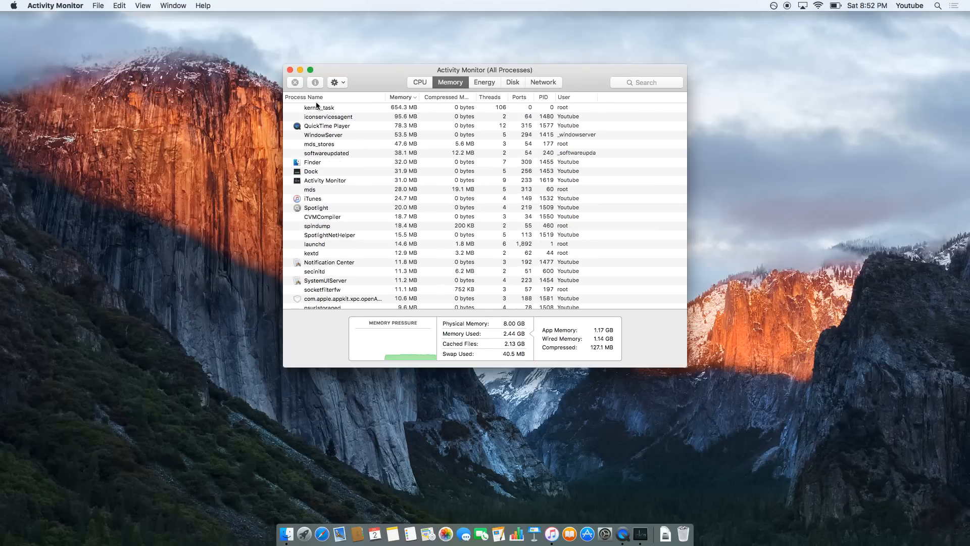
scroll("down", 3)
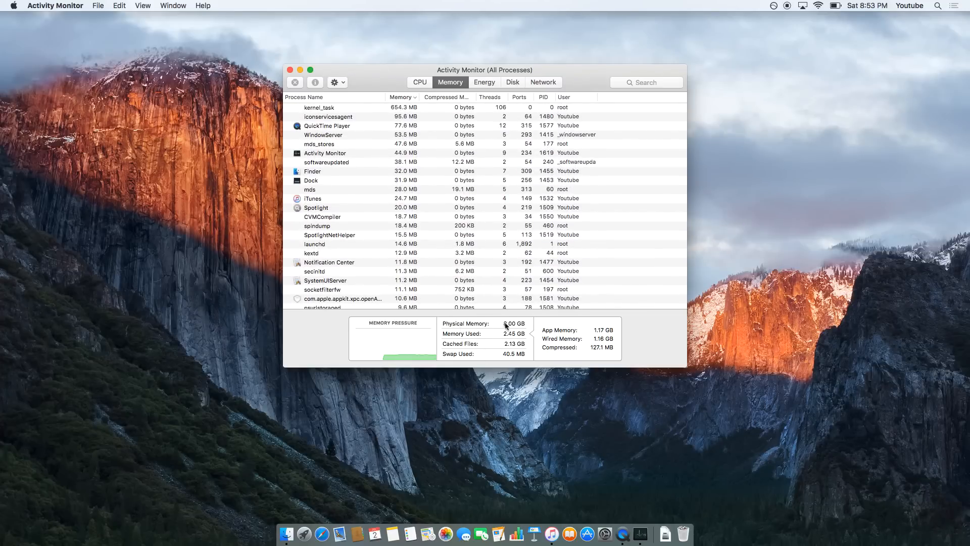
mouse_move(502, 334)
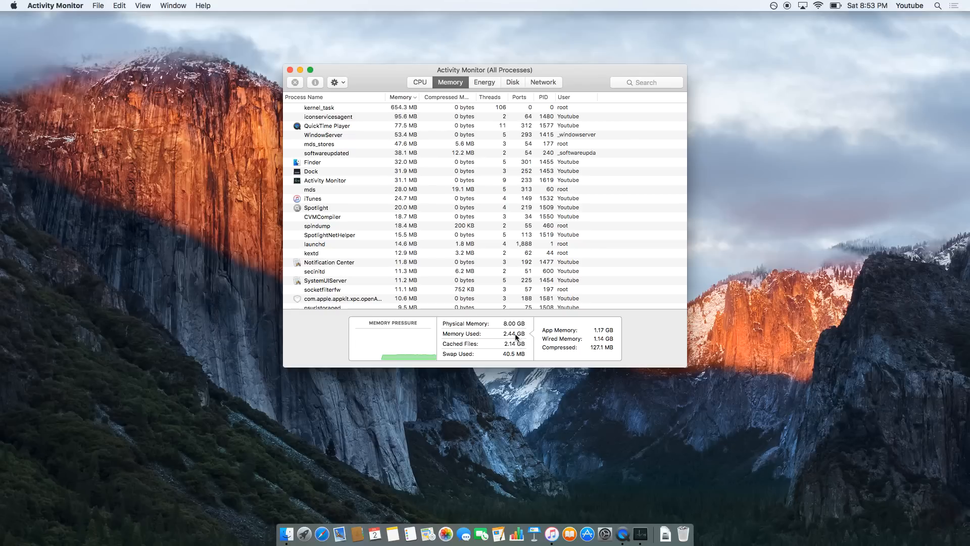
mouse_move(510, 334)
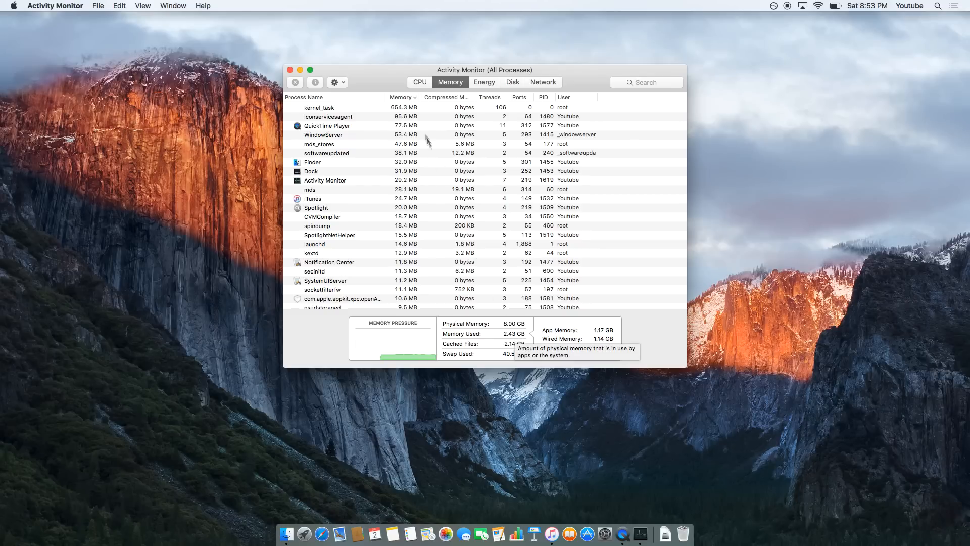
left_click(419, 82)
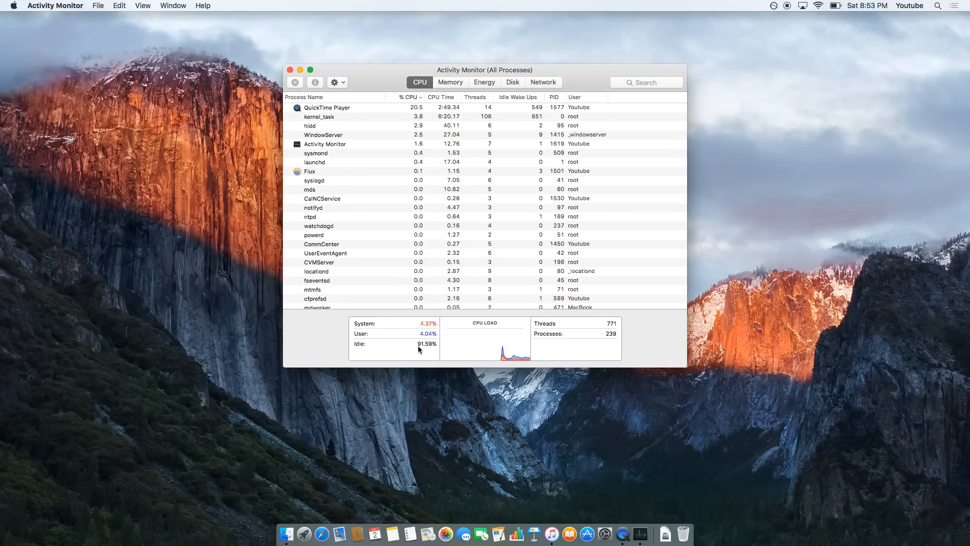
mouse_move(424, 347)
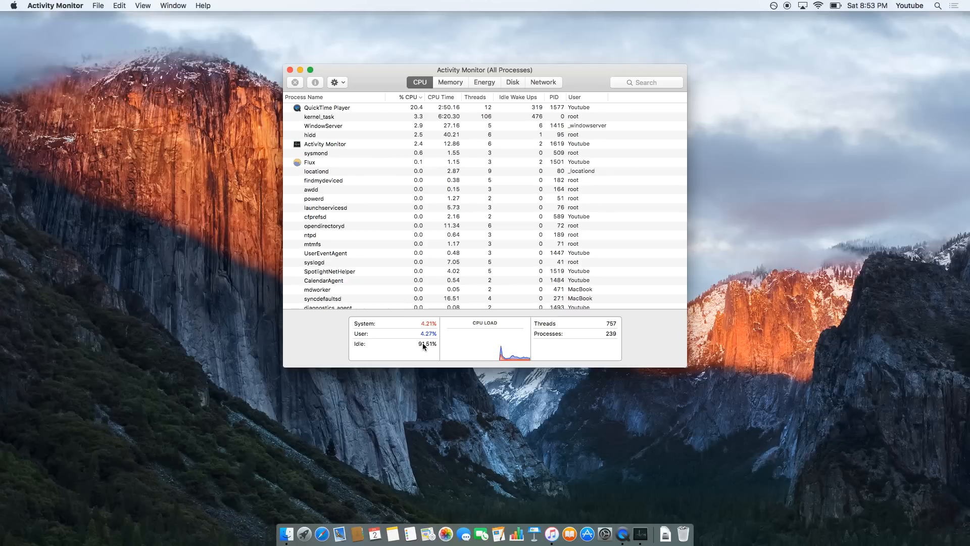
mouse_move(432, 350)
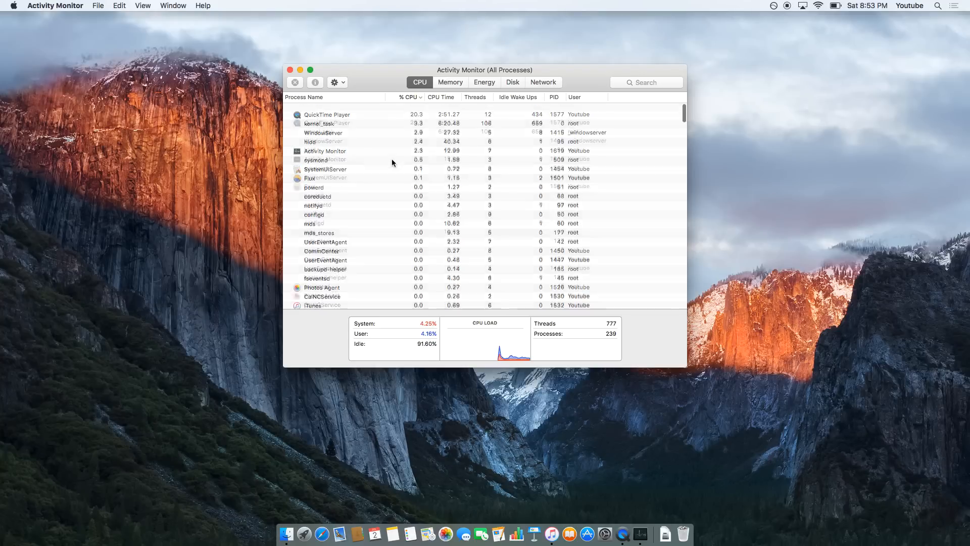
Close Activity Monitor and launch Safari with the address field ready for input.
left_click(289, 70)
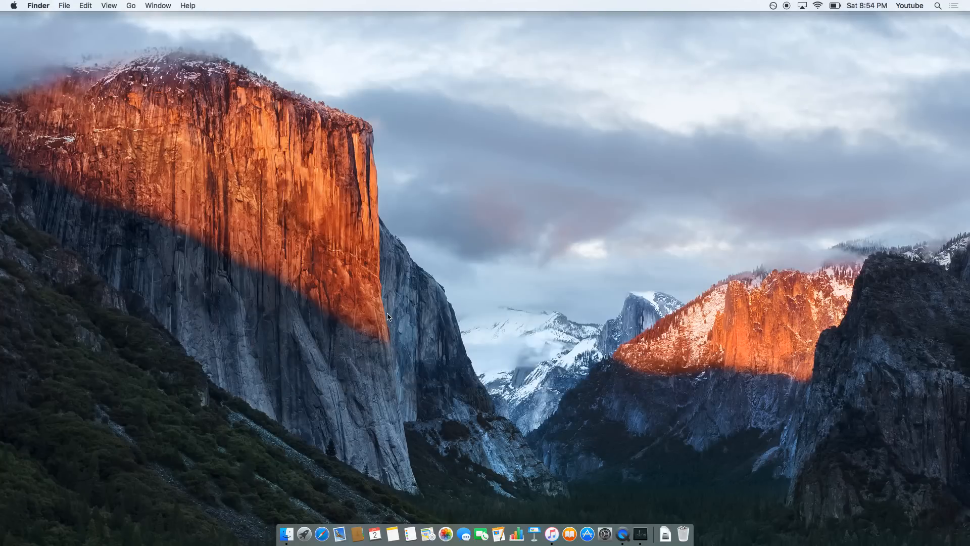
mouse_move(321, 534)
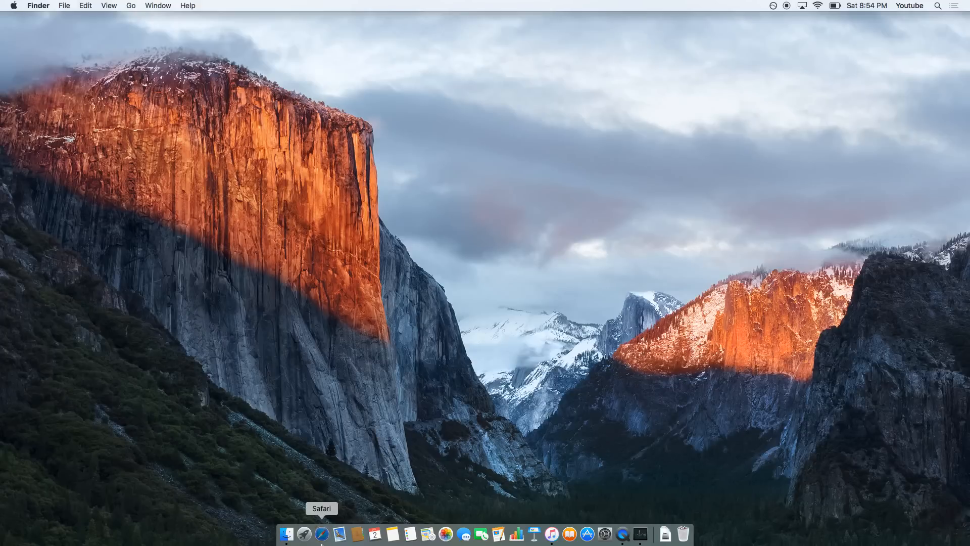
left_click(322, 533)
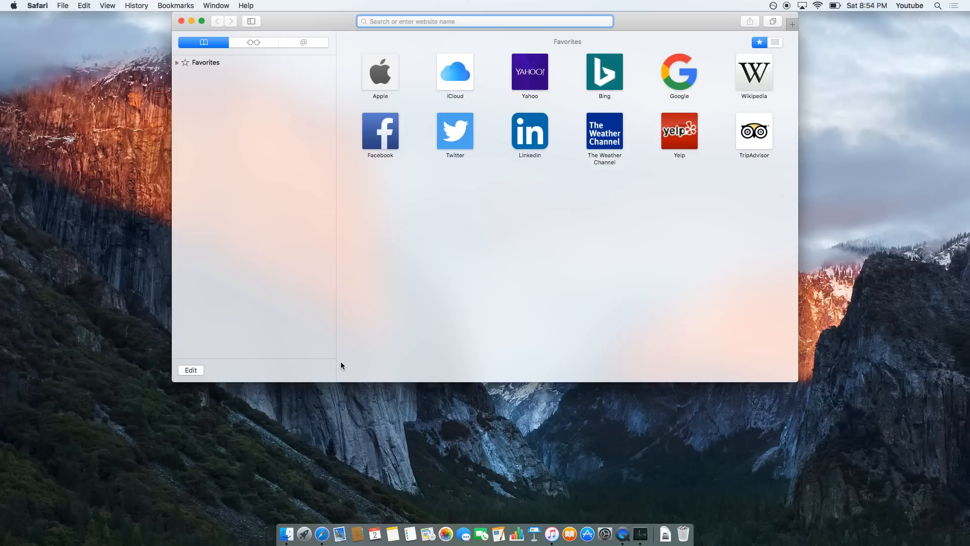
left_click(485, 22)
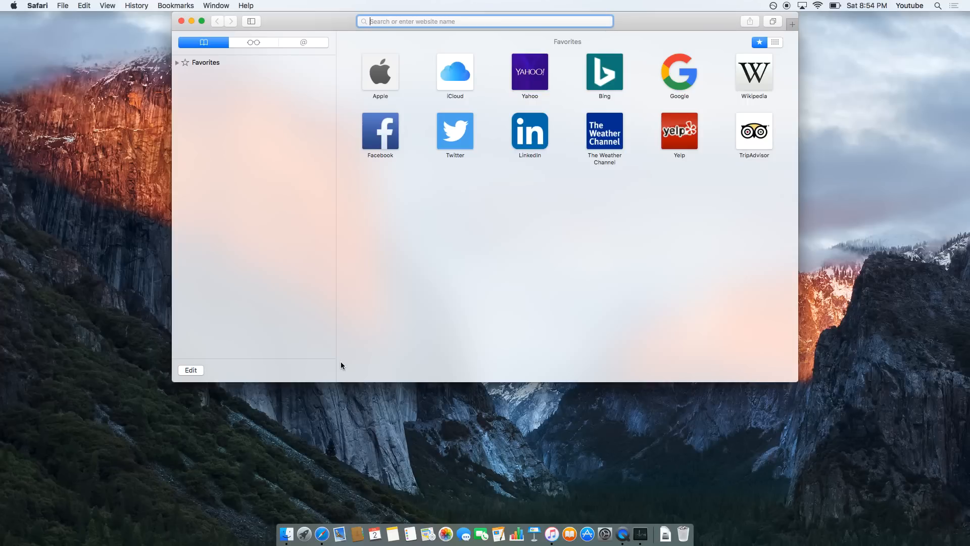
left_click(38, 5)
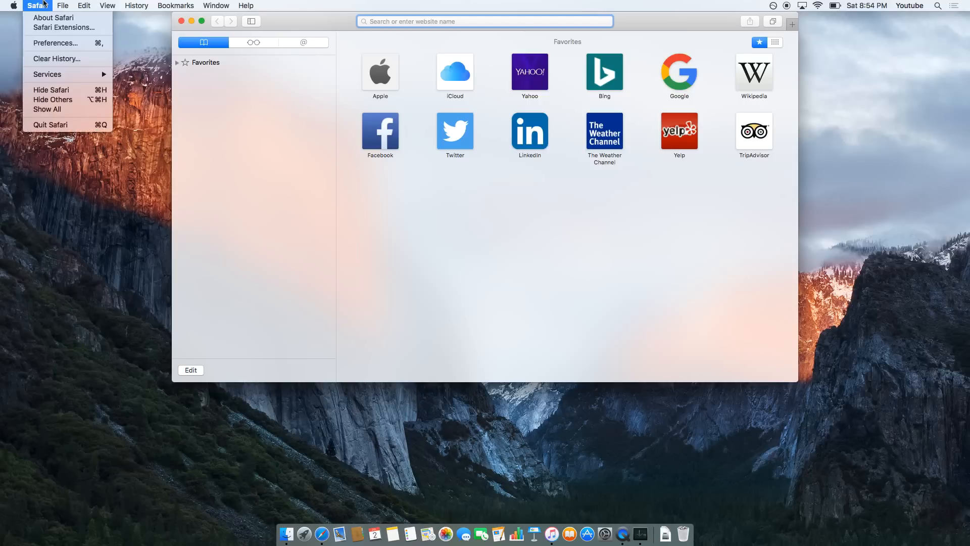
mouse_move(234, 27)
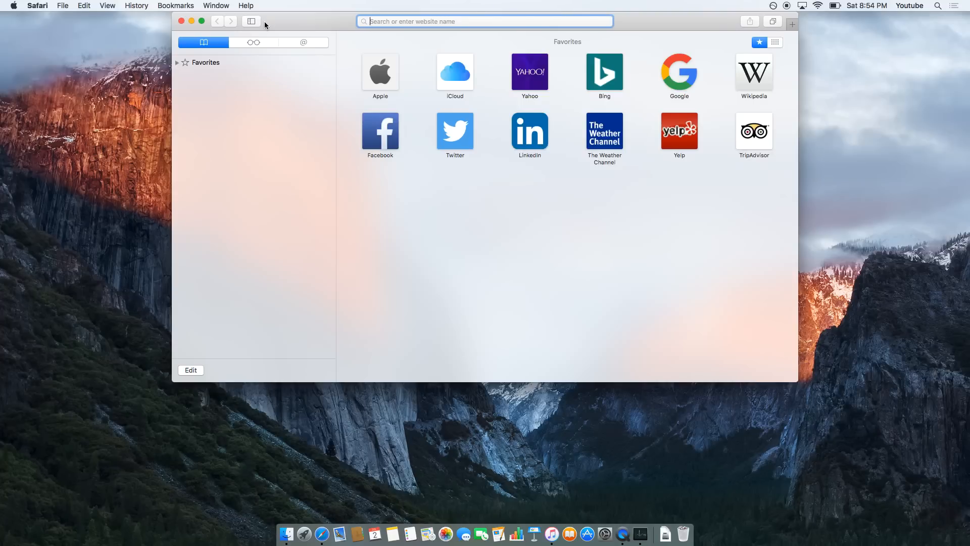
mouse_move(273, 20)
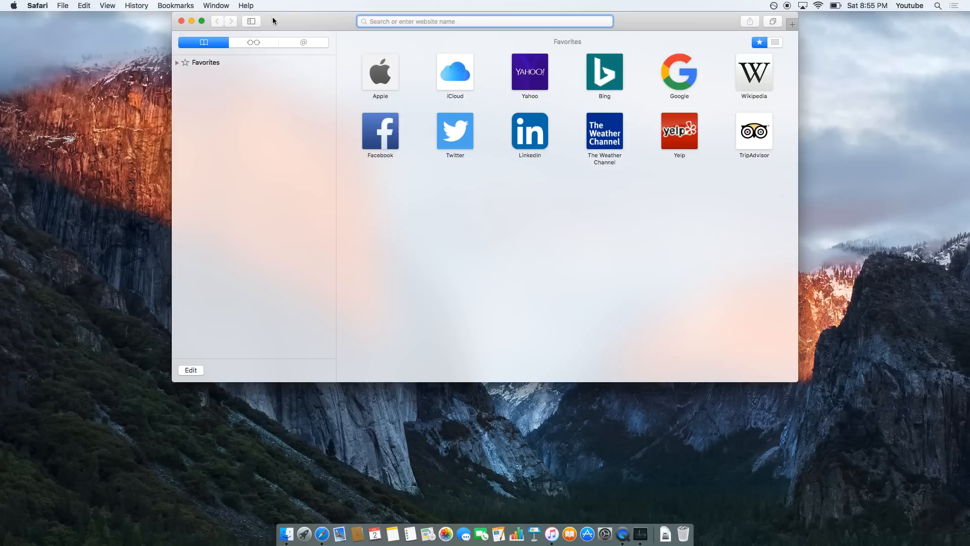
left_click(484, 21)
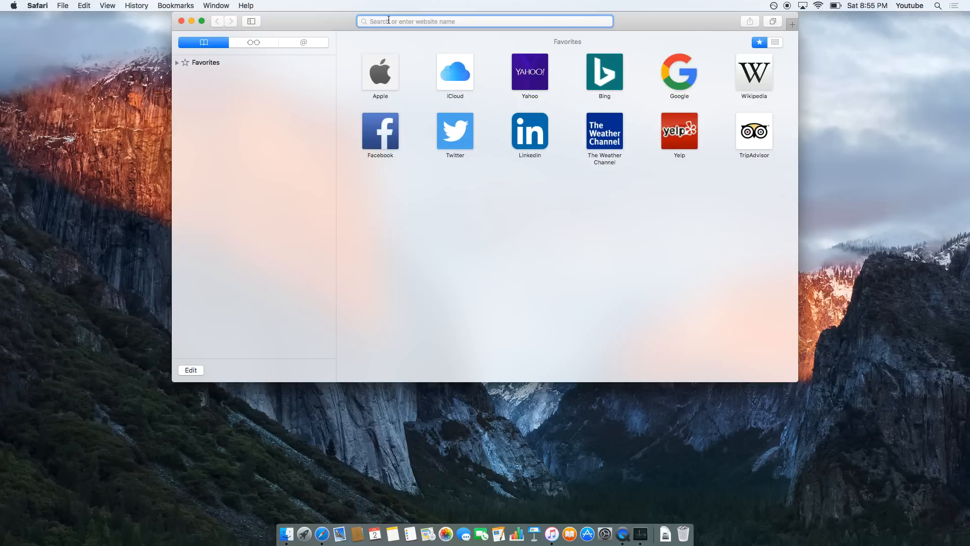
Go to 'malwarebytes' in Safari and reach the free Anti-Malware download page.
type("ma")
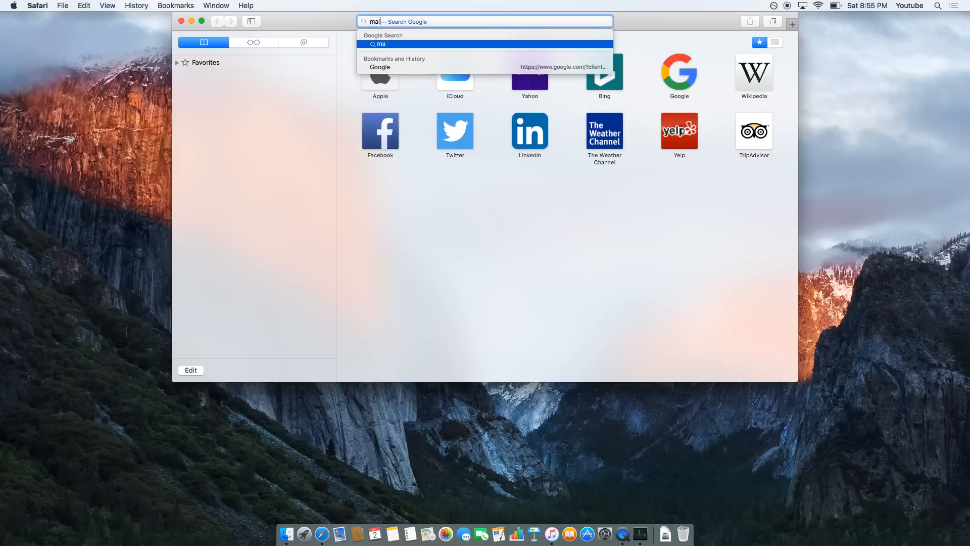
type("lwarebyte")
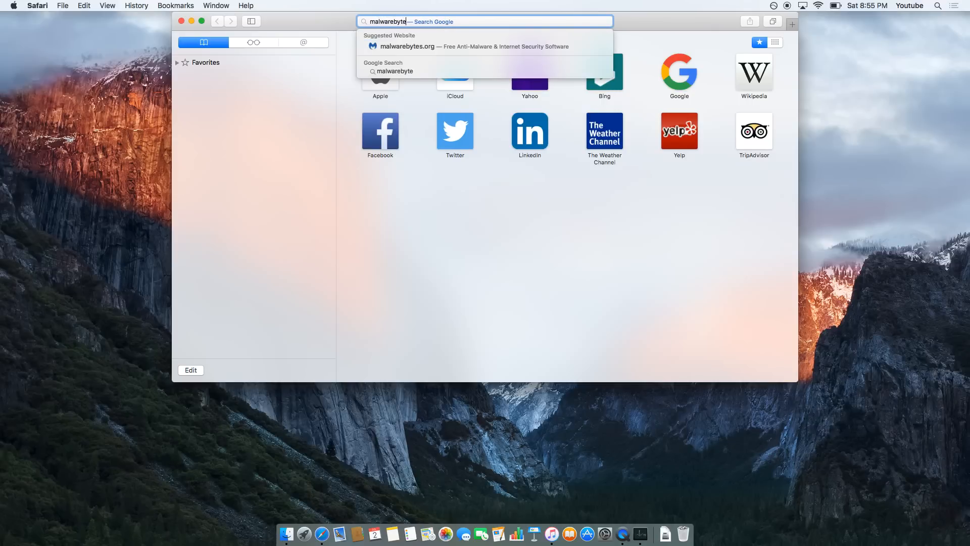
type("s.com")
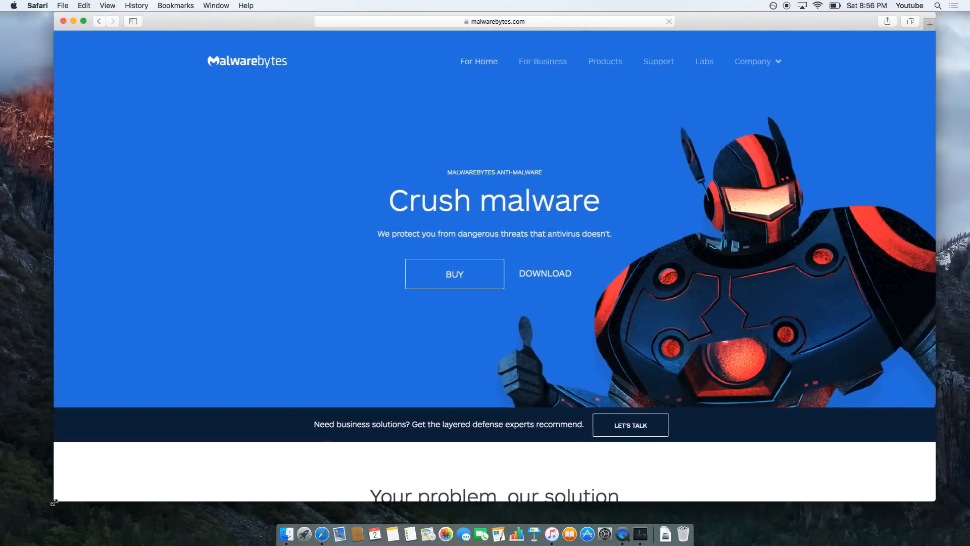
mouse_move(543, 274)
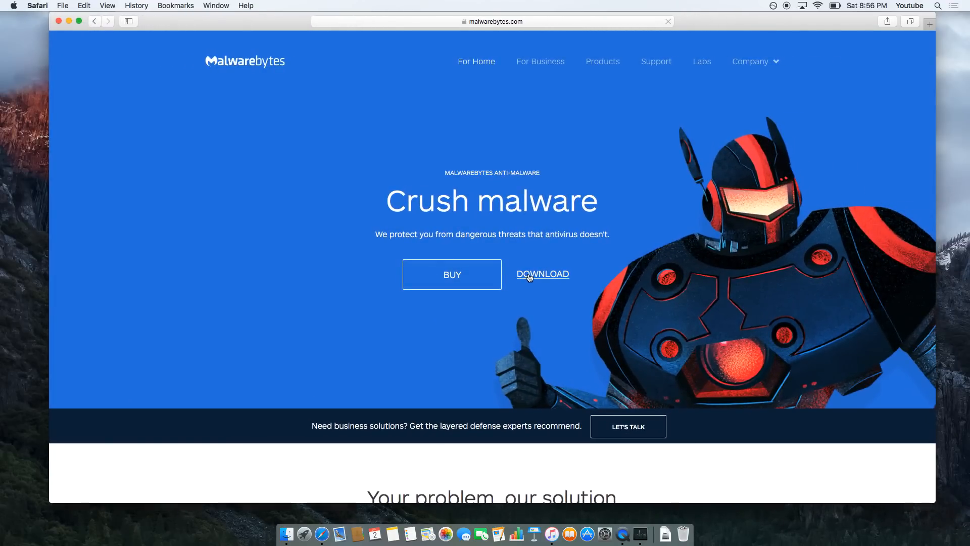
scroll("down", 3)
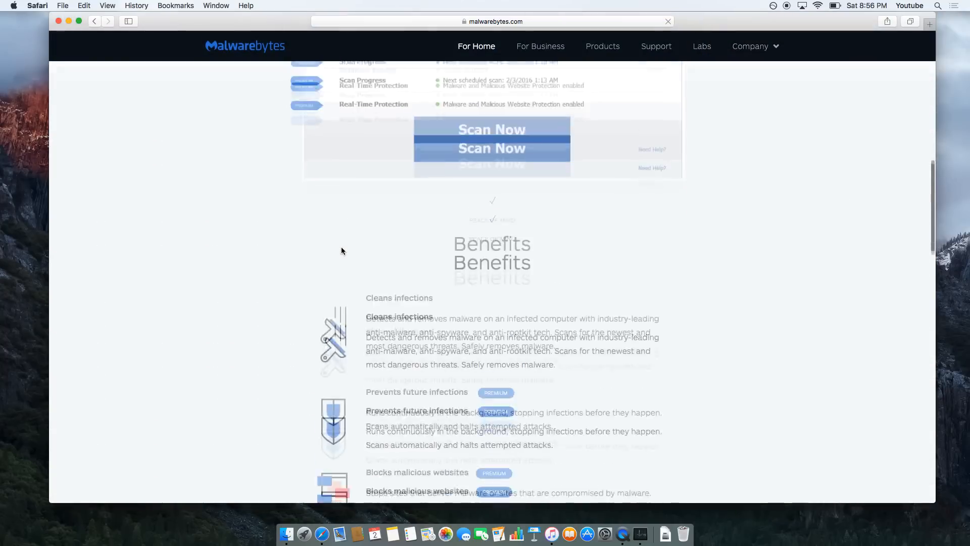
scroll("down", 3)
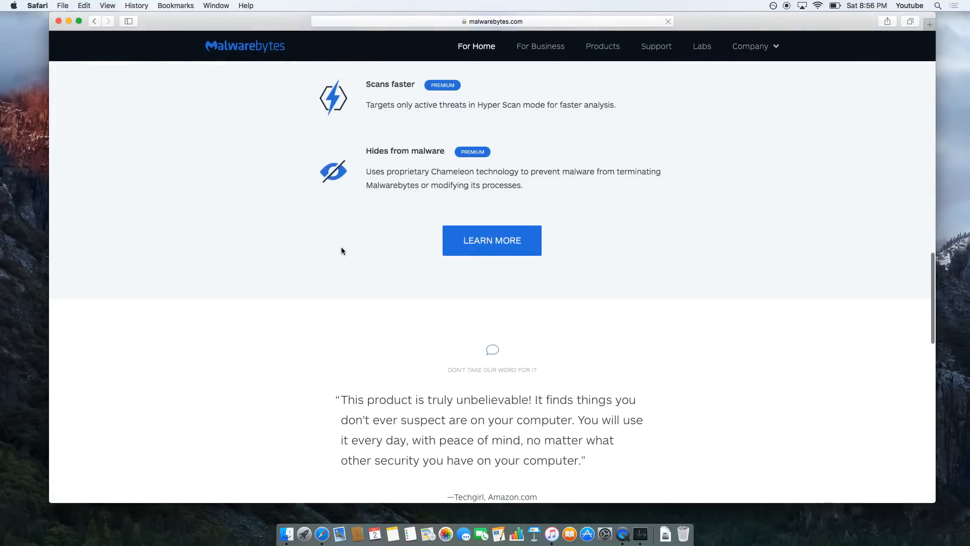
scroll("down", 3)
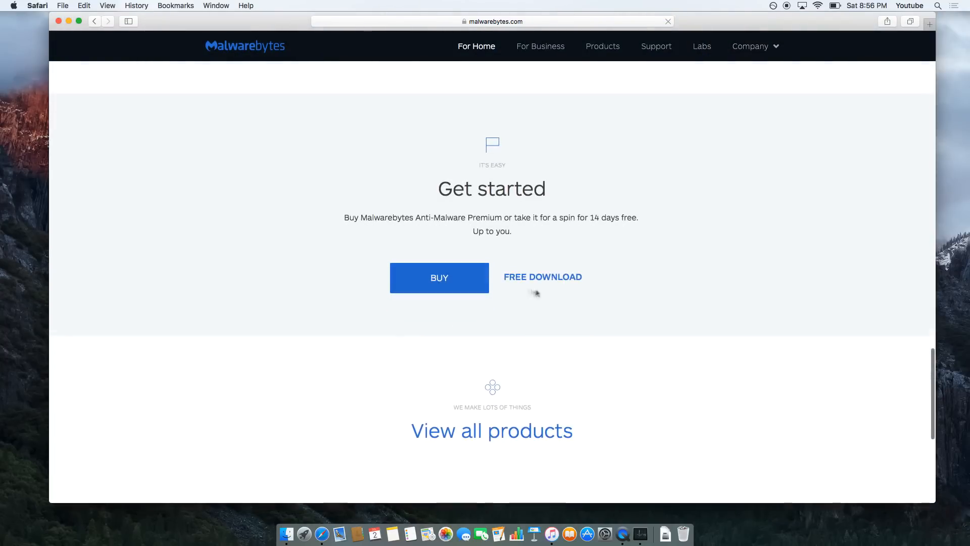
left_click(543, 277)
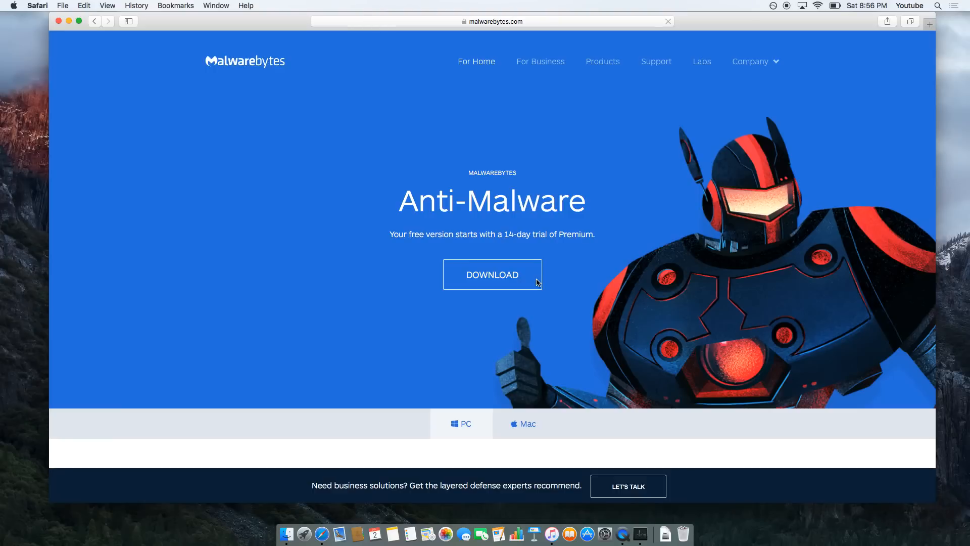
Choose the Mac version and start downloading Anti-Malware for Mac.
scroll("down", 3)
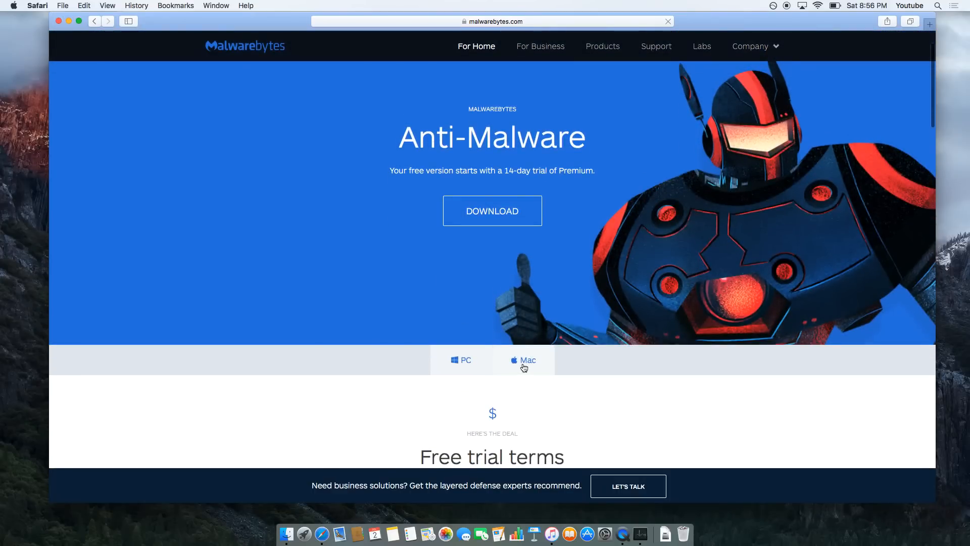
left_click(523, 360)
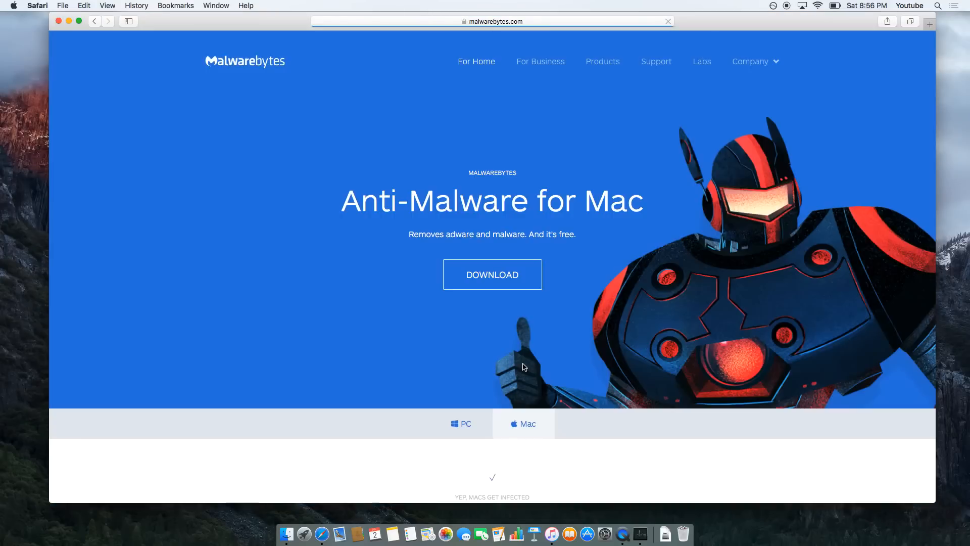
left_click(492, 274)
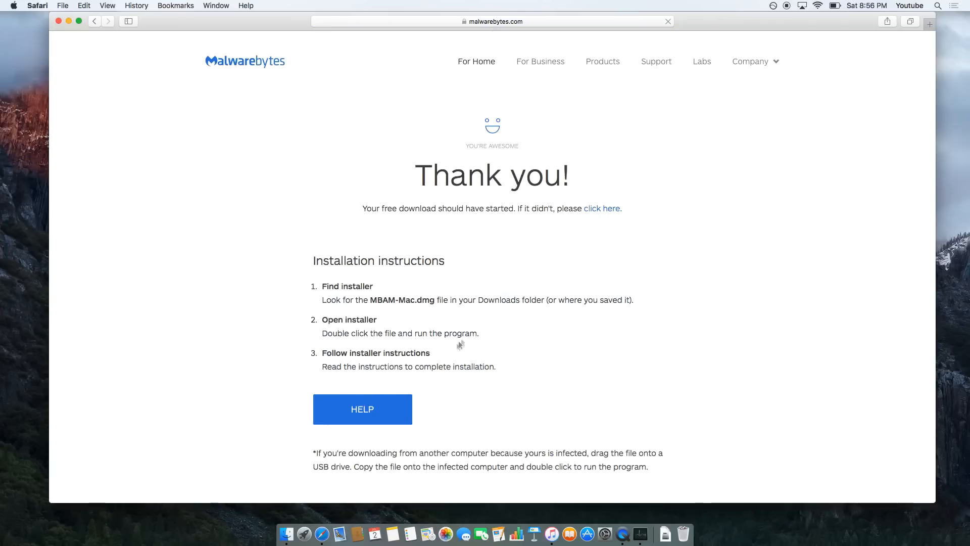
mouse_move(476, 322)
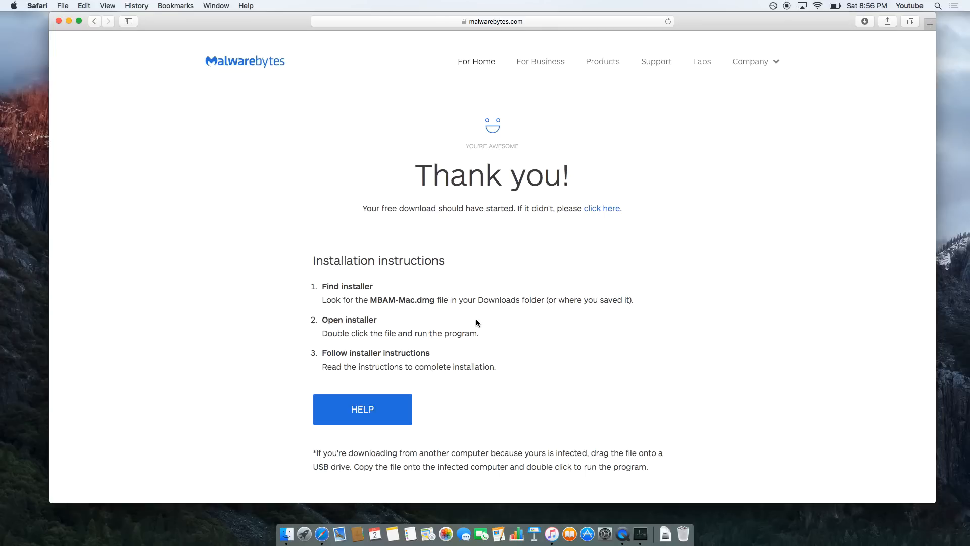
mouse_move(665, 534)
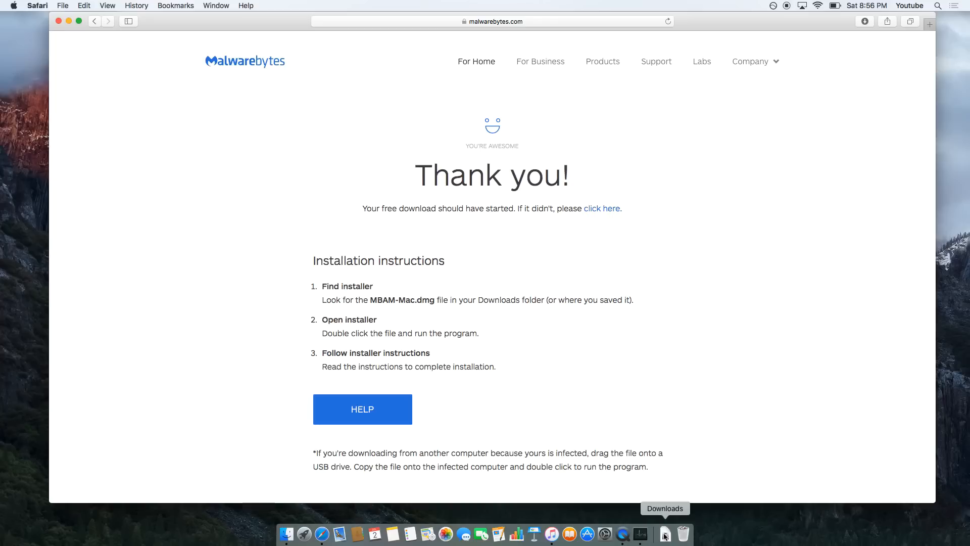
Open the downloaded Malwarebytes installer disk image from the Downloads folder in Finder.
left_click(664, 534)
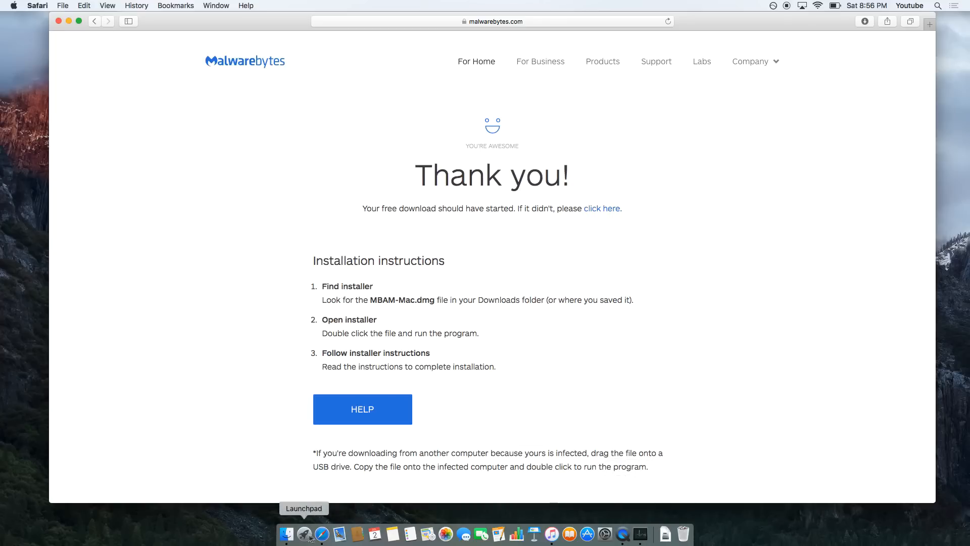
left_click(286, 534)
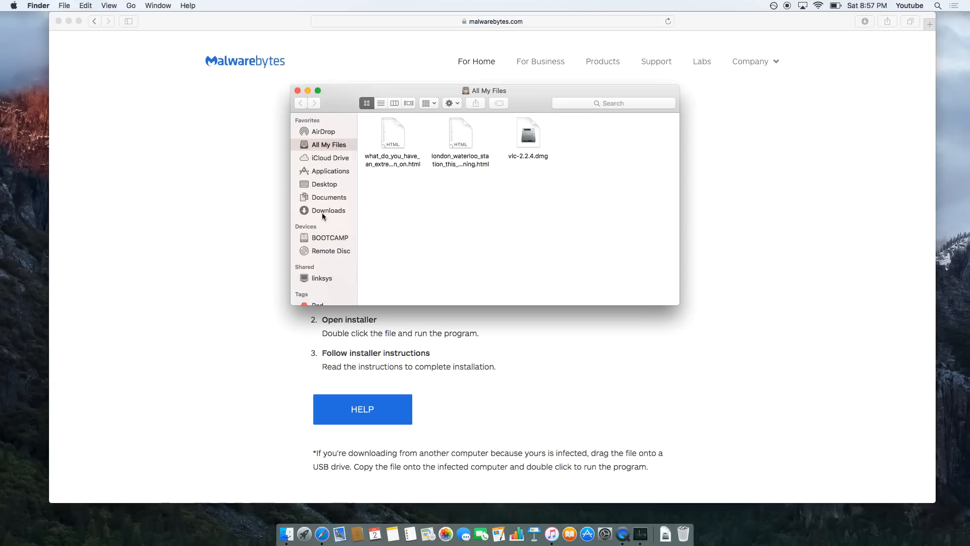
left_click(327, 210)
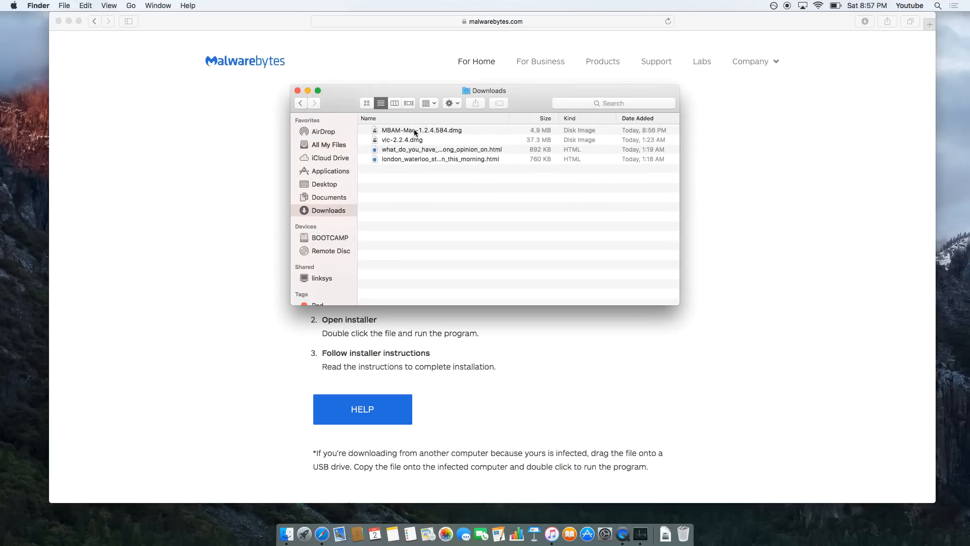
left_click(422, 130)
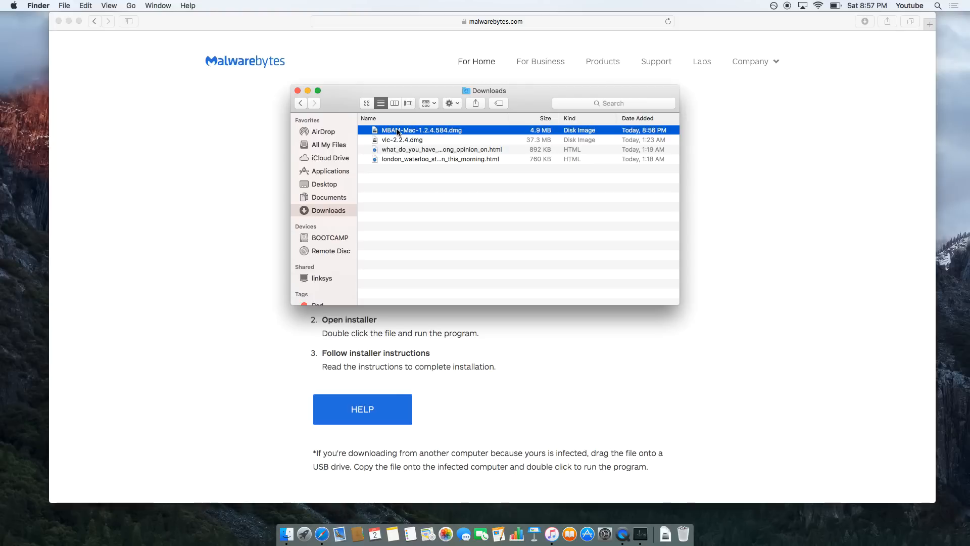
double_click(421, 129)
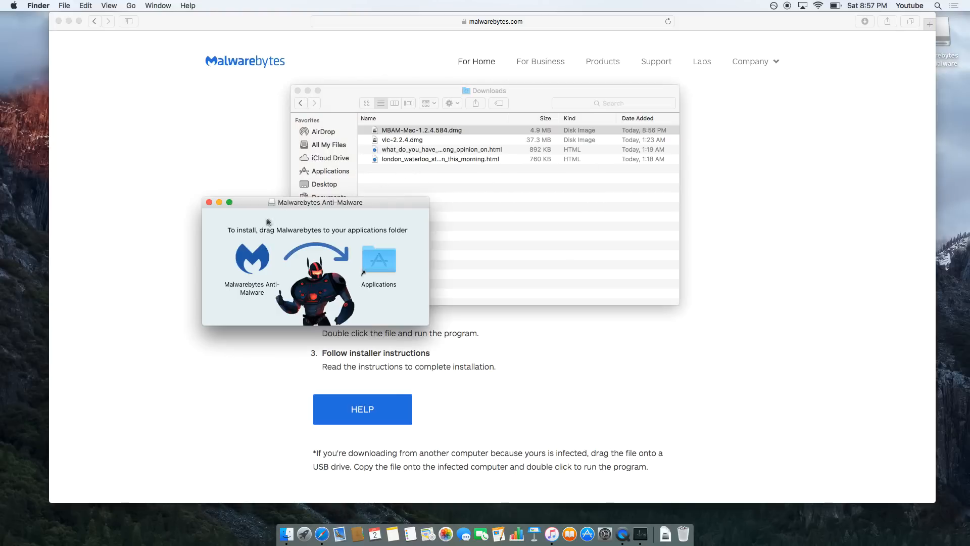
mouse_move(249, 262)
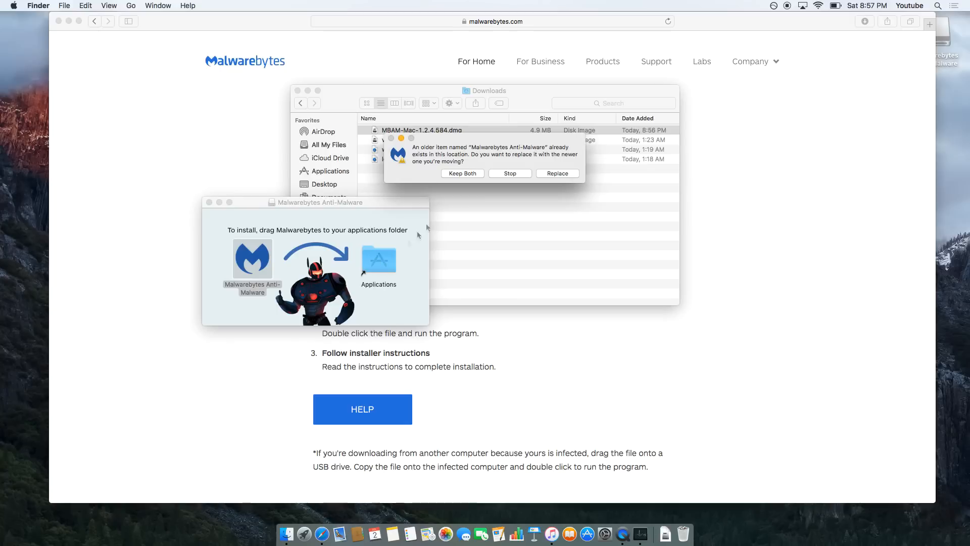
Authorise copying Malwarebytes into Applications with the admin password and view it in Applications.
left_click(556, 173)
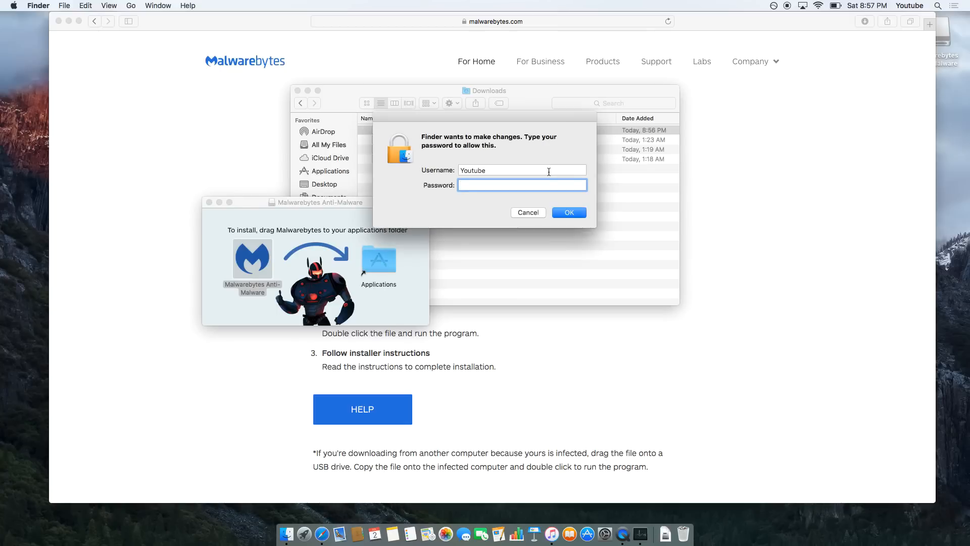
type("•••")
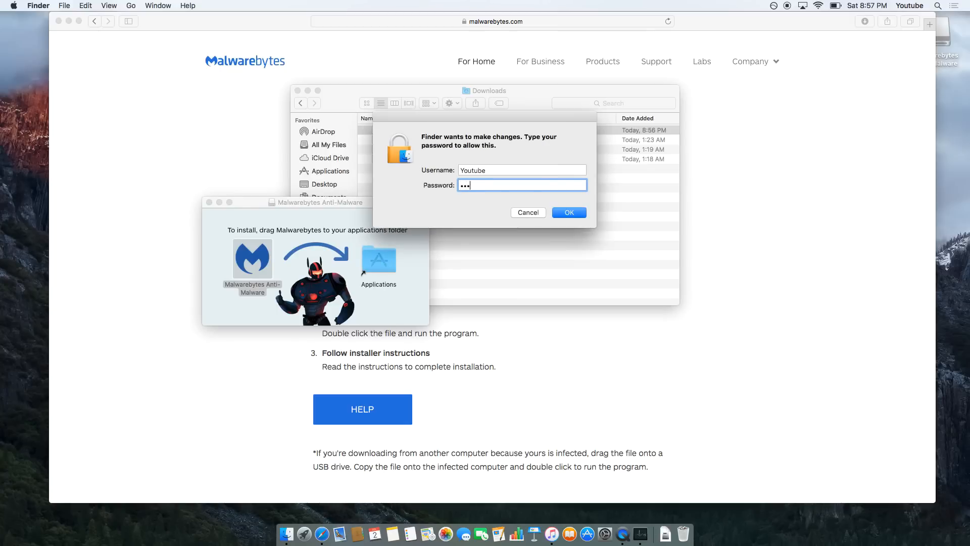
type("•")
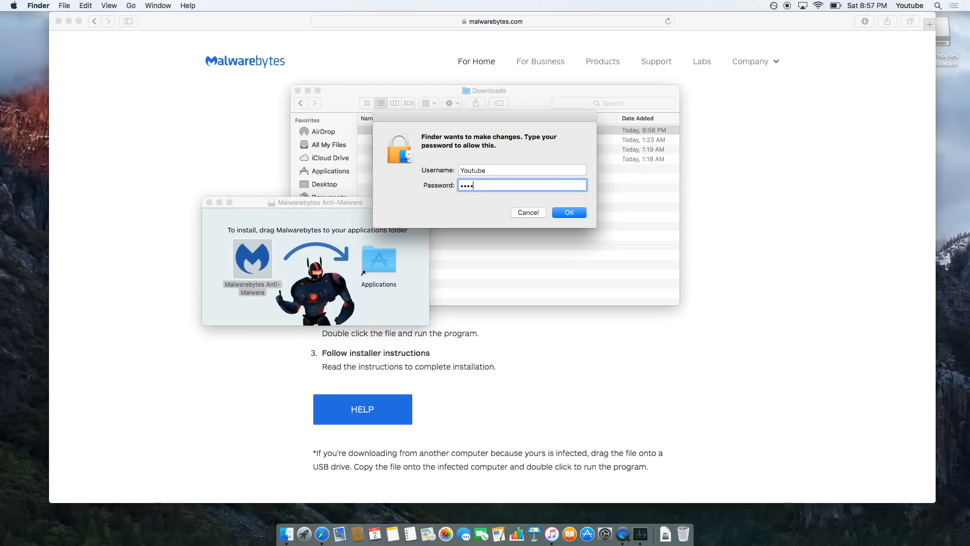
left_click(568, 212)
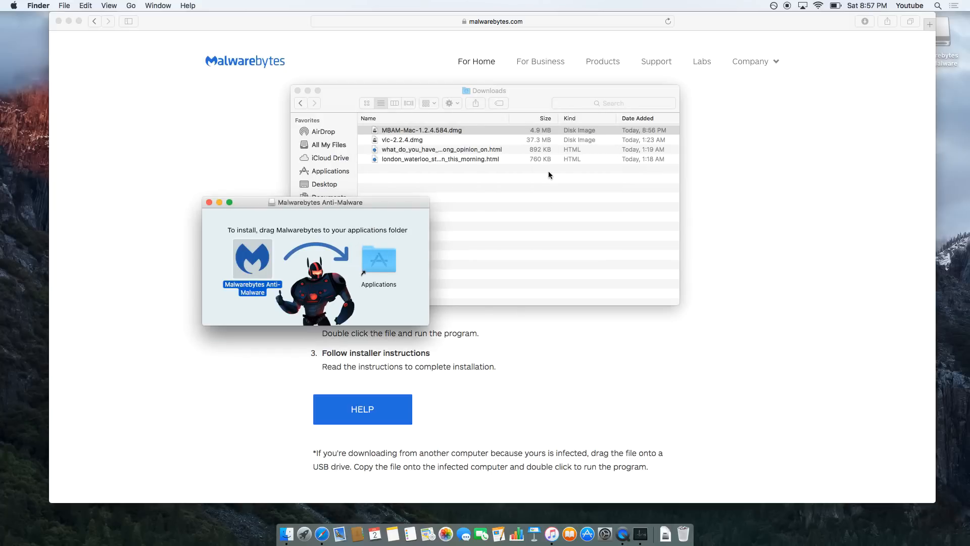
mouse_move(266, 171)
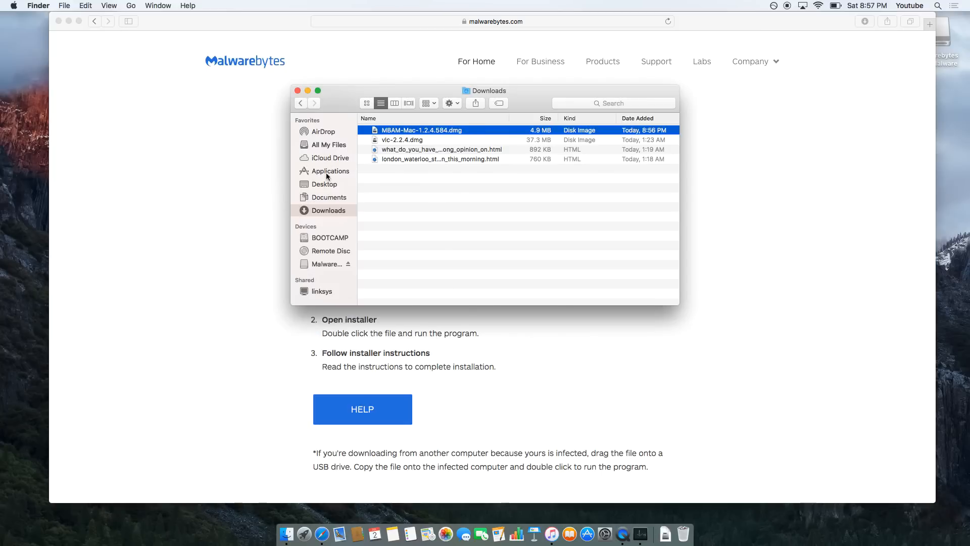
left_click(330, 171)
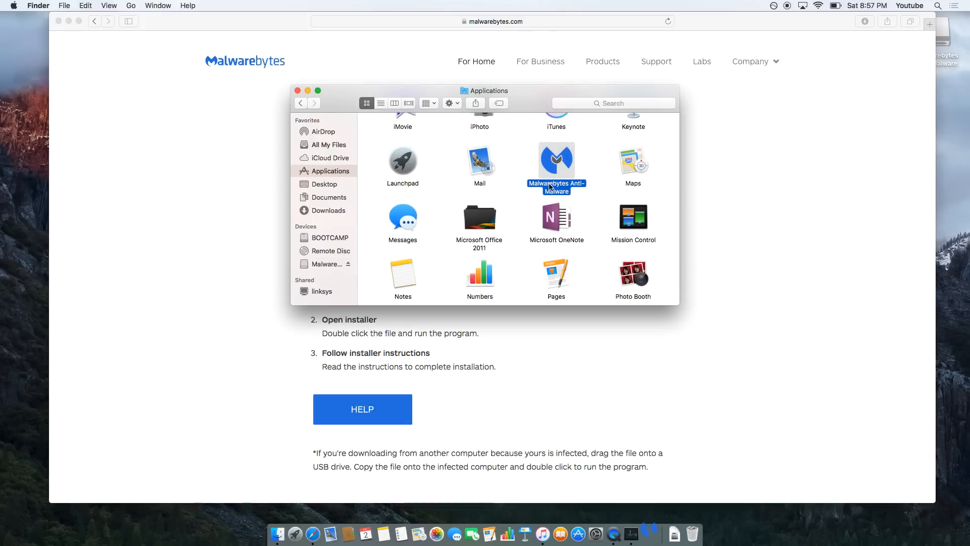
Launch Malwarebytes Anti-Malware, approve the security warning and accept its licence agreement.
double_click(556, 161)
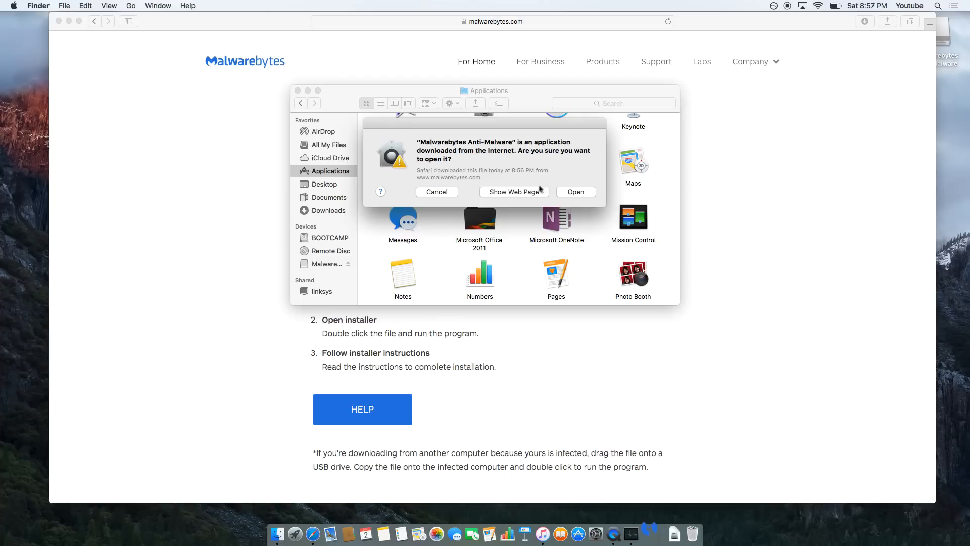
left_click(575, 191)
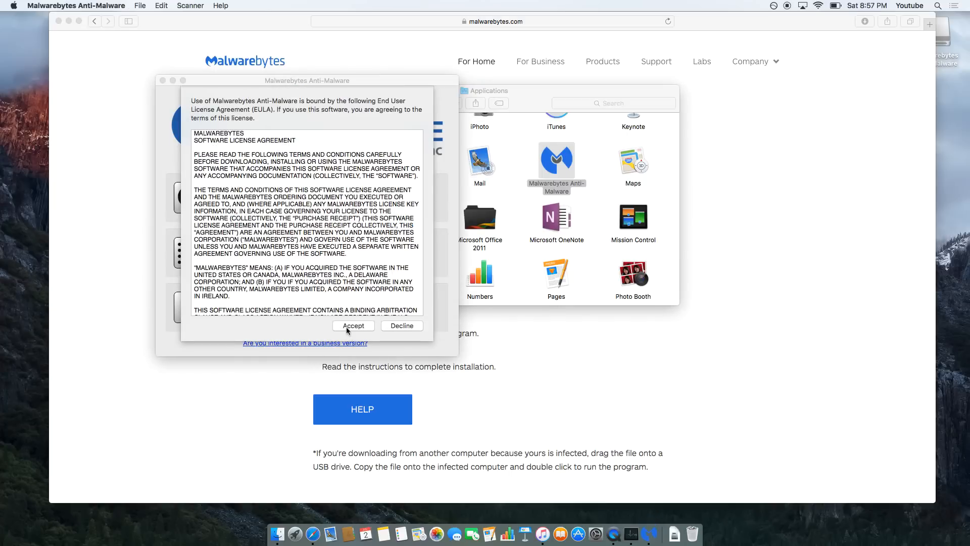
left_click(353, 326)
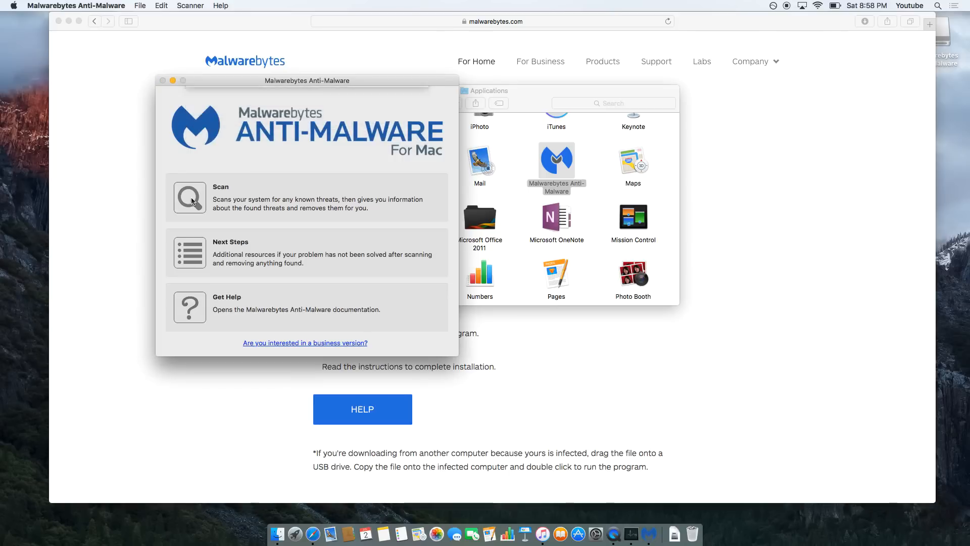
Run a Malwarebytes threat scan, which finds nothing, and dismiss the results.
left_click(190, 197)
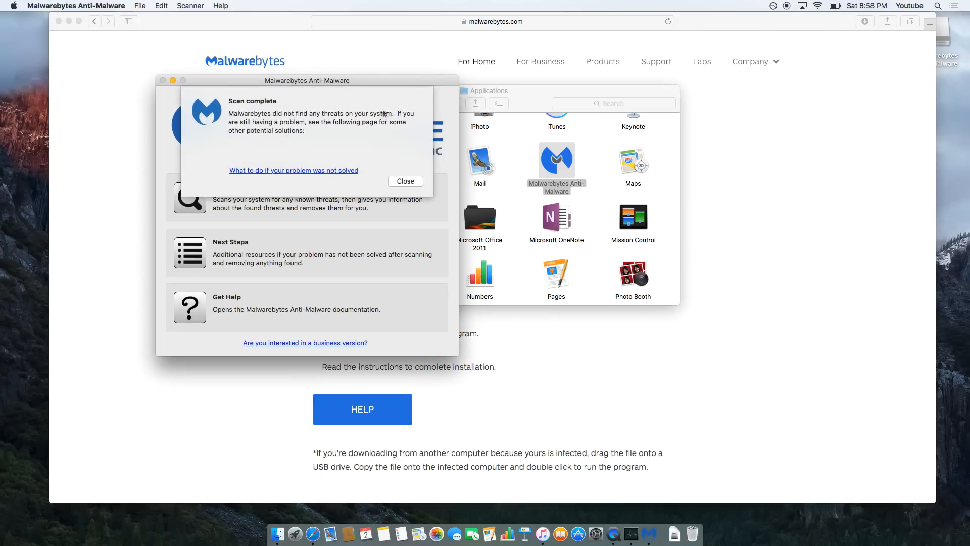
mouse_move(339, 139)
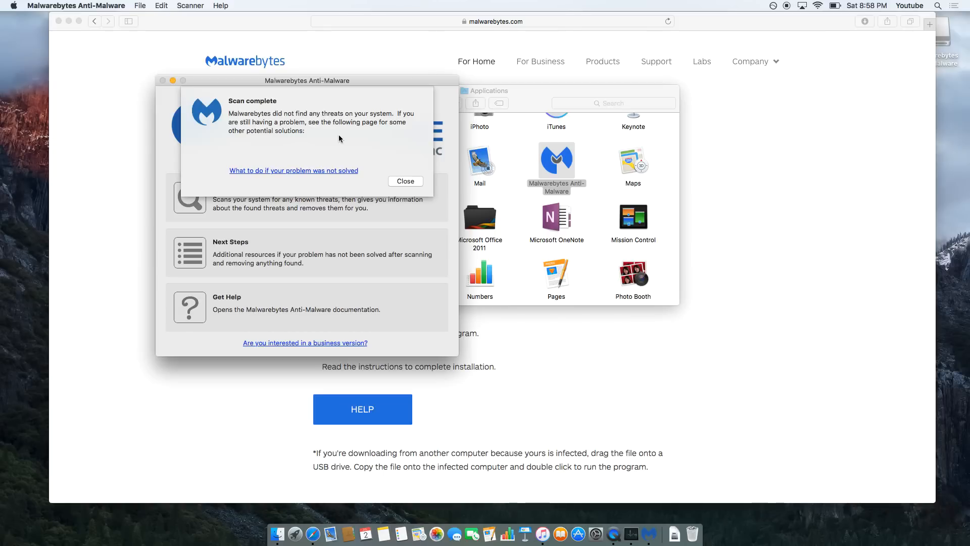
mouse_move(265, 127)
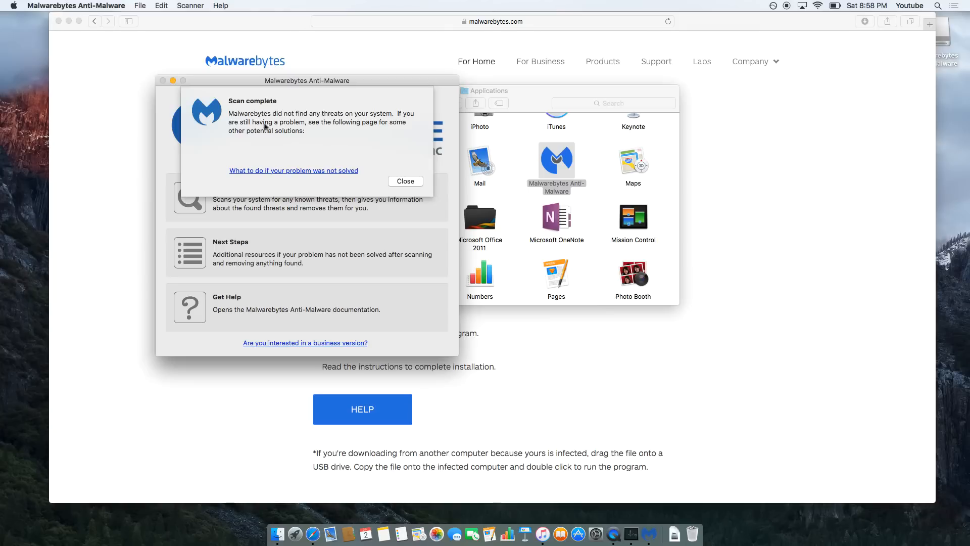
mouse_move(235, 134)
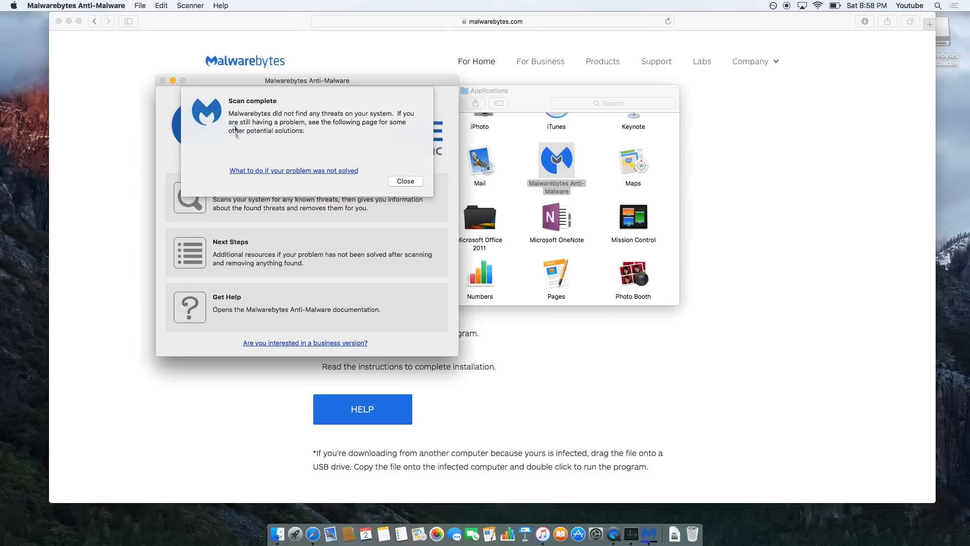
mouse_move(233, 140)
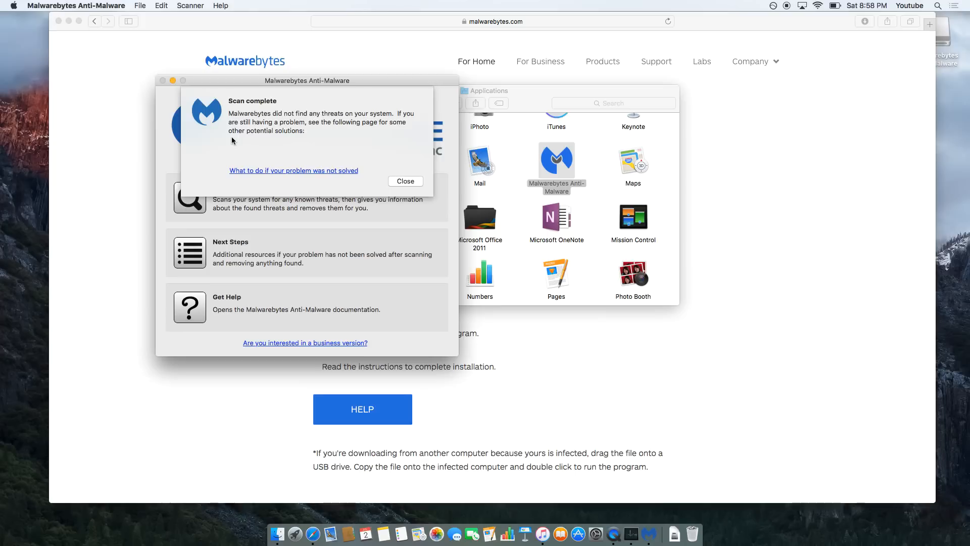
mouse_move(231, 146)
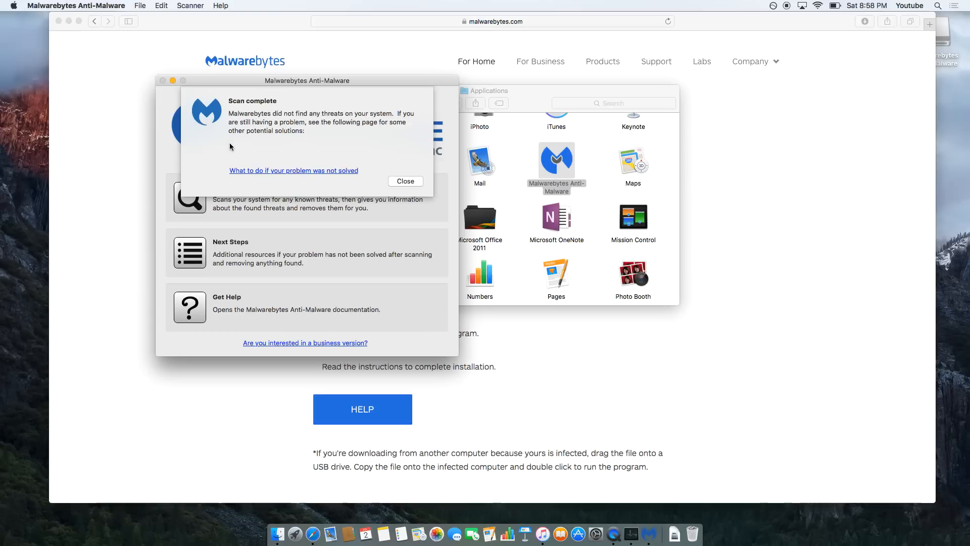
mouse_move(224, 144)
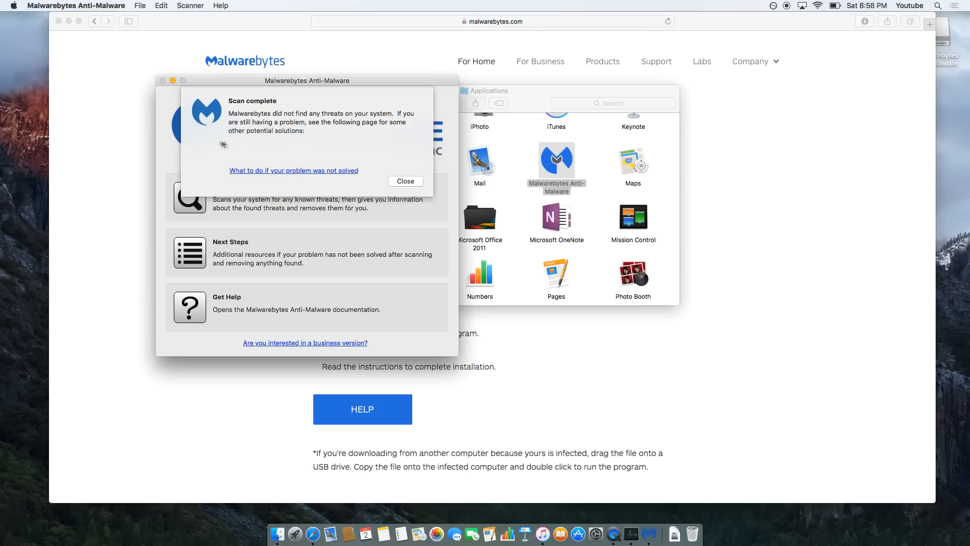
mouse_move(407, 190)
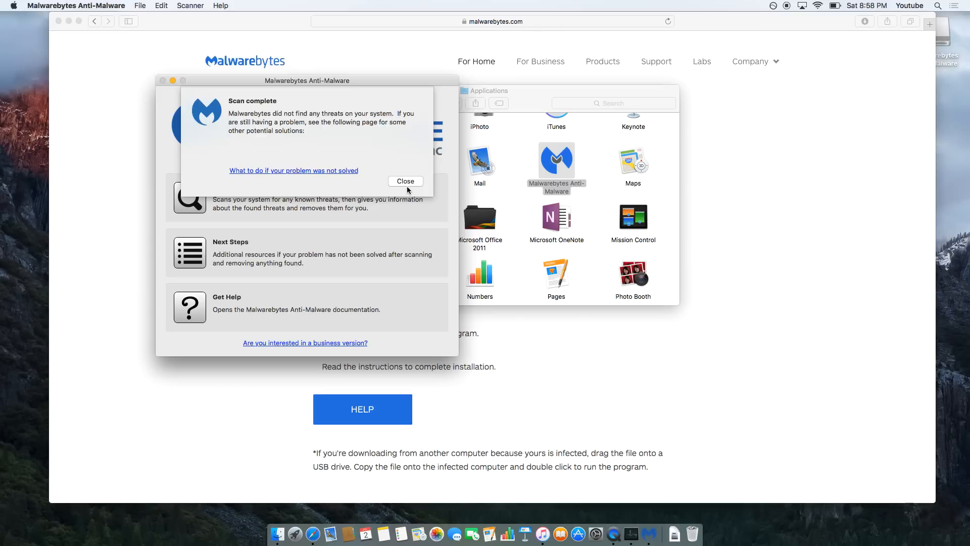
left_click(406, 181)
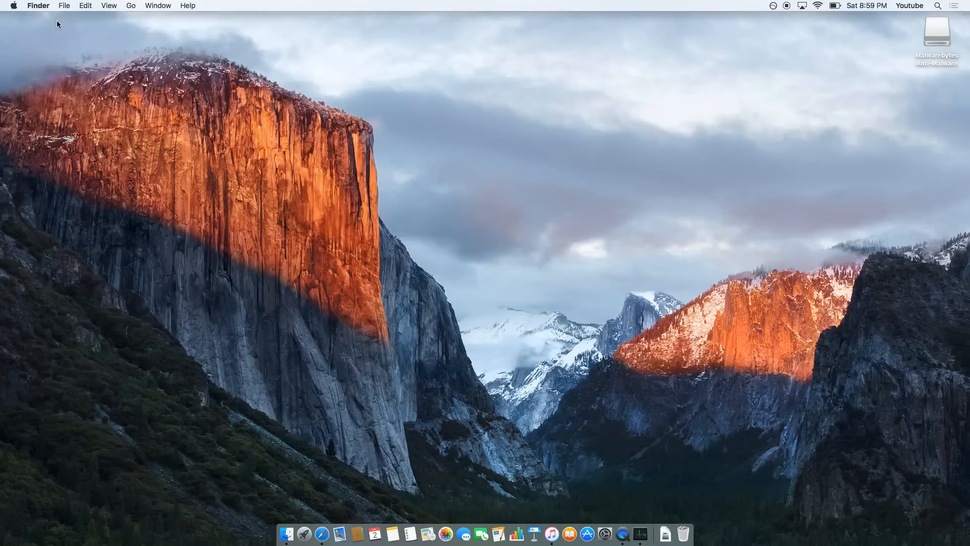
mouse_move(544, 149)
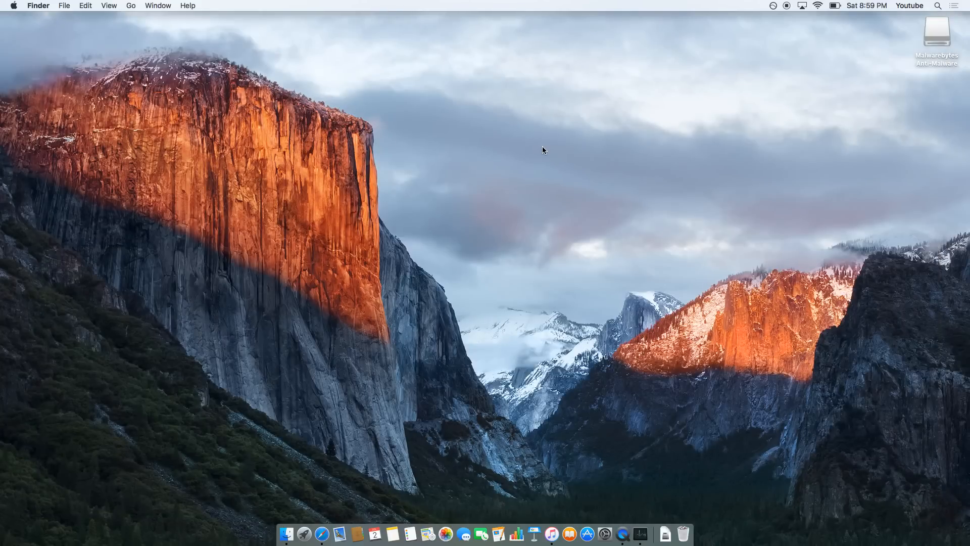
mouse_move(683, 534)
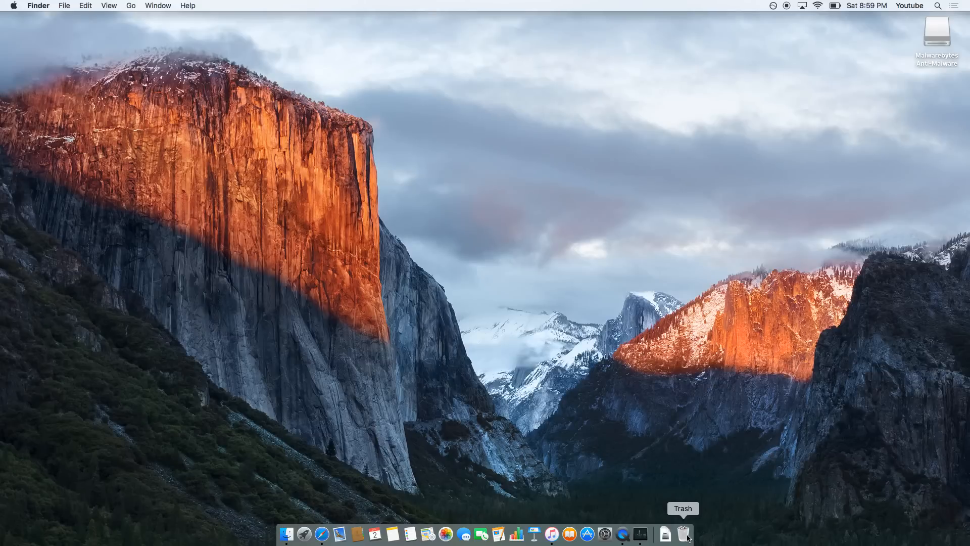
mouse_move(493, 349)
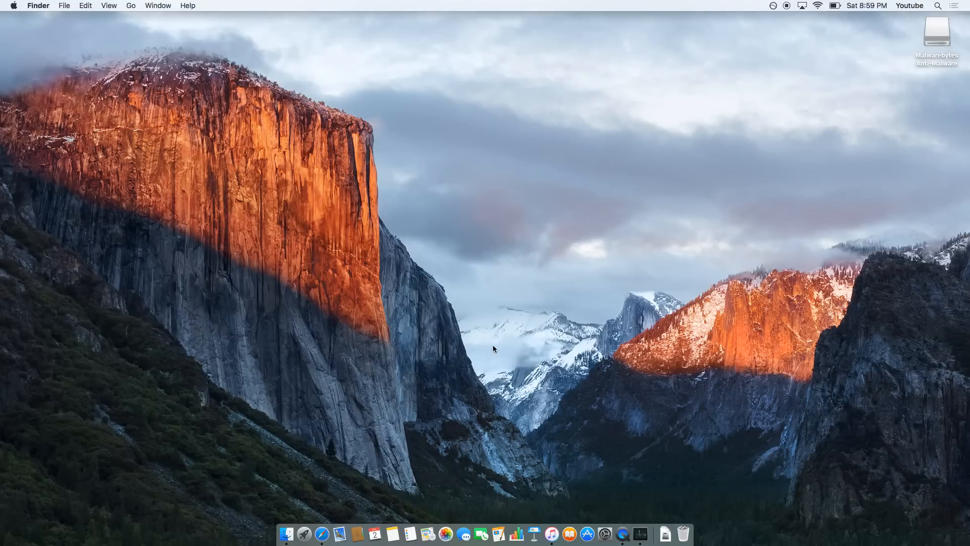
mouse_move(287, 534)
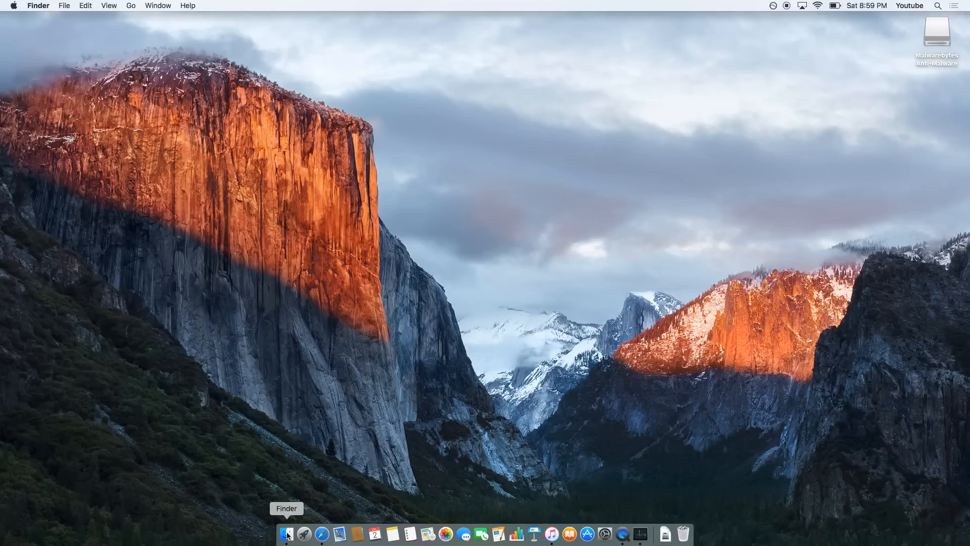
Bring up a Finder window and switch it to the empty Documents folder.
left_click(286, 534)
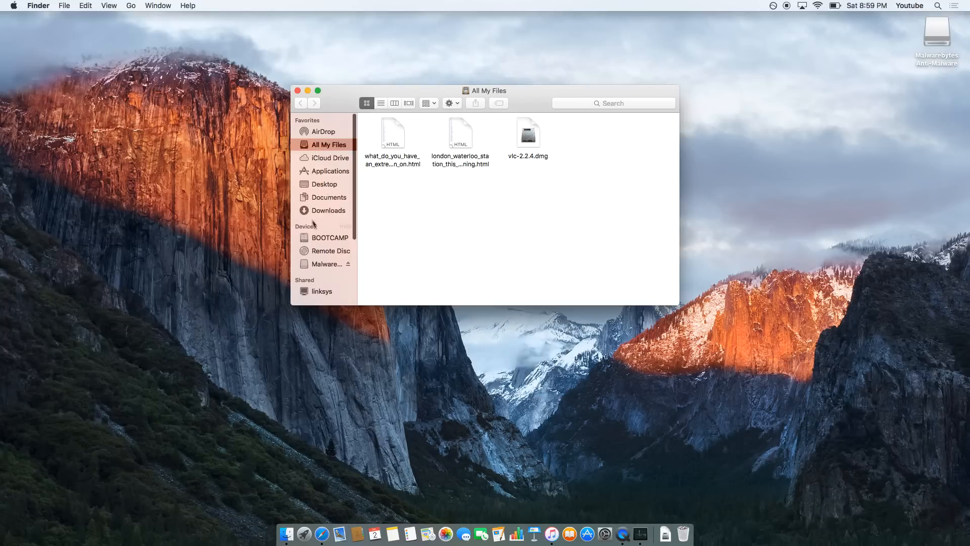
mouse_move(320, 135)
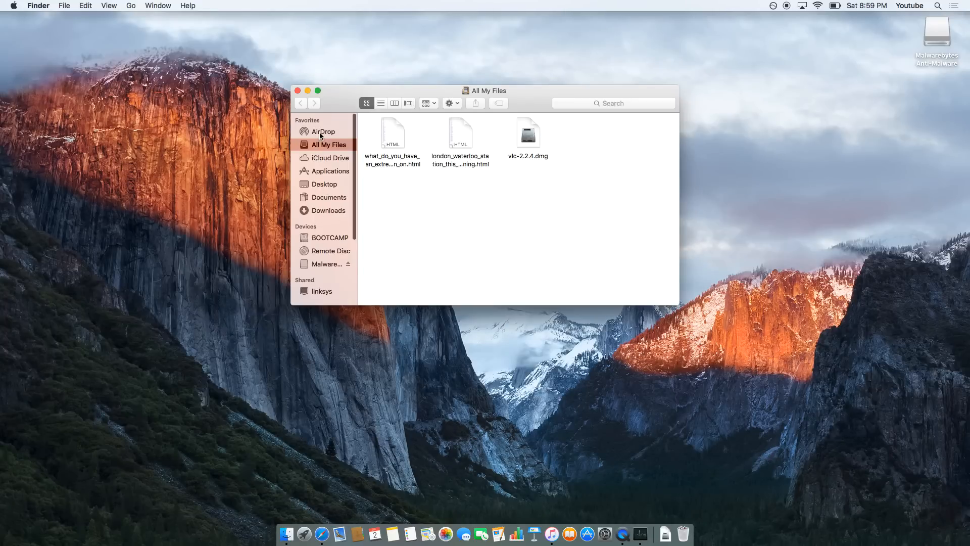
mouse_move(323, 172)
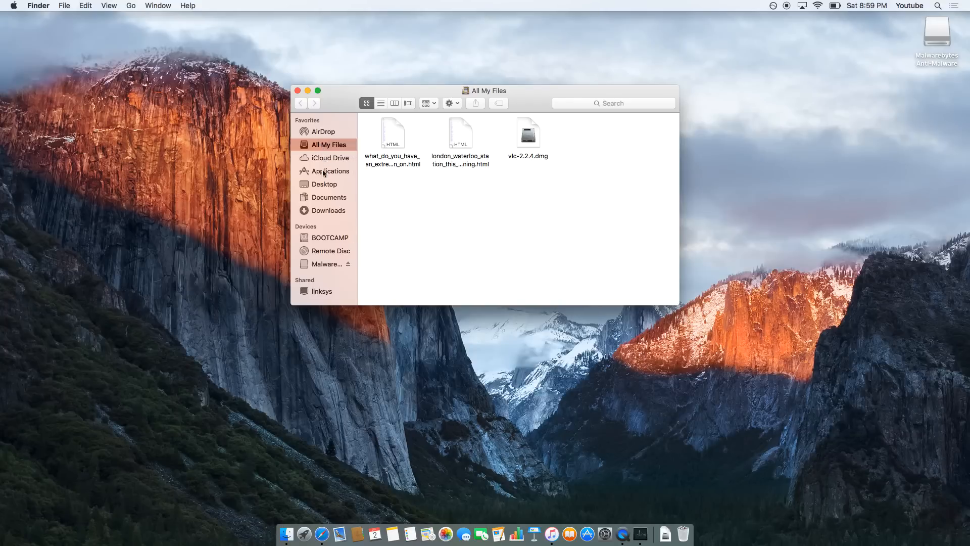
left_click(329, 196)
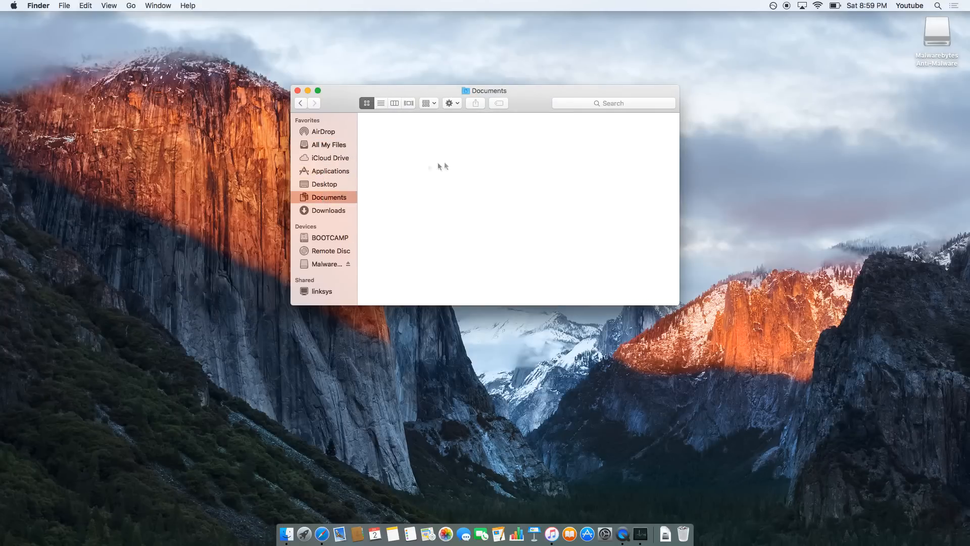
mouse_move(463, 162)
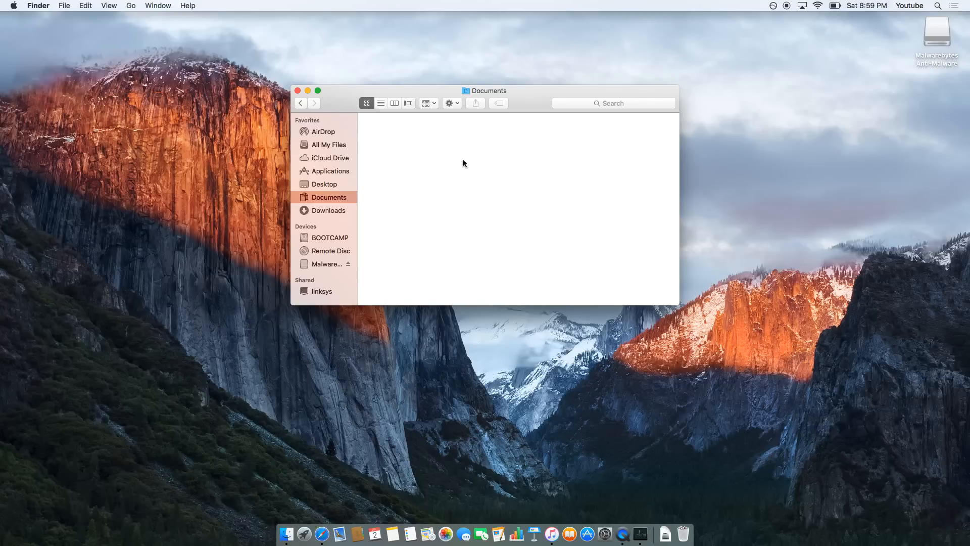